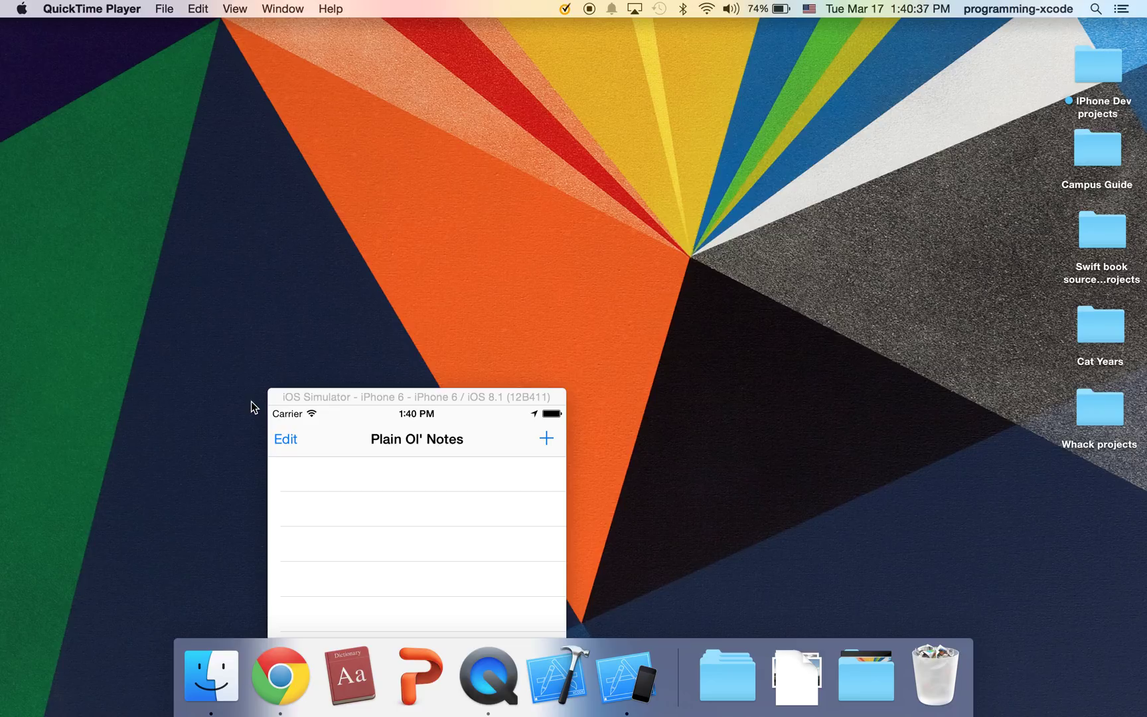
pyautogui.moveTo(360, 378)
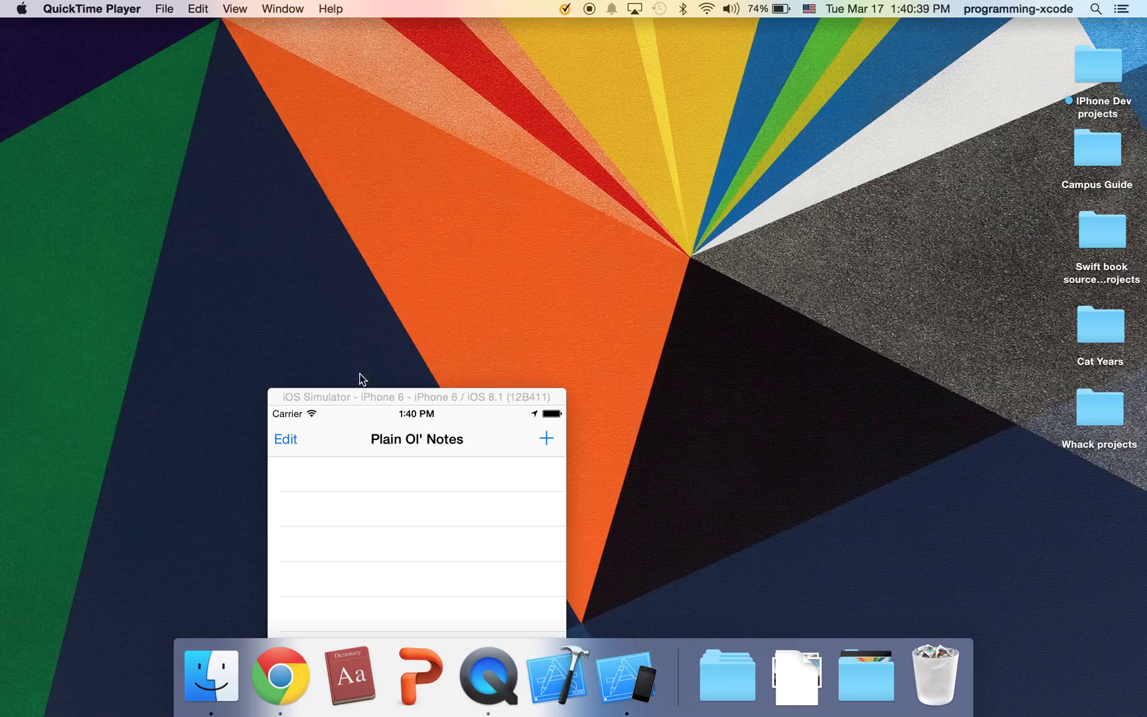
# Add a 'Hi' note, relaunch Plain Ol' Notes to confirm it persists, then delete it
pyautogui.click(415, 397)
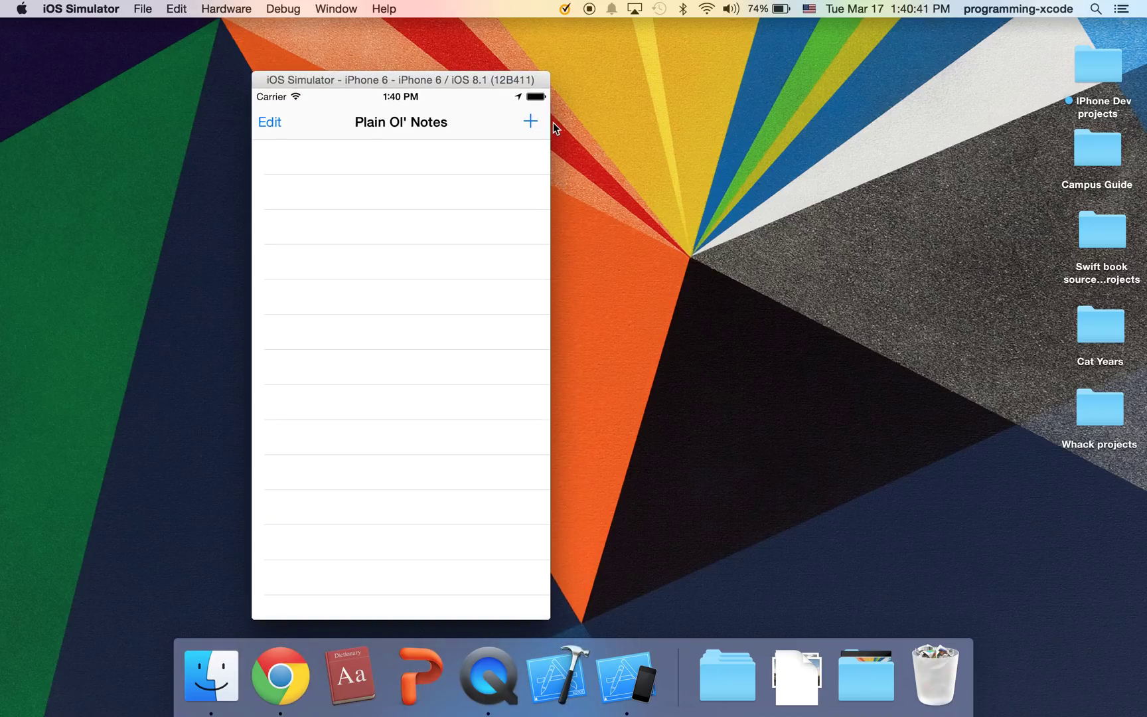
pyautogui.click(530, 121)
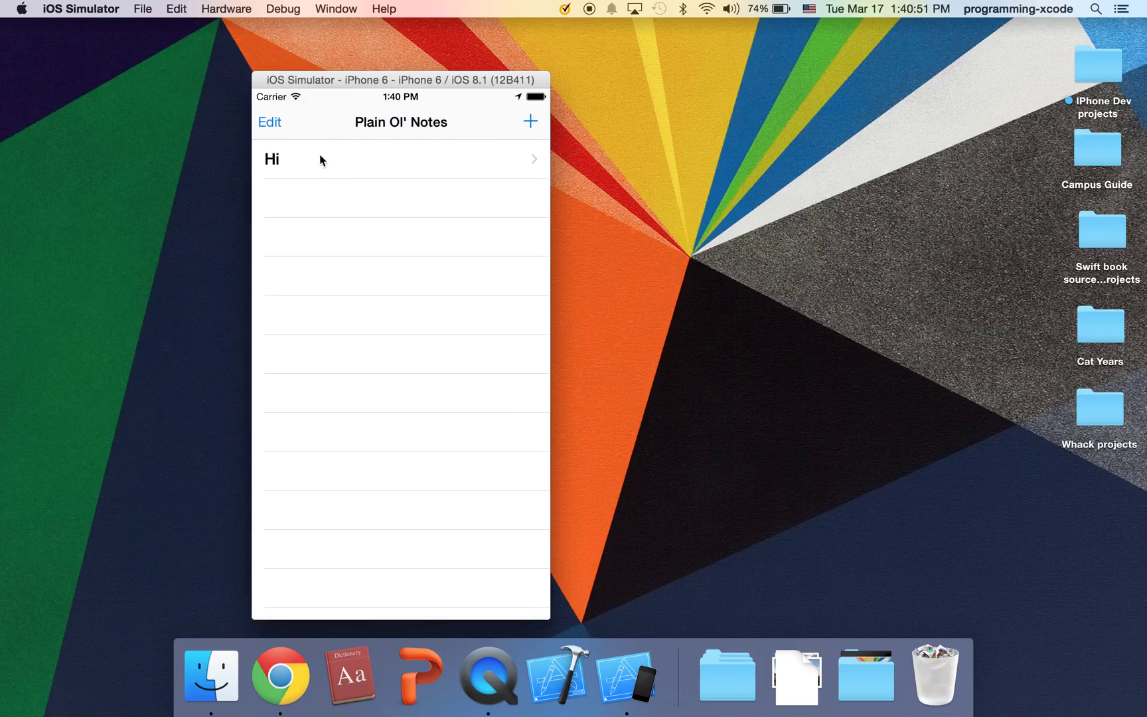
pyautogui.moveTo(519, 479)
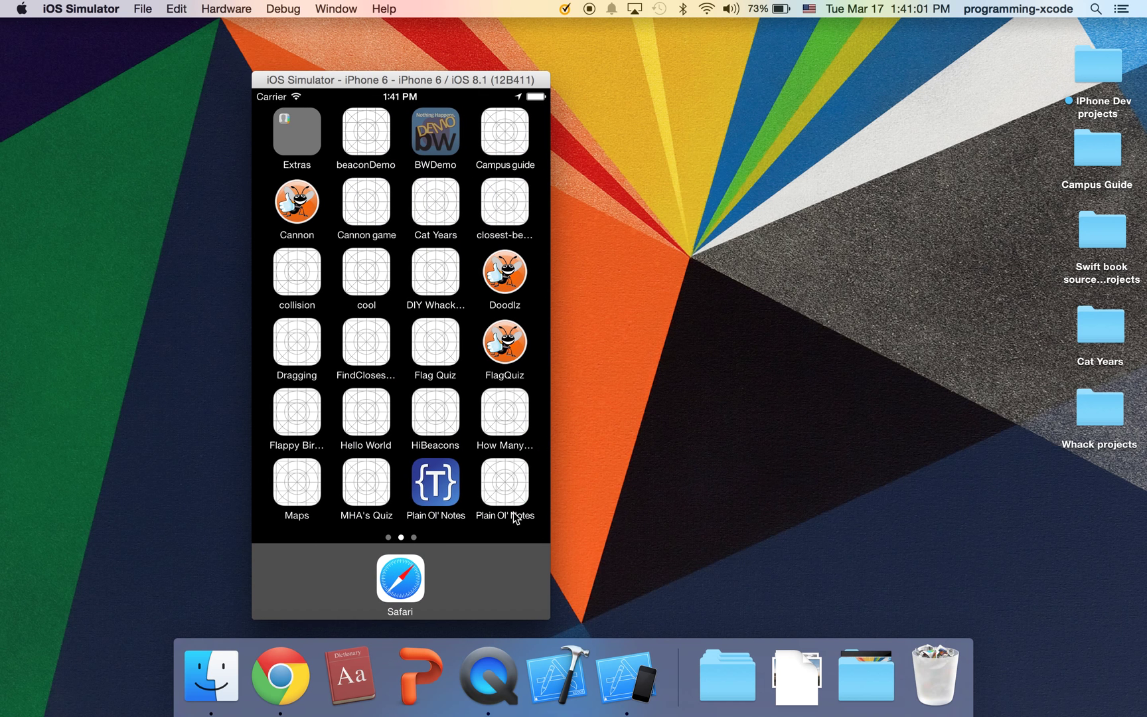
pyautogui.click(504, 482)
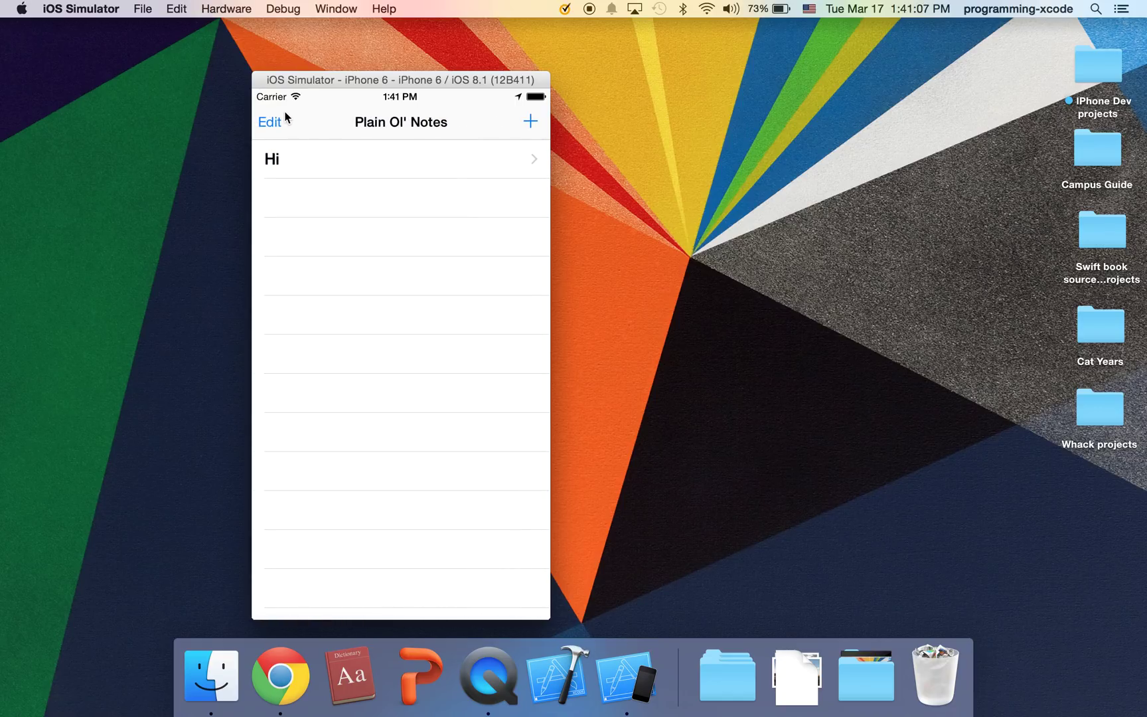
pyautogui.click(270, 122)
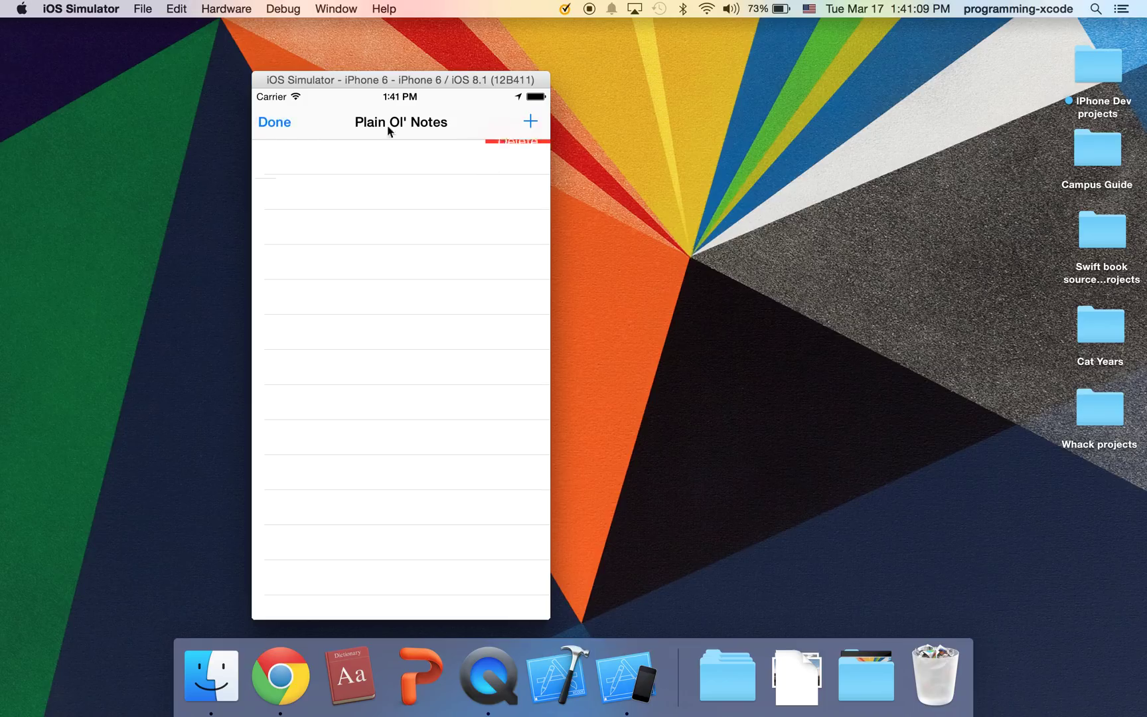
pyautogui.click(273, 122)
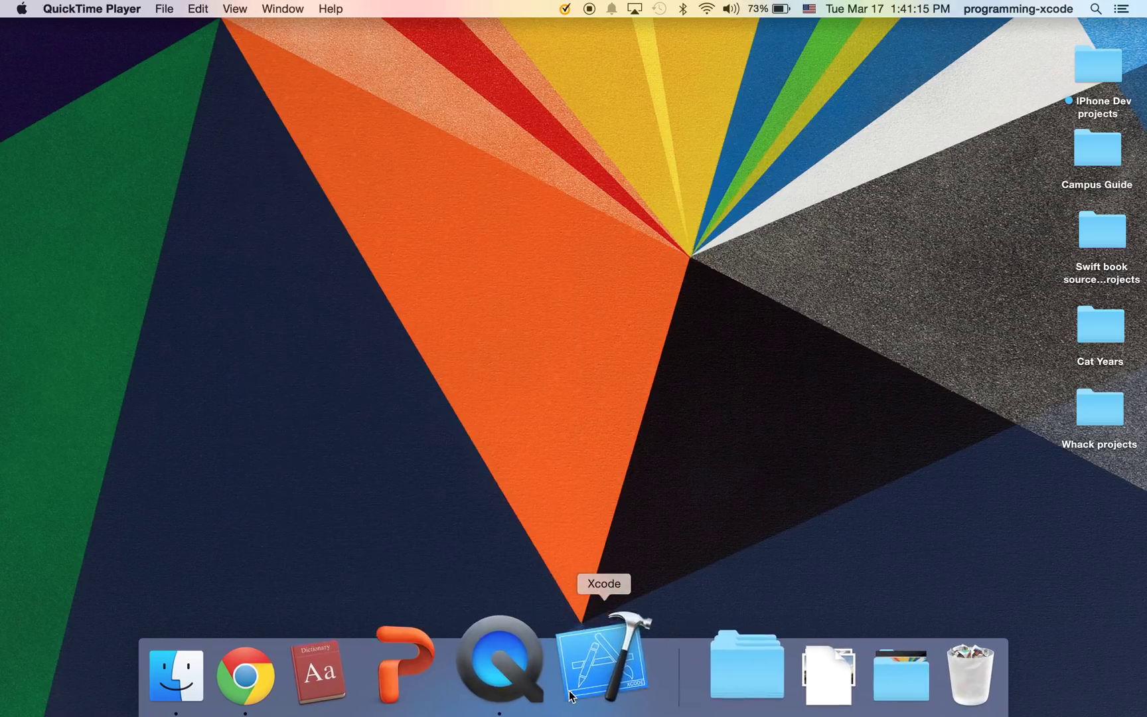
# Launch Xcode and pick the iOS Master-Detail Application template for a new project
pyautogui.click(603, 665)
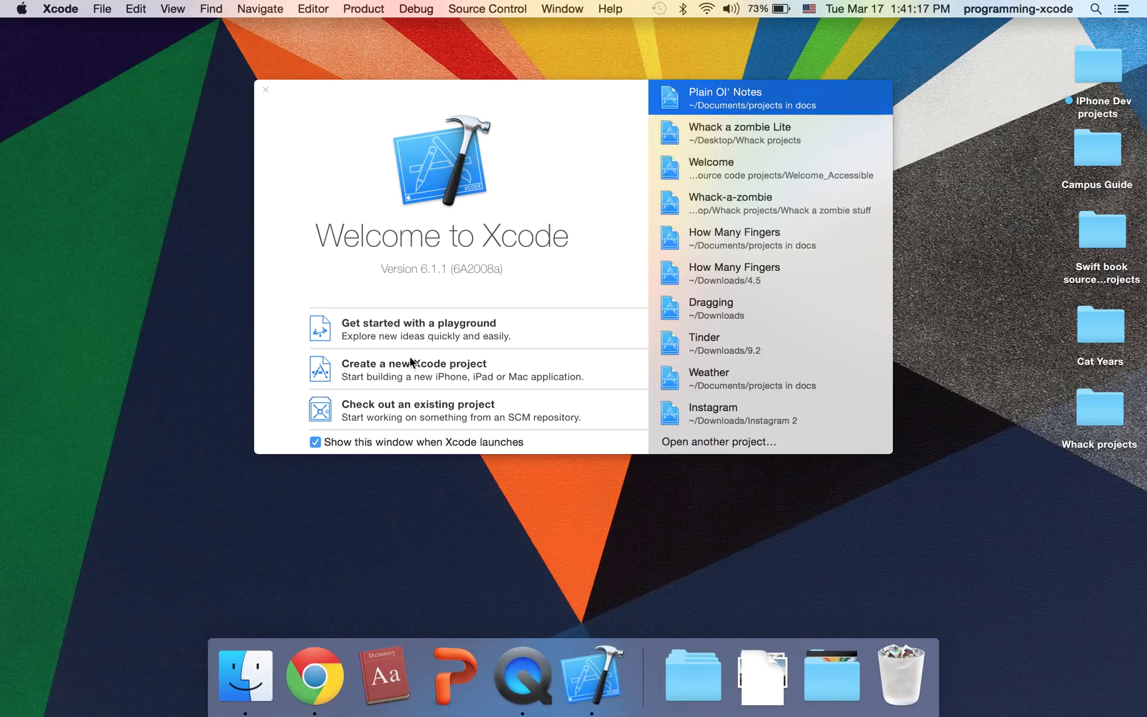
pyautogui.click(415, 363)
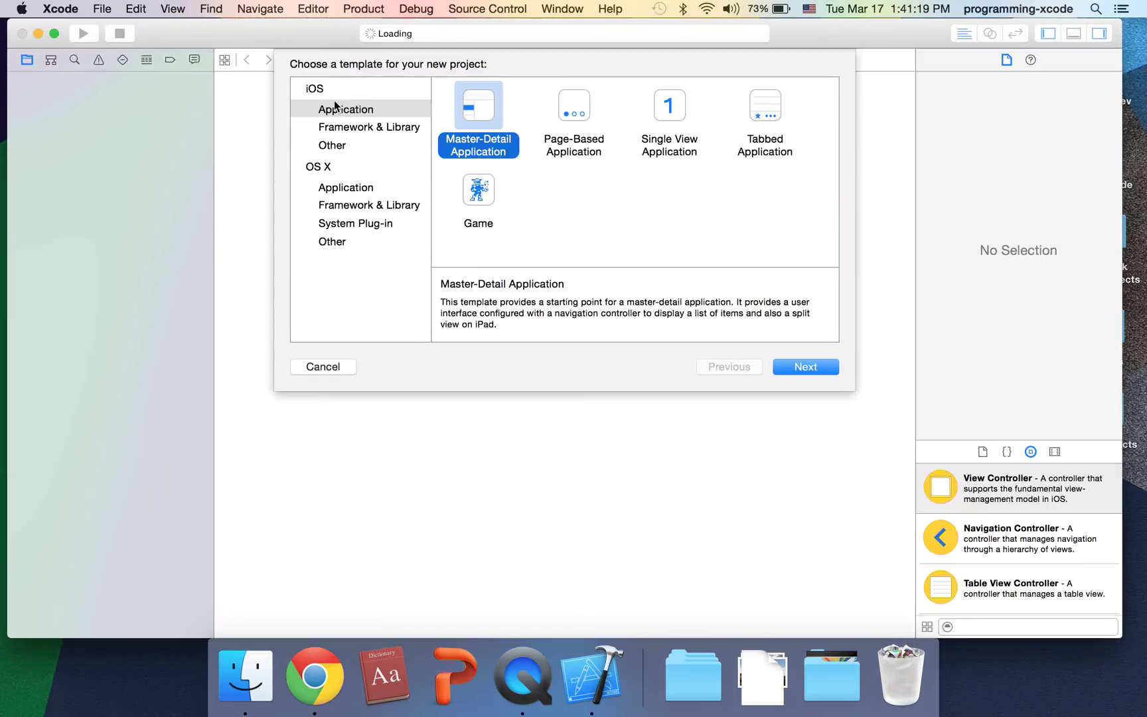
pyautogui.click(345, 108)
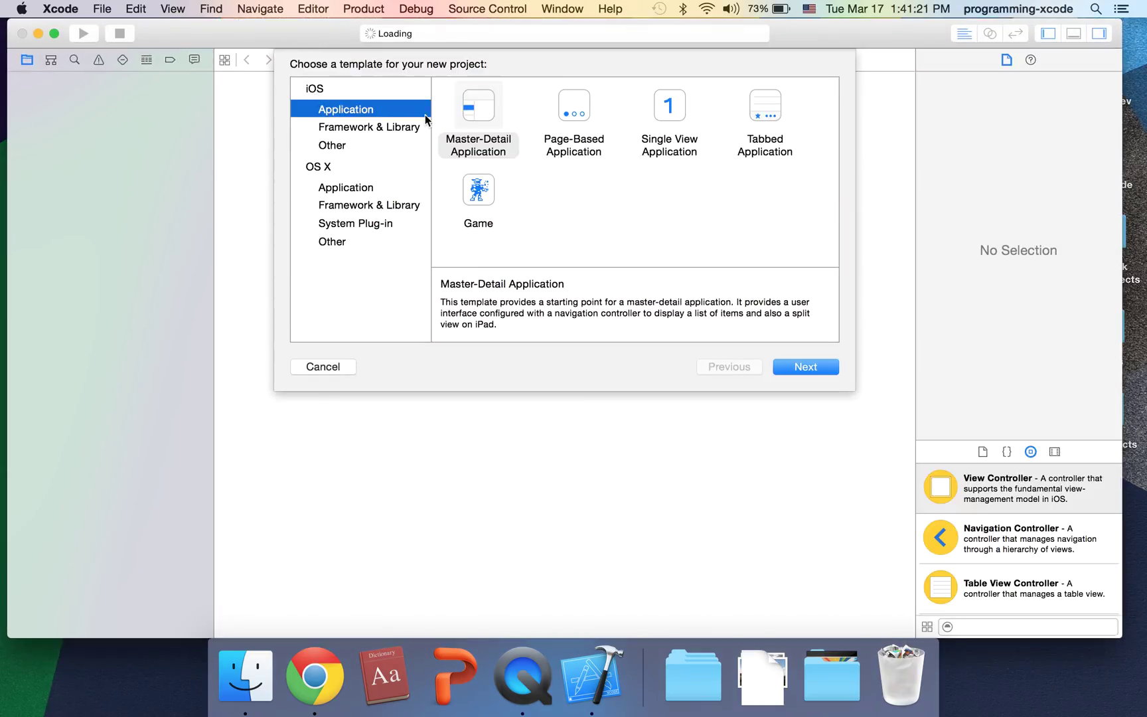
pyautogui.click(478, 106)
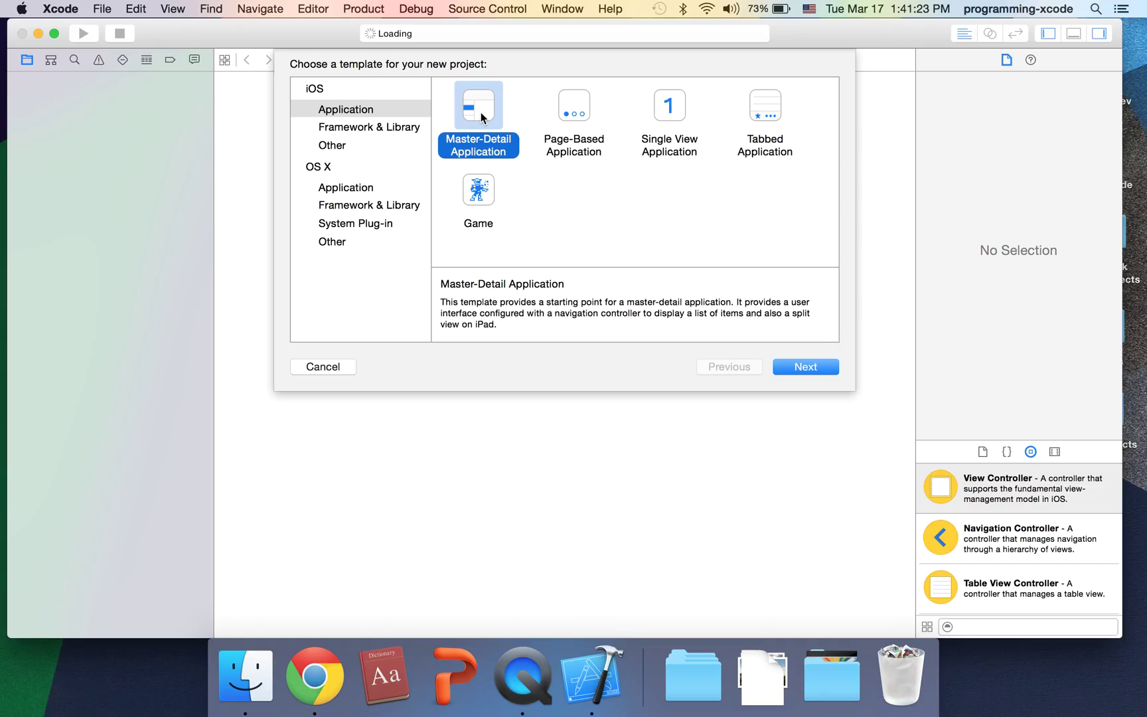
pyautogui.click(668, 121)
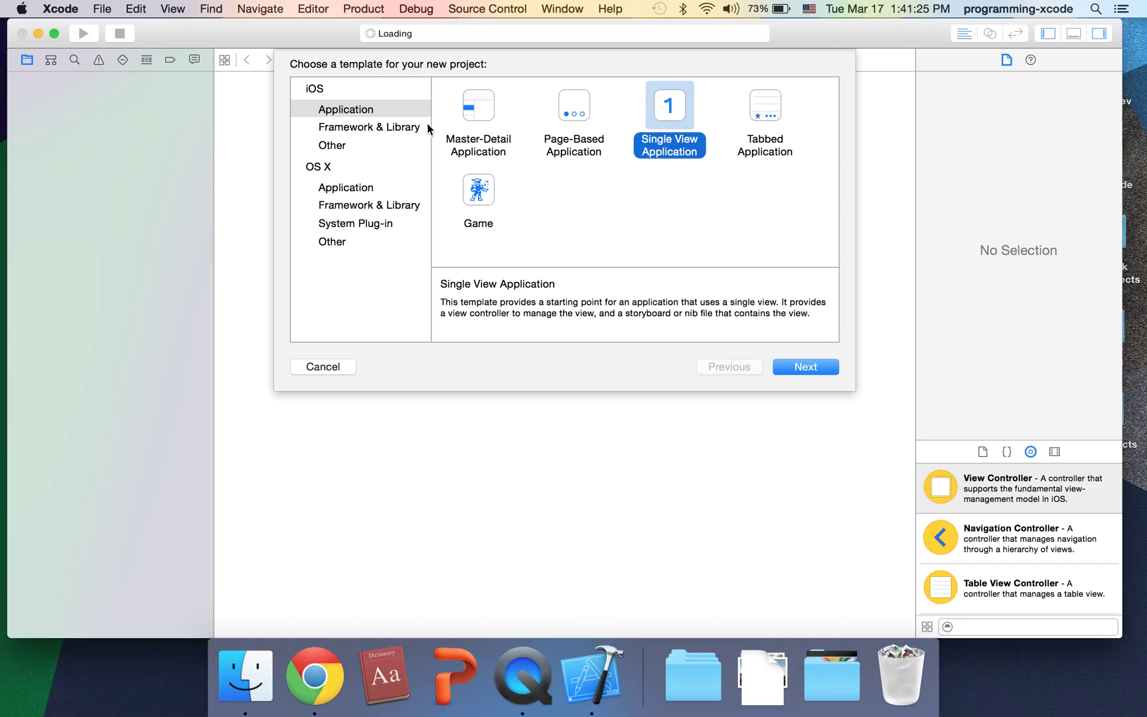
pyautogui.click(478, 117)
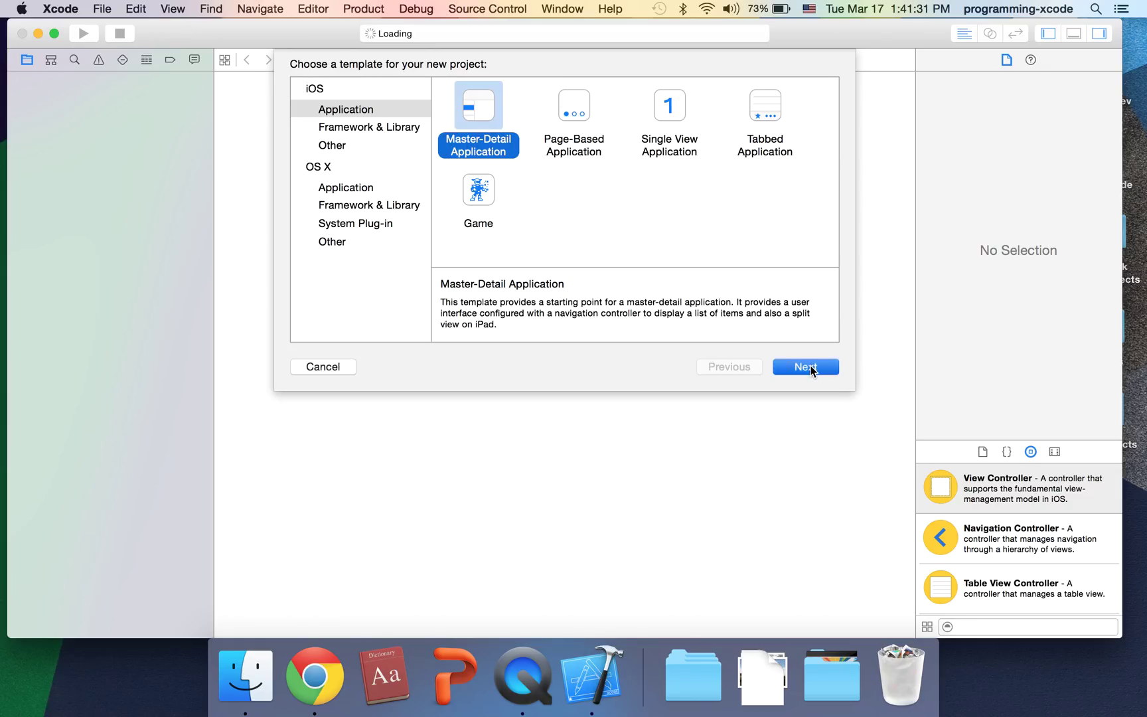
pyautogui.click(805, 367)
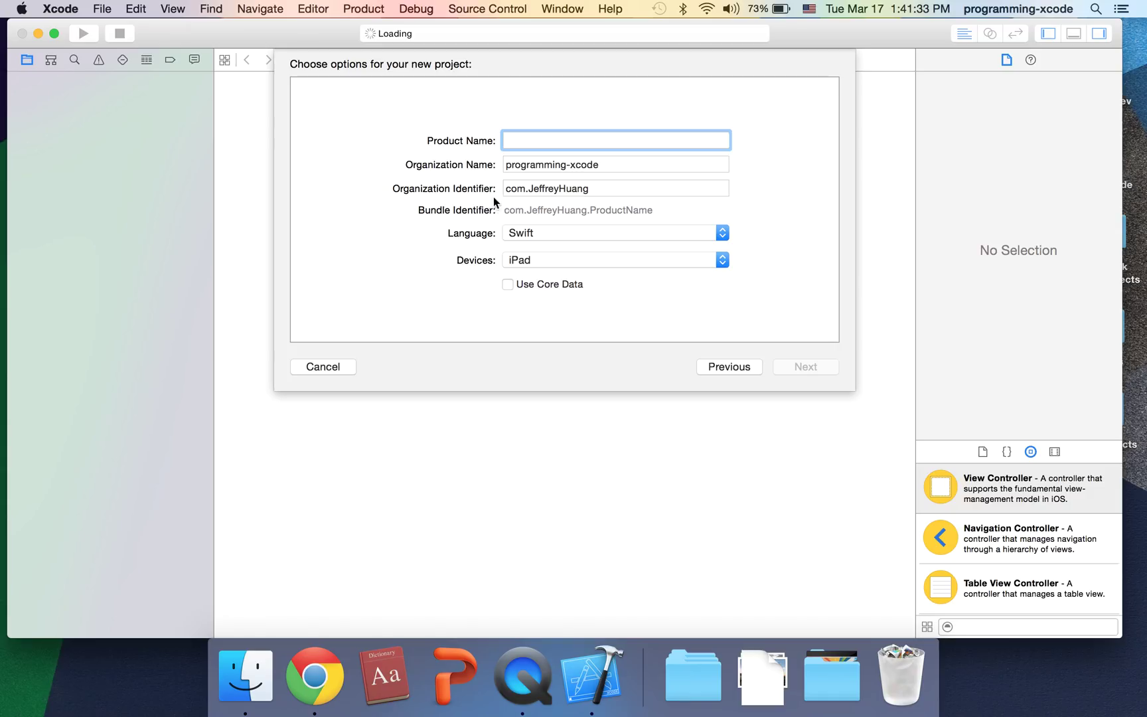
# Name the project Plain Ol' Notes, target iPhone only, and create it
pyautogui.write('P')
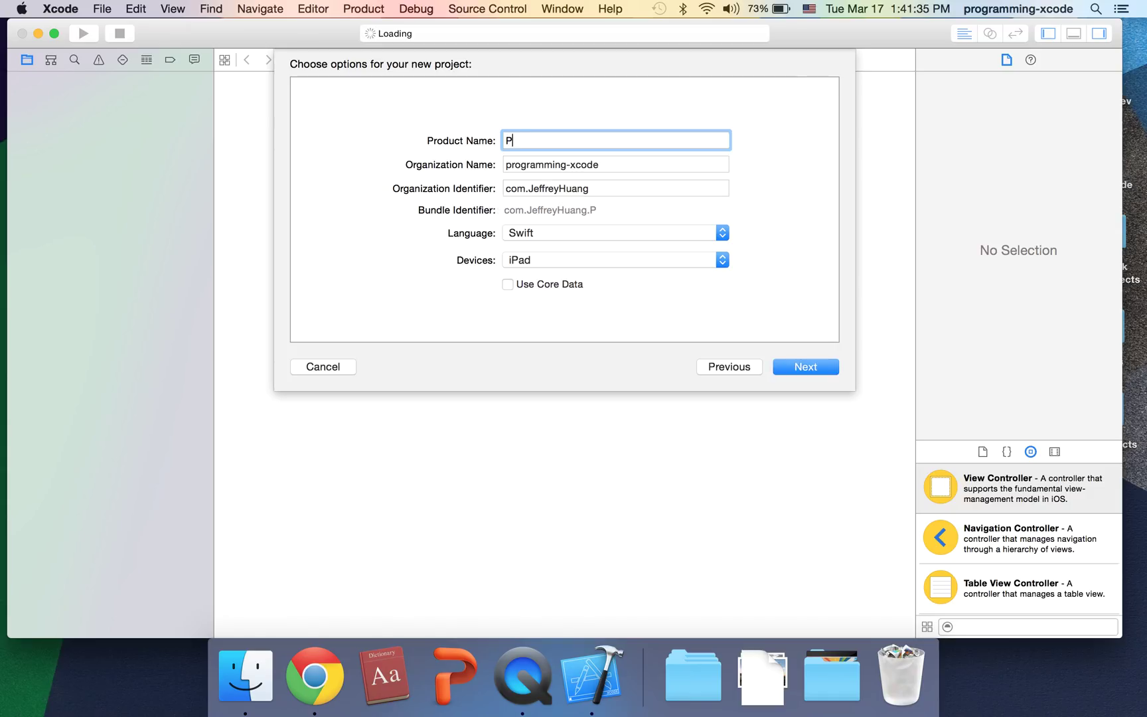
pyautogui.write('lain')
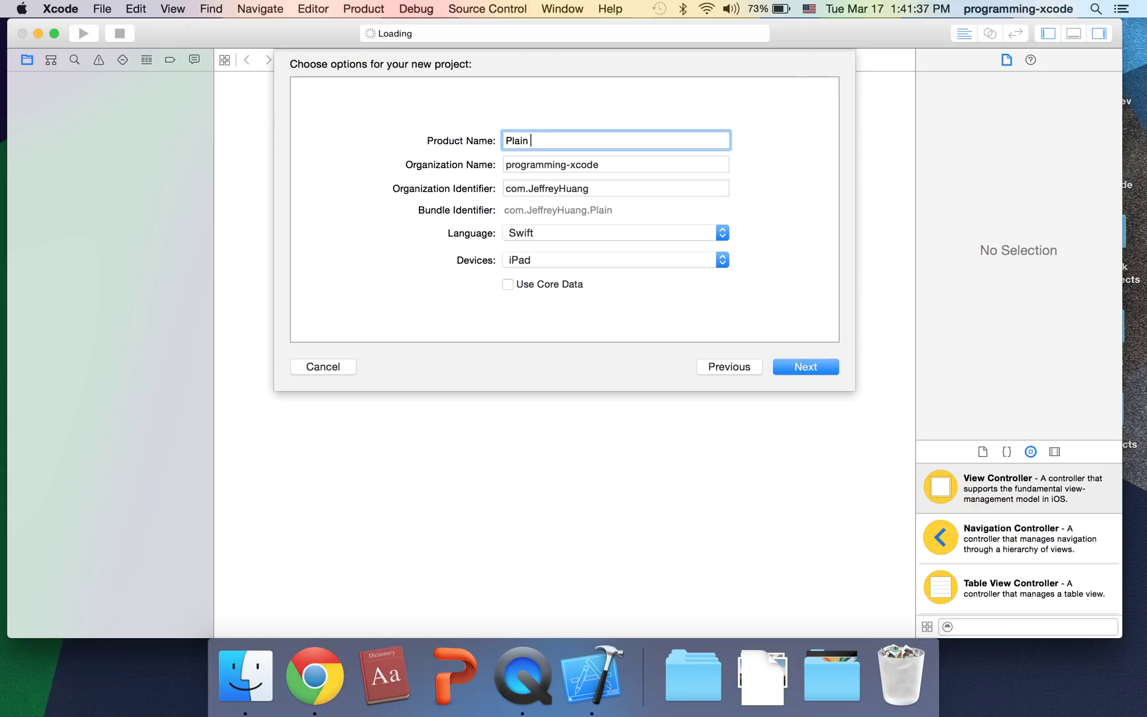
pyautogui.write('Ok')
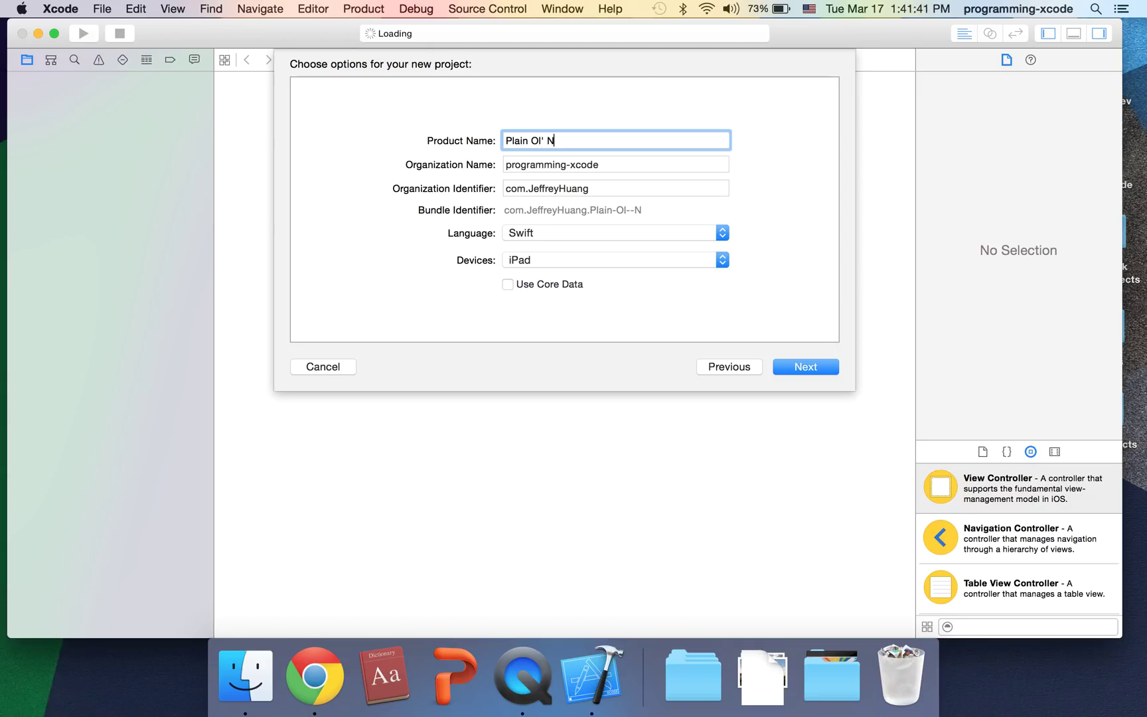
pyautogui.write('otes')
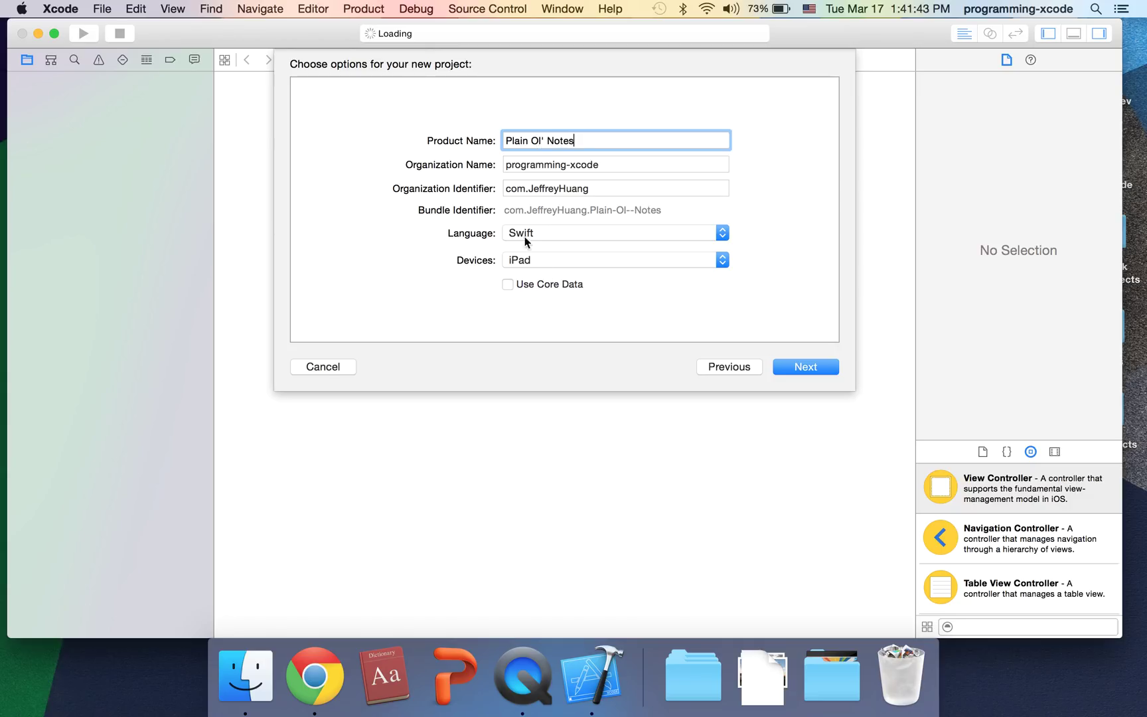
pyautogui.click(615, 259)
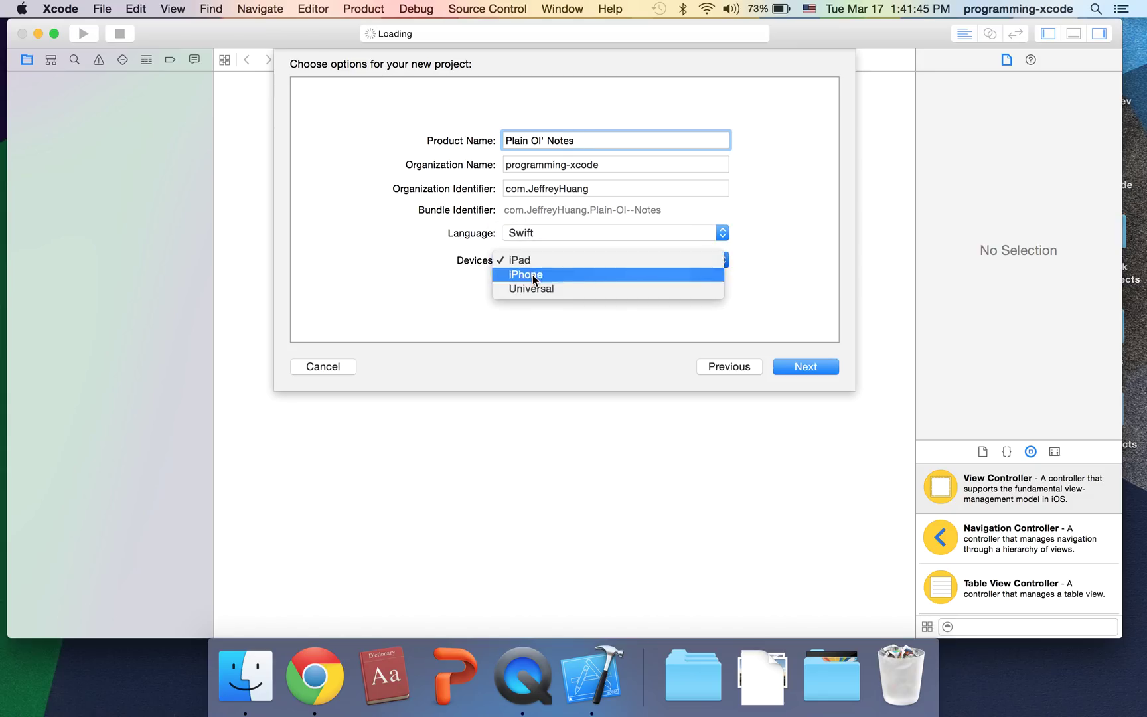
pyautogui.click(525, 274)
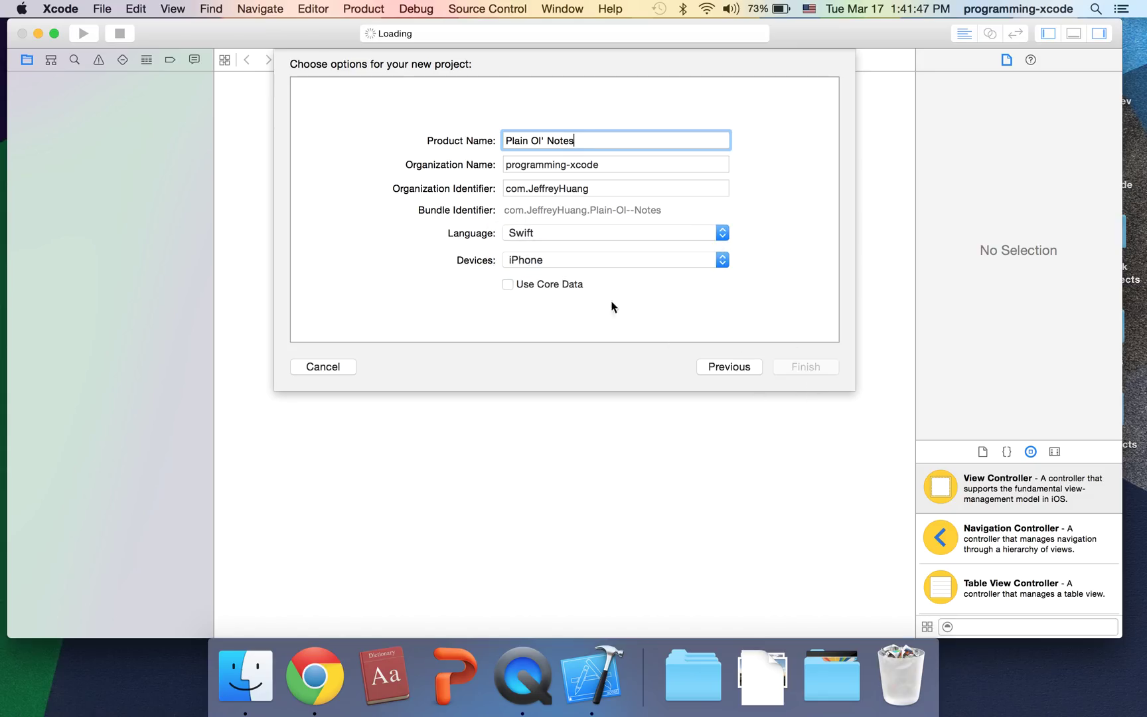
pyautogui.click(804, 366)
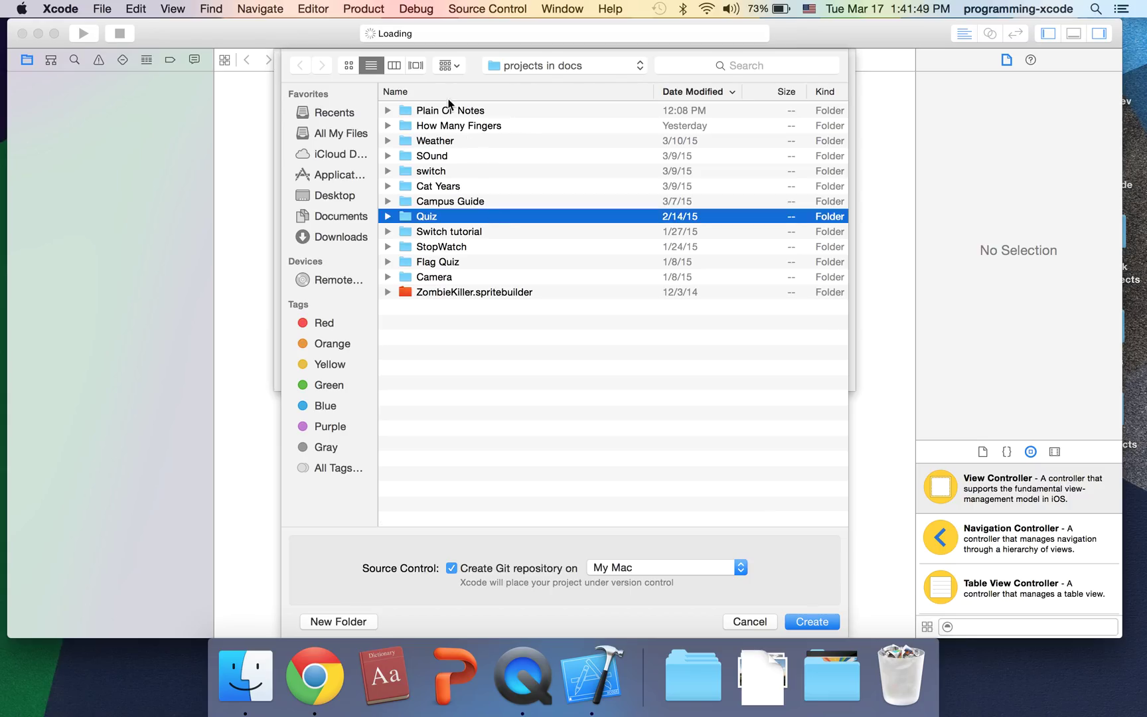
pyautogui.click(810, 622)
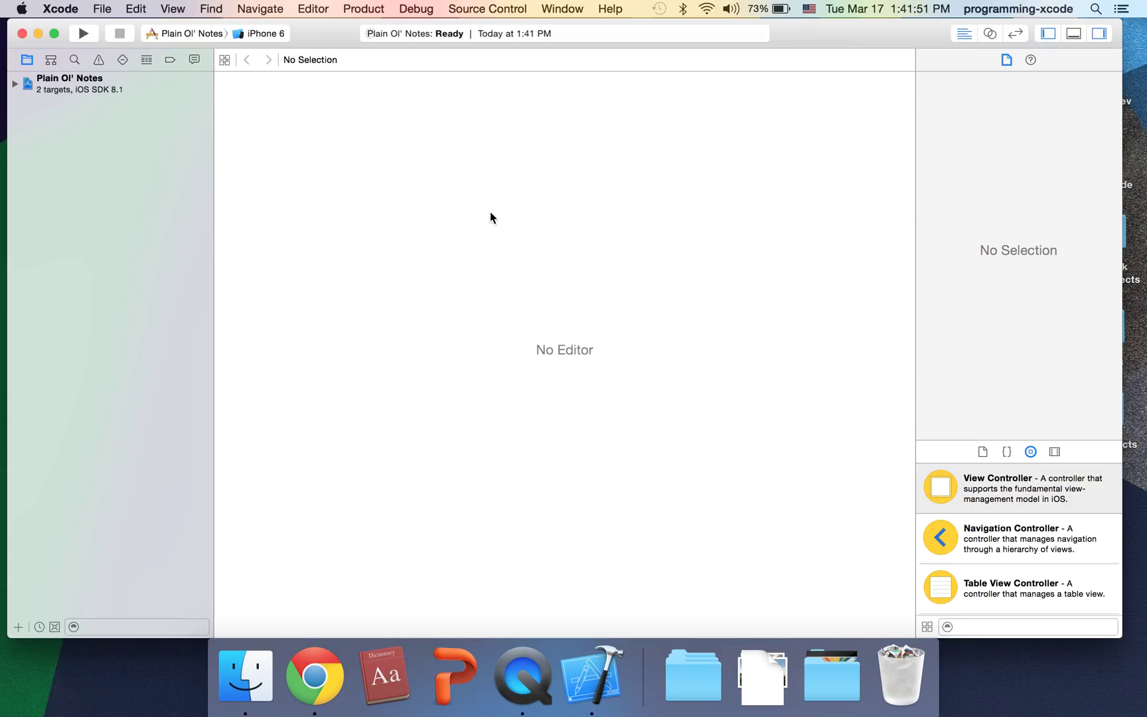
# Run the untouched template app in the iPhone 6 simulator, adding a timestamped entry and viewing its detail
pyautogui.click(69, 84)
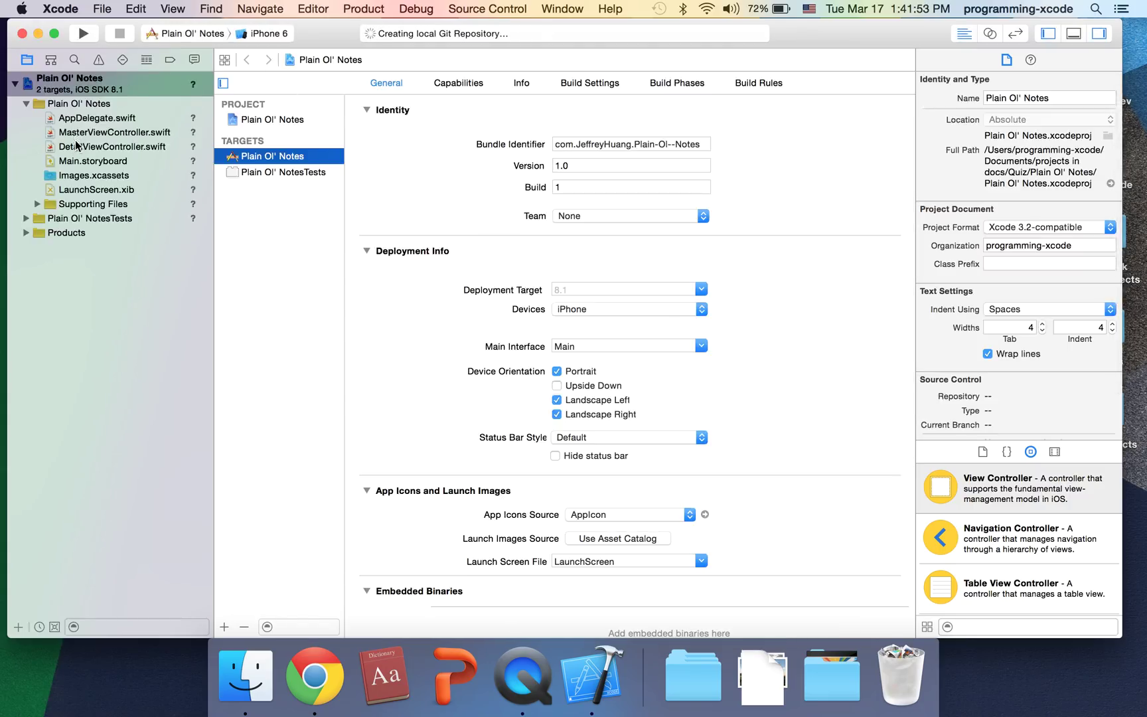
pyautogui.click(113, 146)
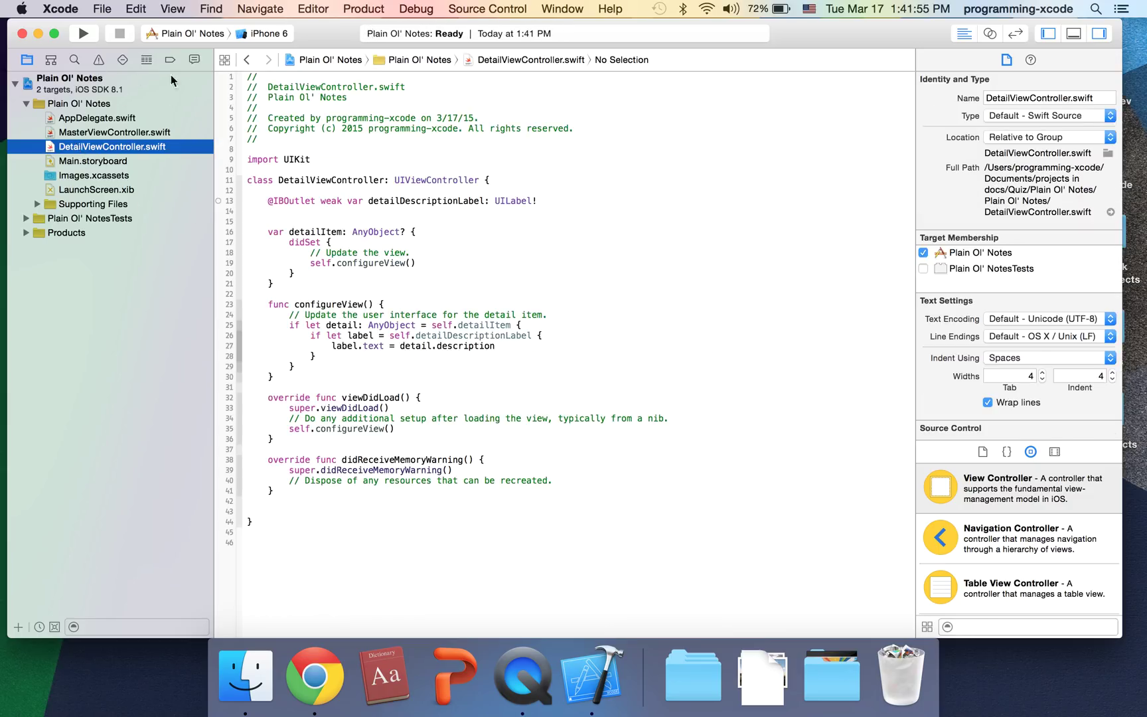
pyautogui.click(83, 33)
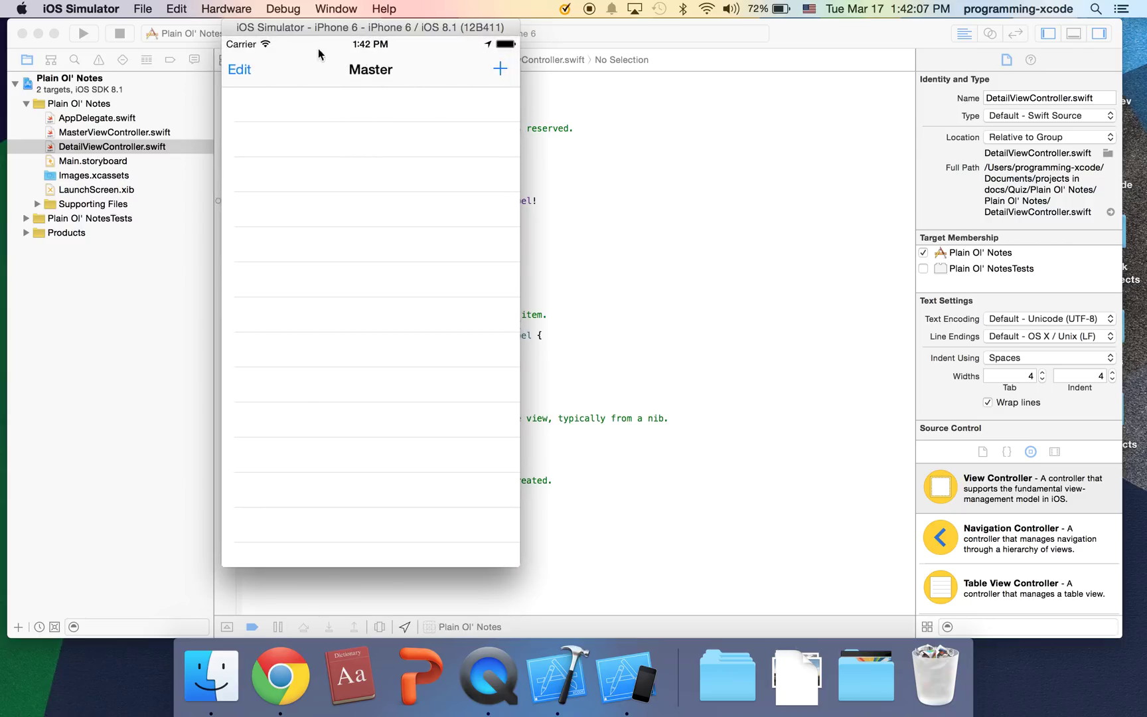
pyautogui.click(501, 69)
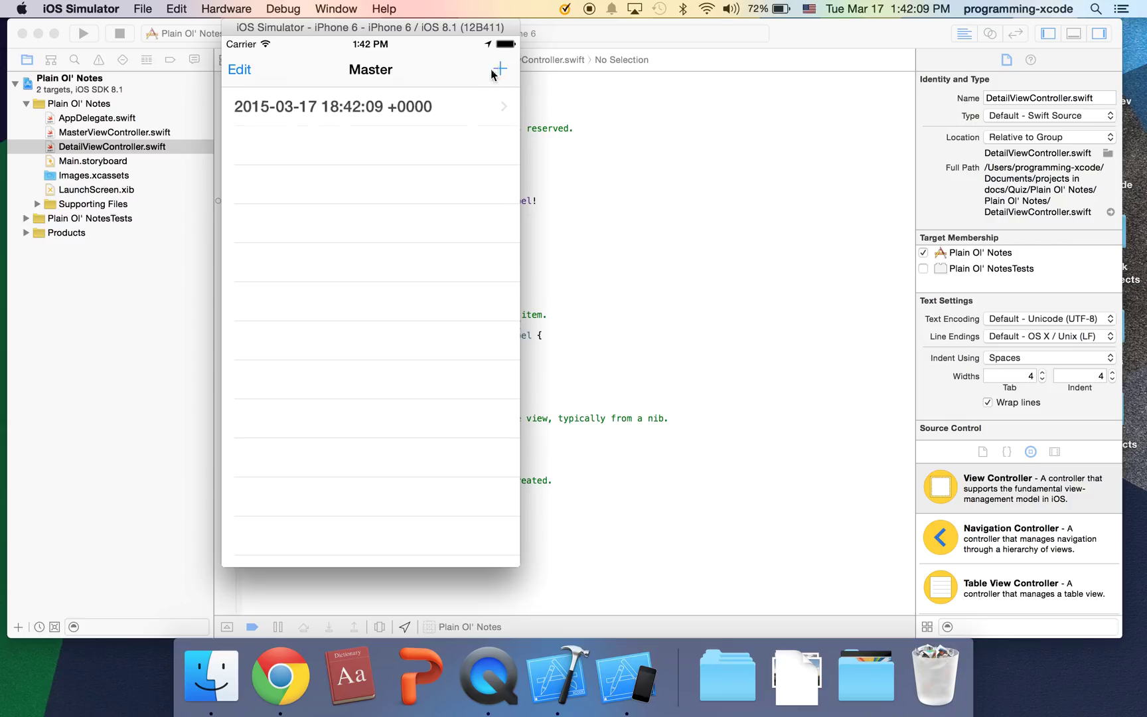
pyautogui.click(333, 107)
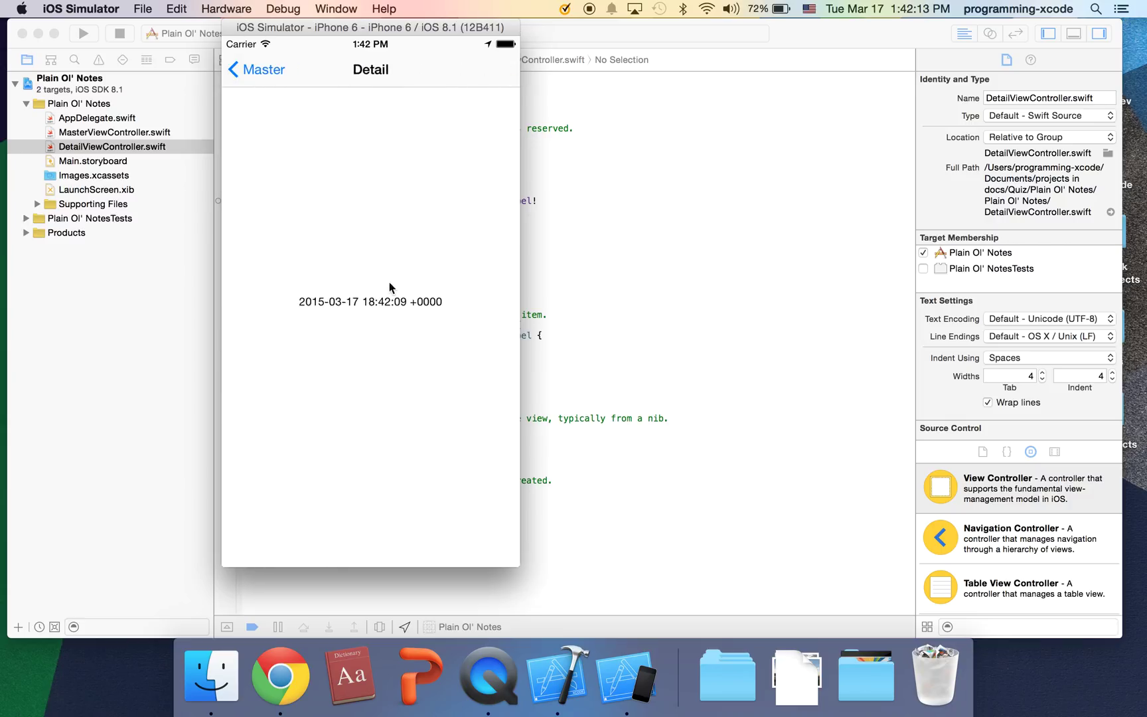
pyautogui.click(256, 70)
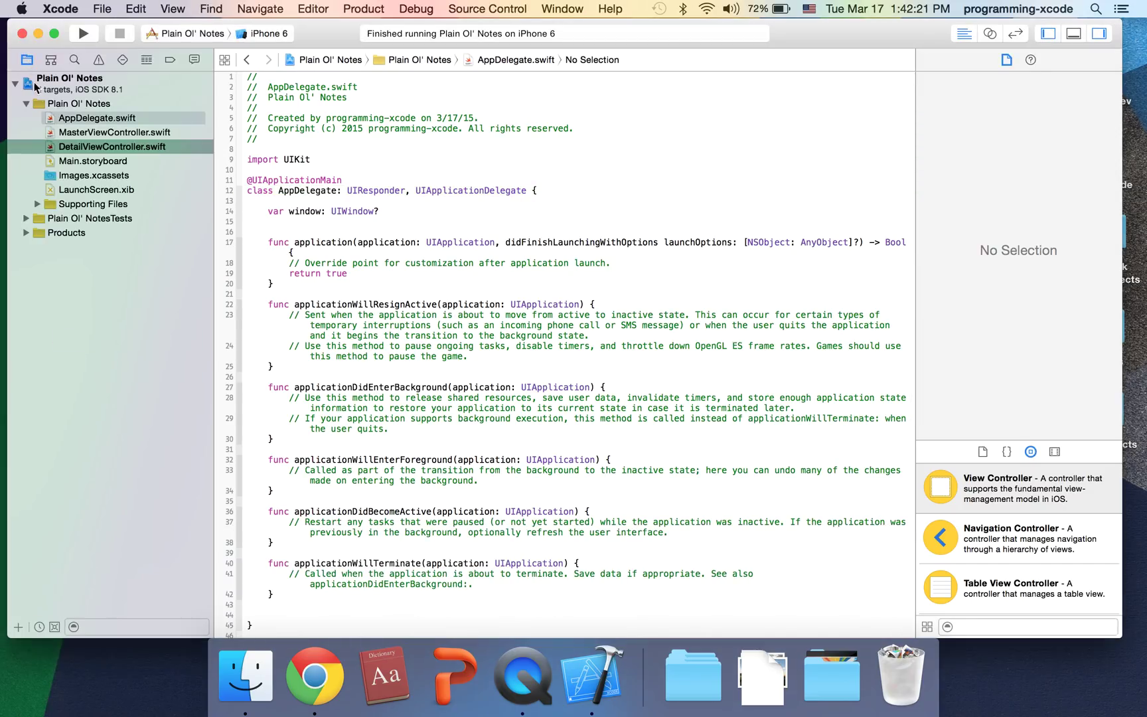
# In Main.storyboard, title the master scene Plain Ol' Notes and the detail scene New Note
pyautogui.click(93, 160)
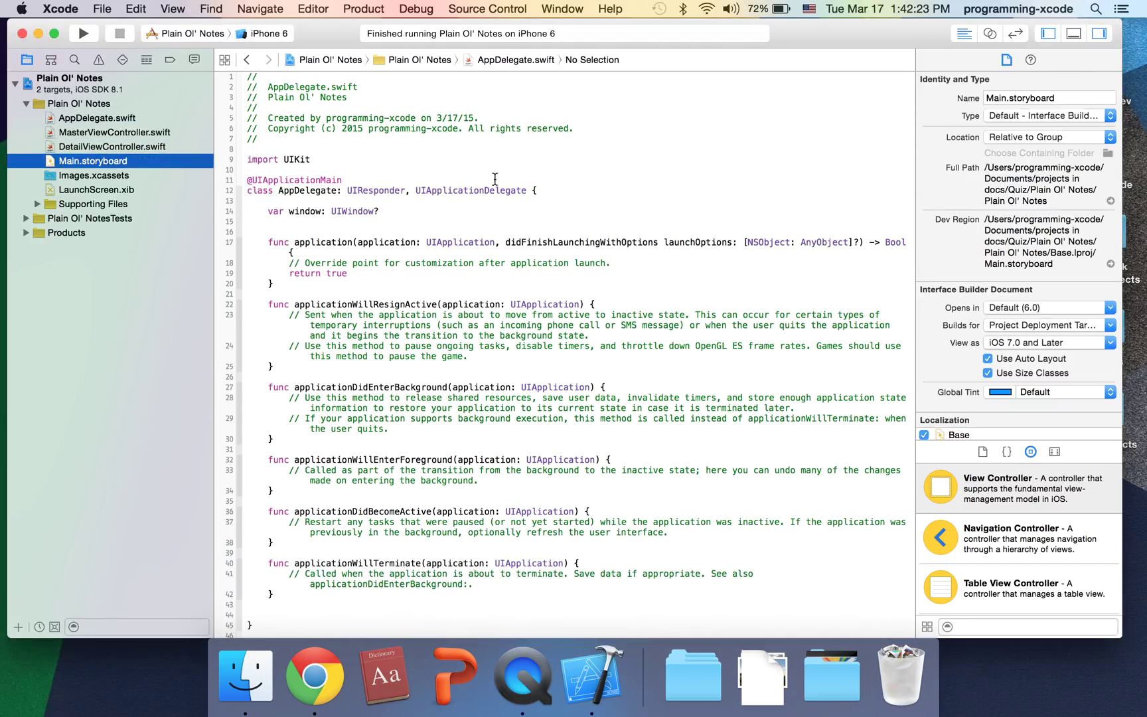
pyautogui.click(93, 160)
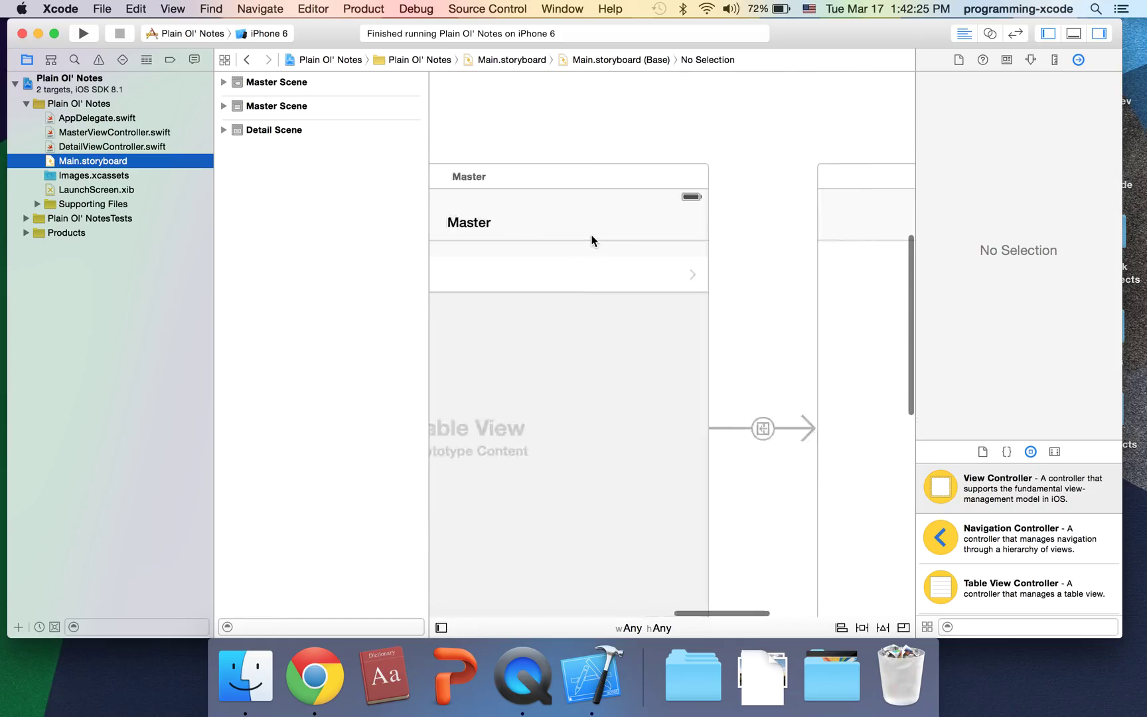
pyautogui.click(468, 222)
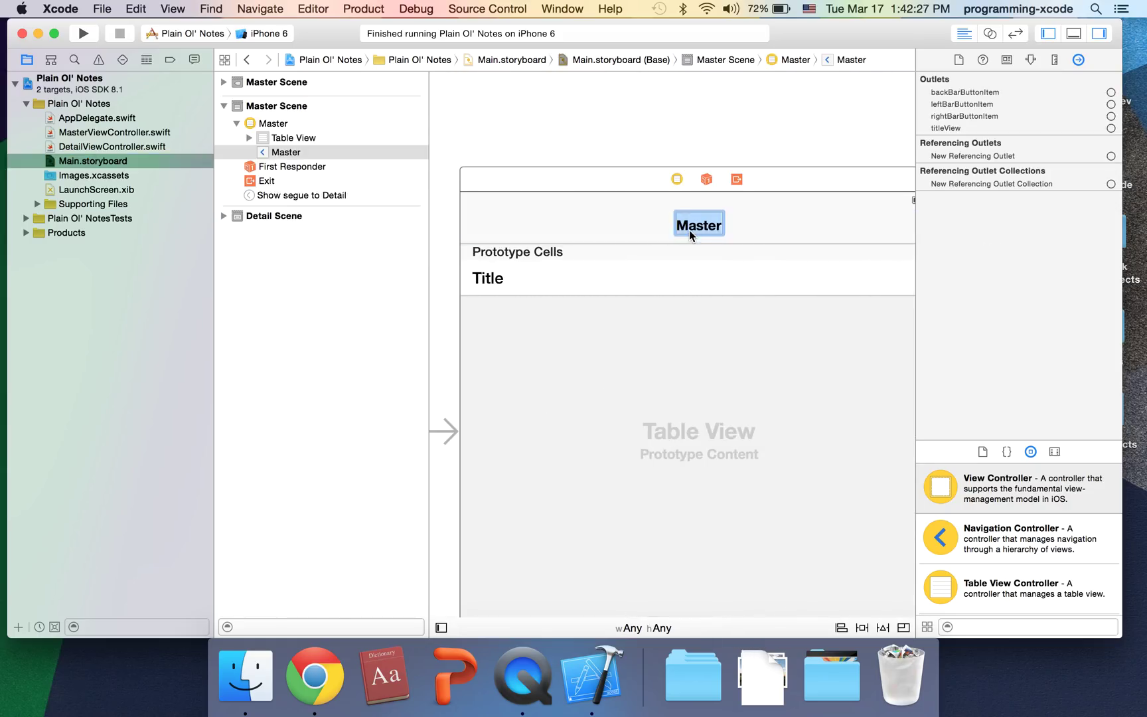
pyautogui.write("Plain Ol' N")
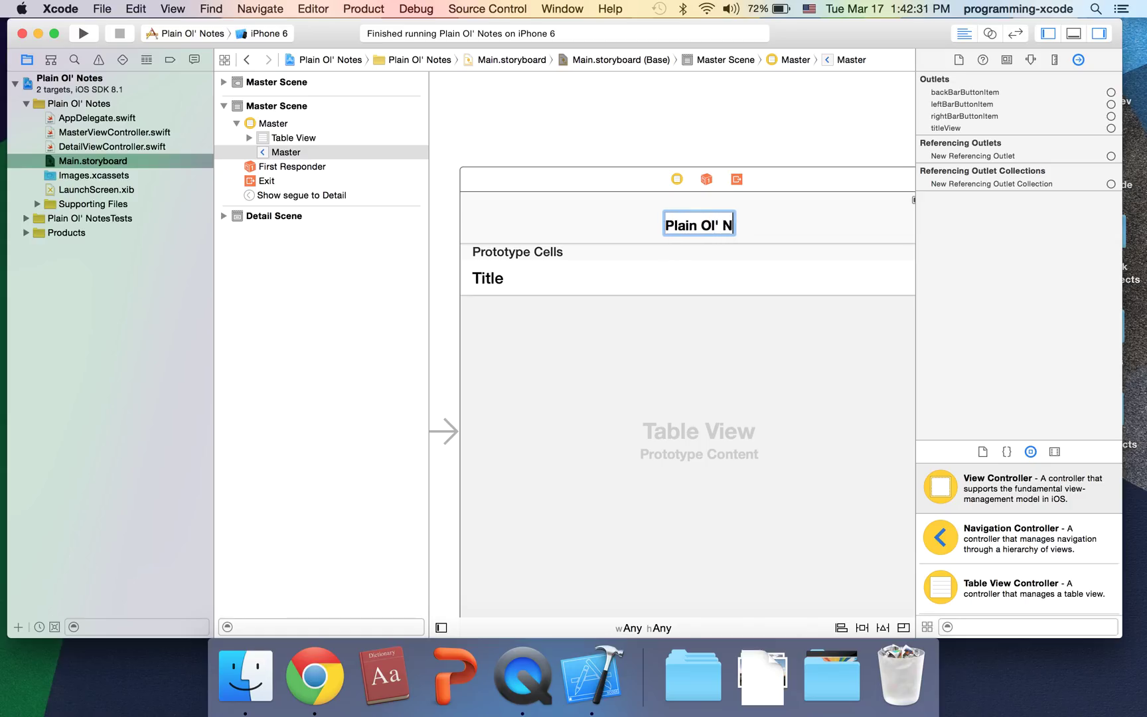
pyautogui.write('o')
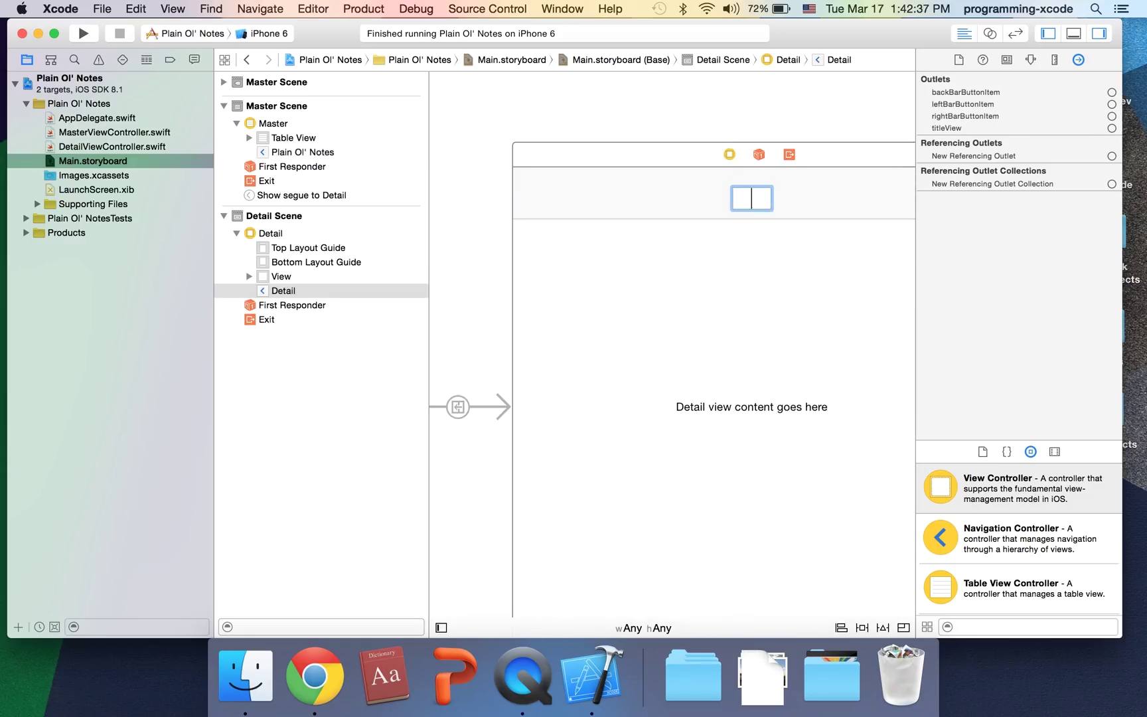
pyautogui.write('New Note')
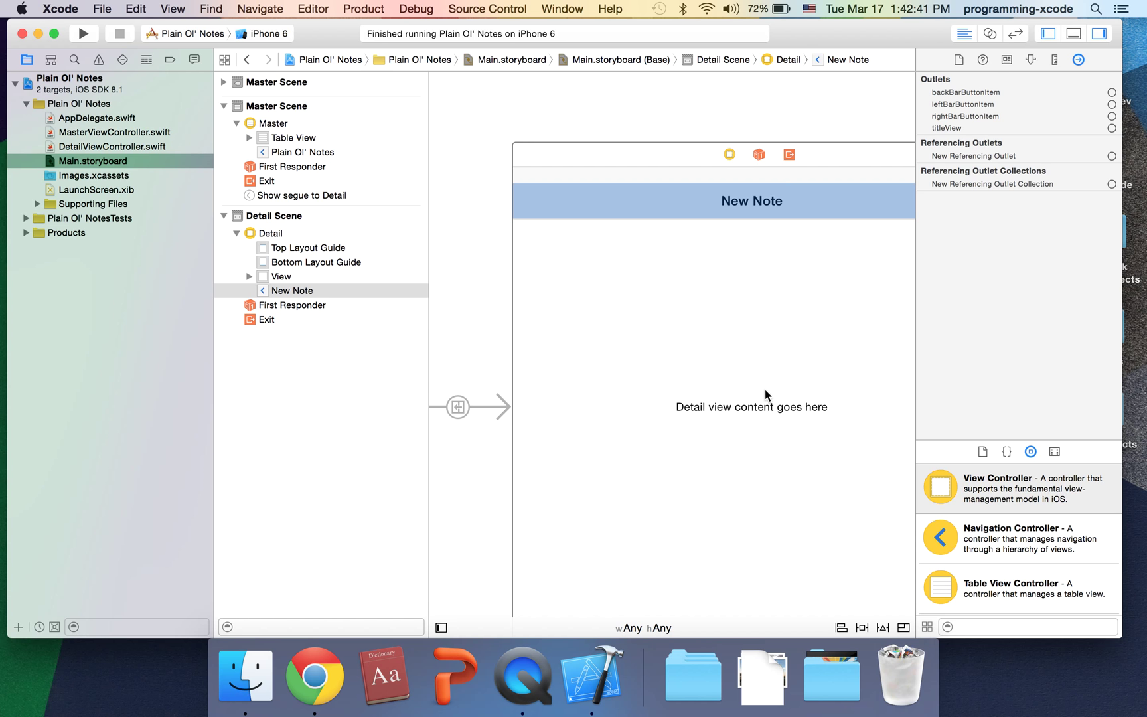
# Add a text view to the detail scene and add the missing Auto Layout constraints
pyautogui.click(281, 275)
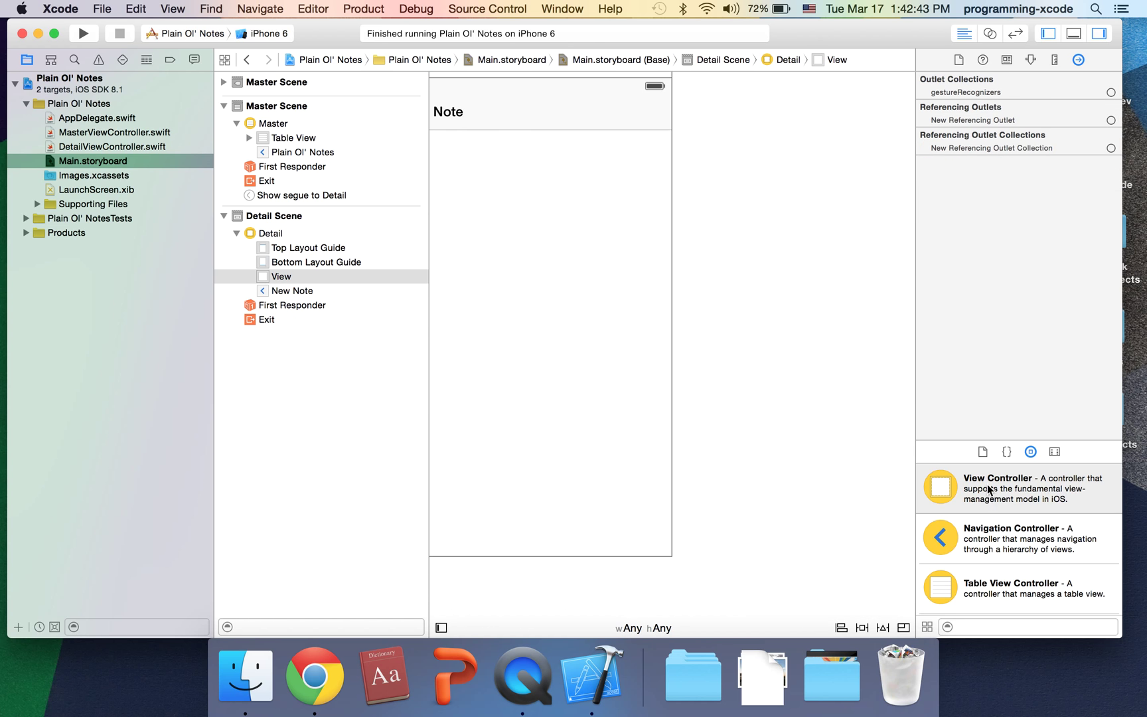
pyautogui.scroll(-3)
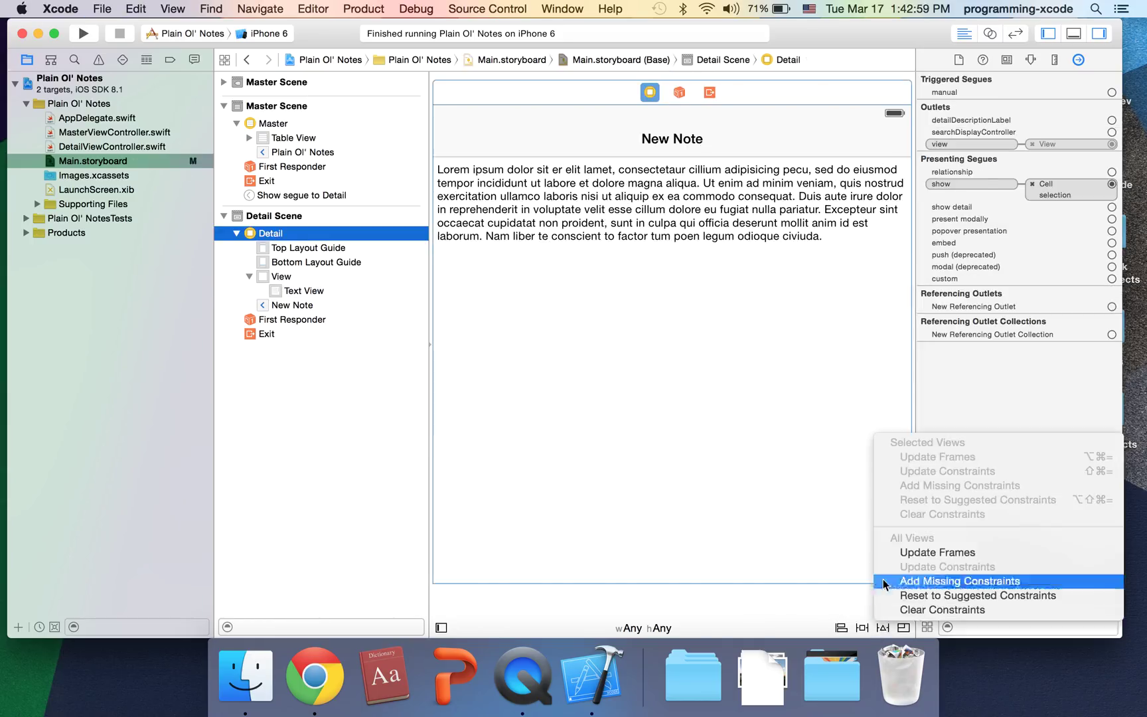
pyautogui.click(960, 580)
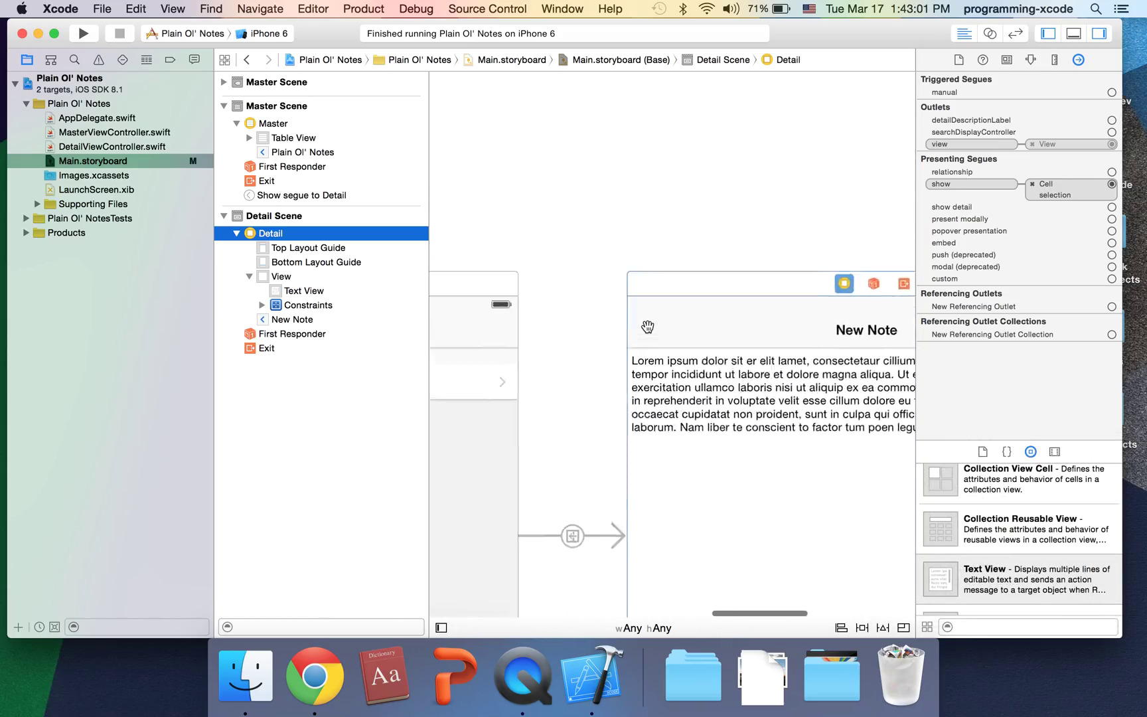
pyautogui.click(112, 146)
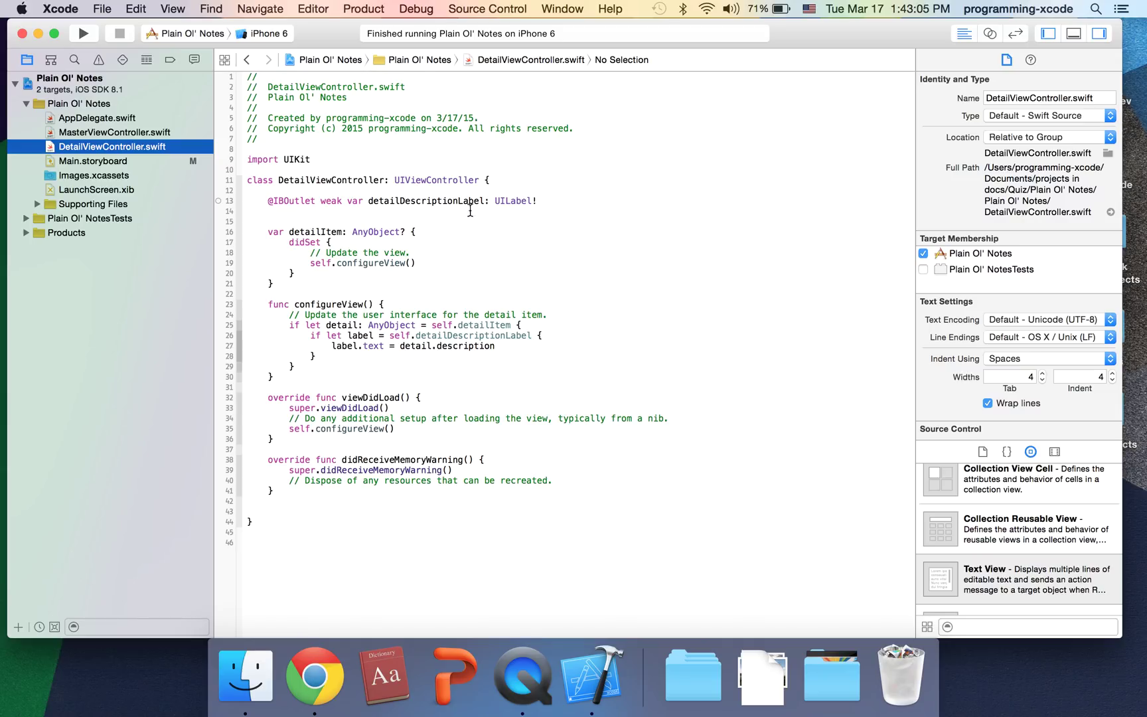
# Rename the detailDescriptionLabel outlet to tView: UITextView and use tView in configureView
pyautogui.doubleClick(424, 201)
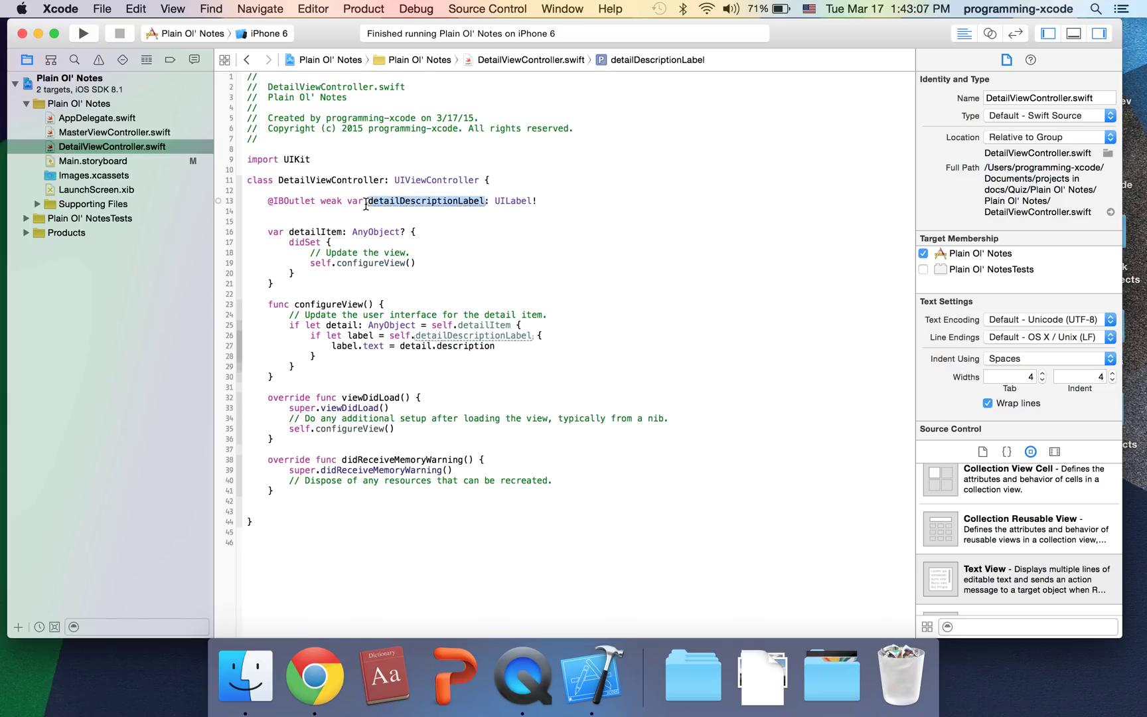
pyautogui.write('tView')
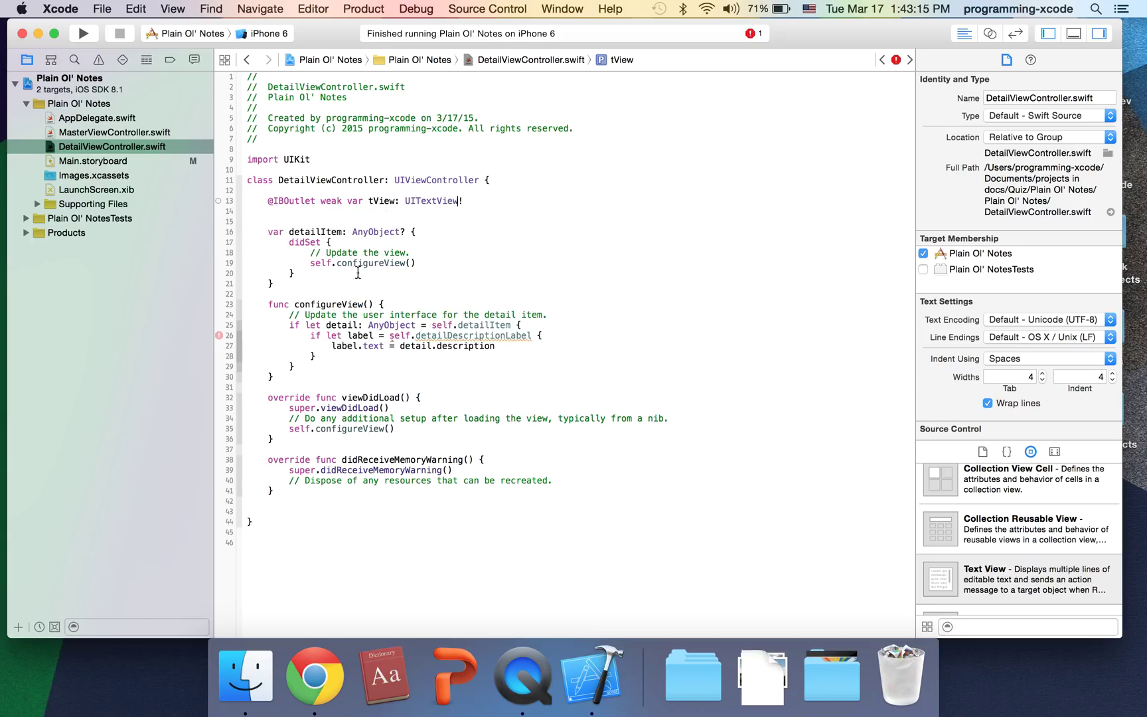
pyautogui.doubleClick(474, 336)
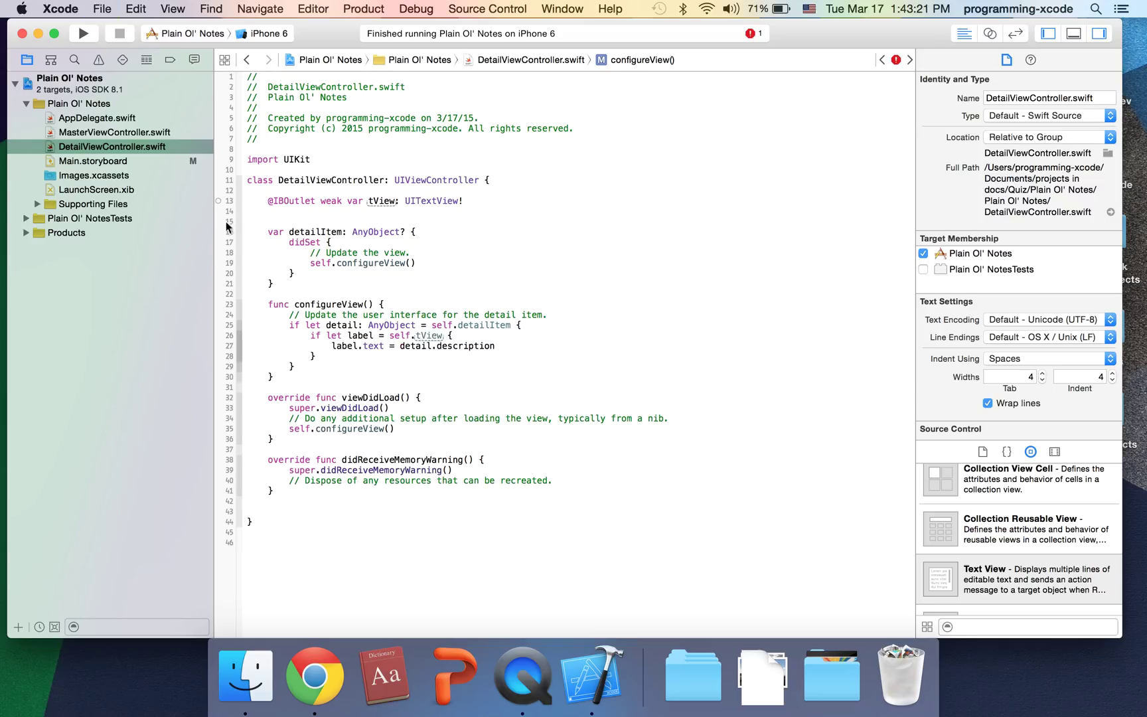
pyautogui.moveTo(220, 245)
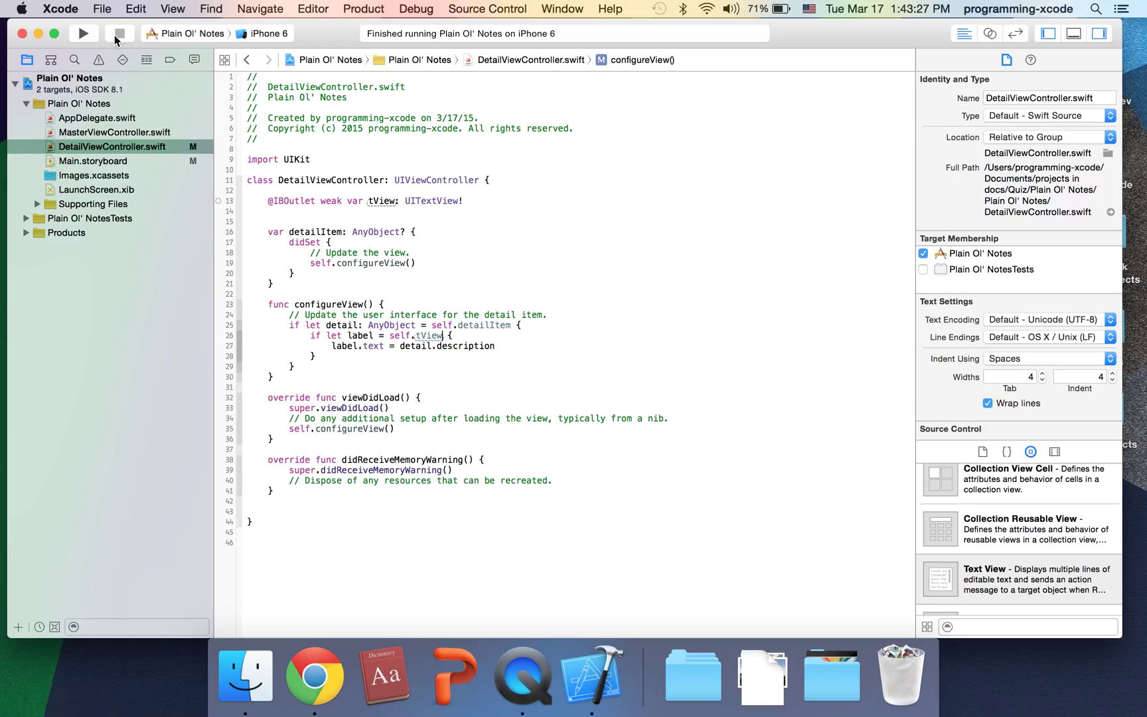
# Create a new Swift file named Note.swift in the project
pyautogui.click(102, 9)
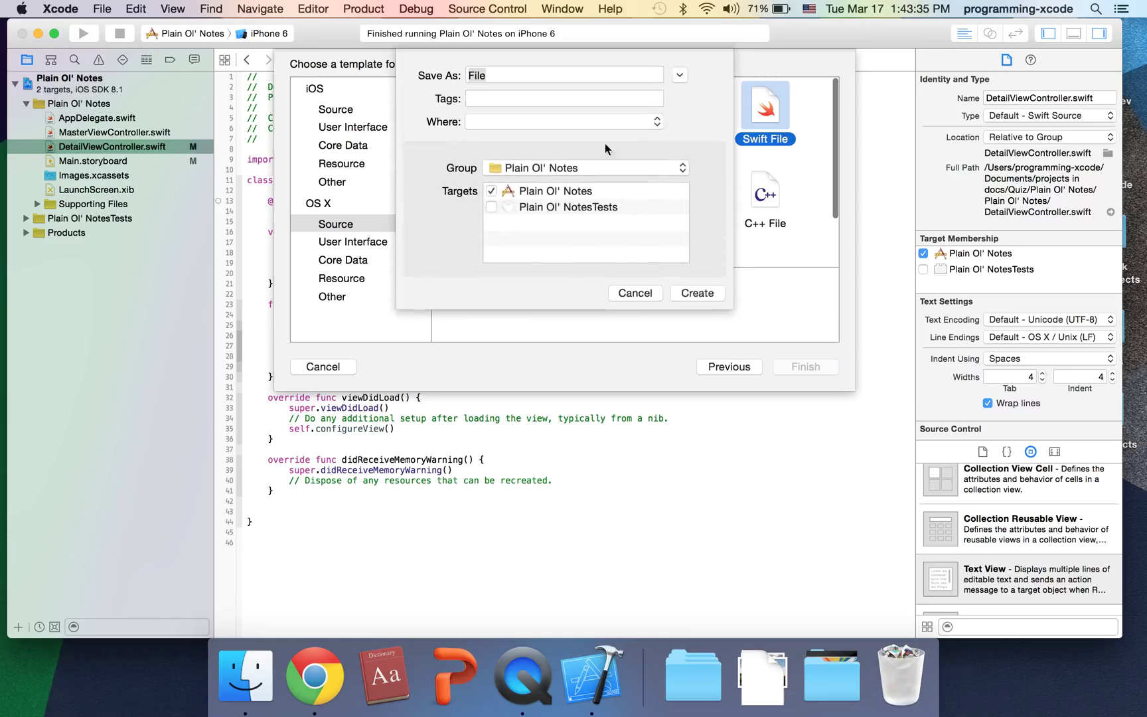
pyautogui.write('No')
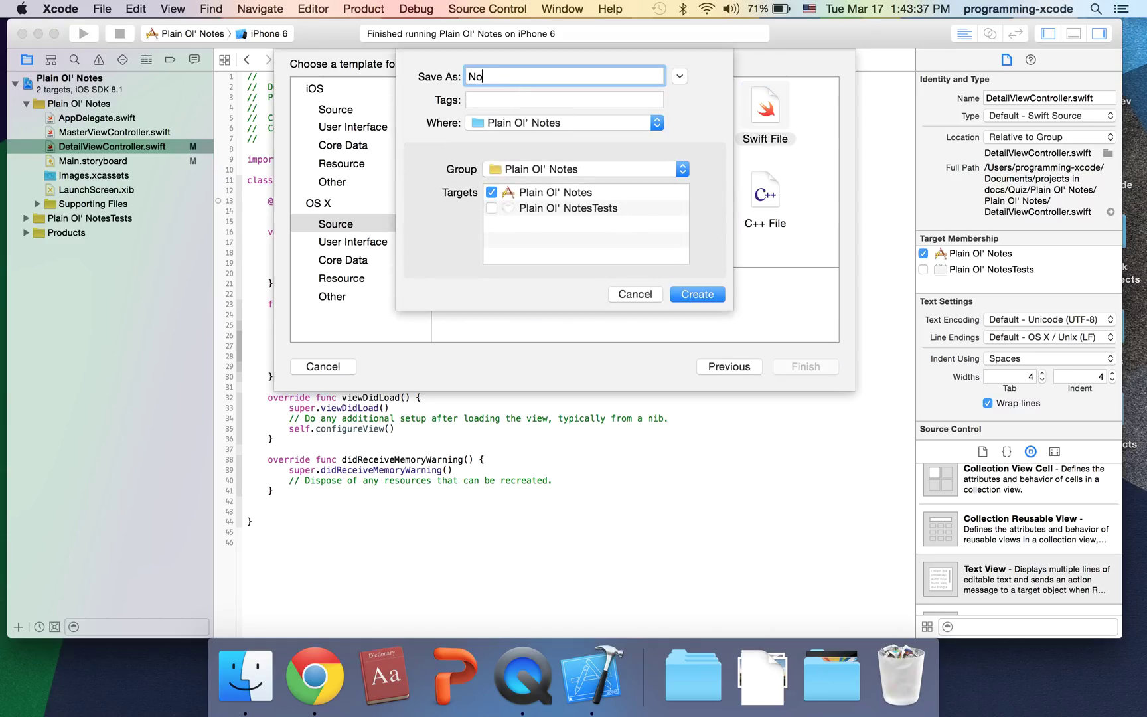
pyautogui.click(729, 367)
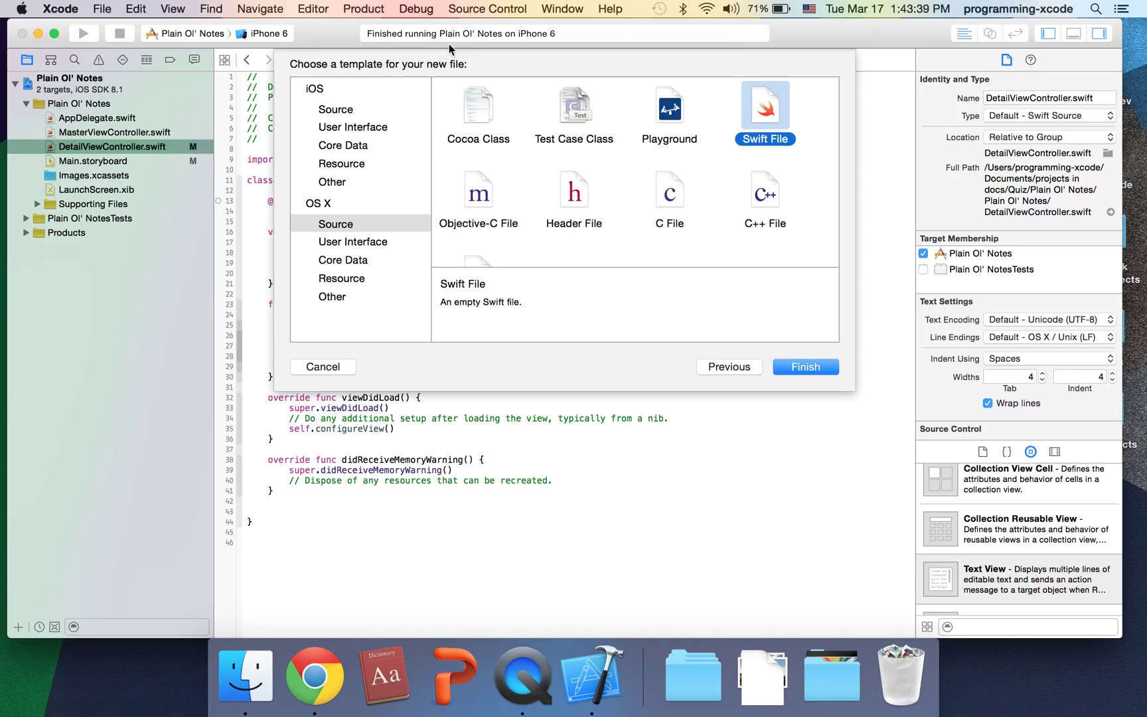
pyautogui.click(805, 366)
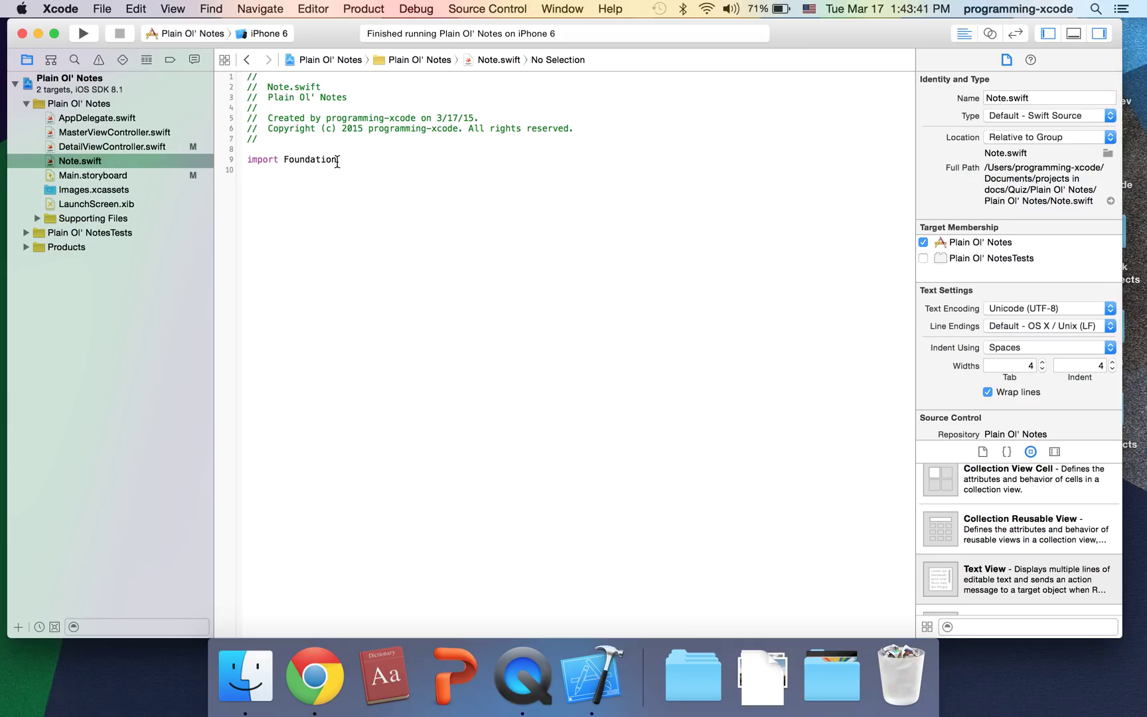
# Replace import Foundation with import UIKit in Note.swift
pyautogui.doubleClick(310, 159)
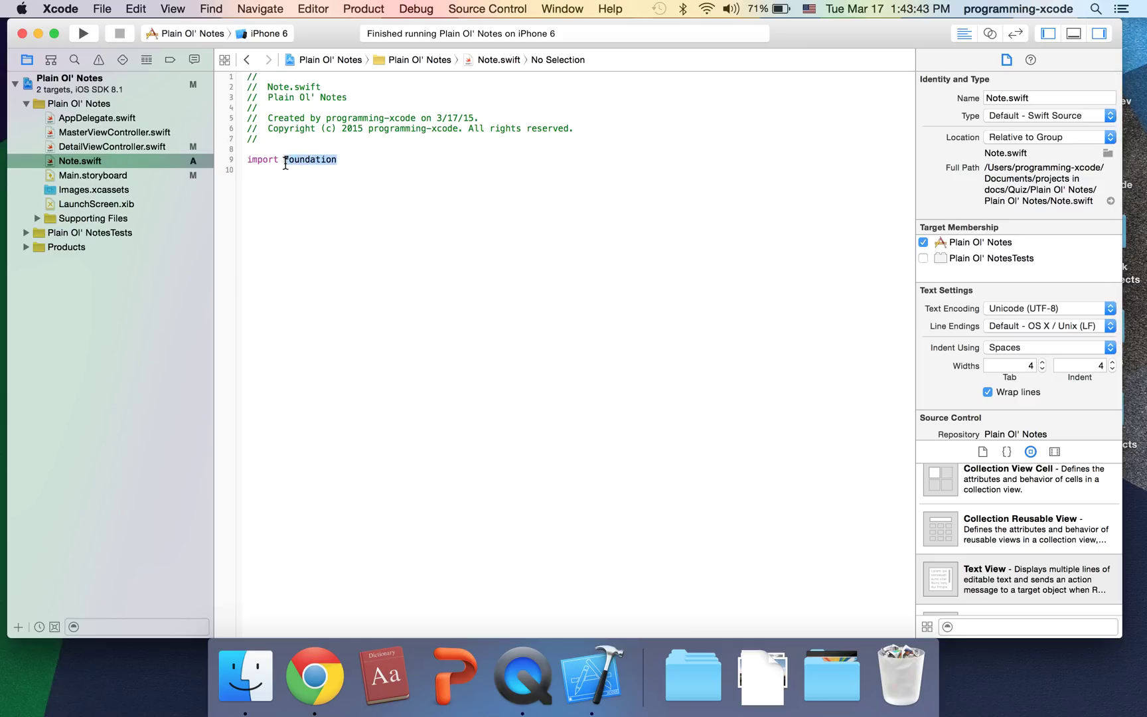
pyautogui.press('Delete')
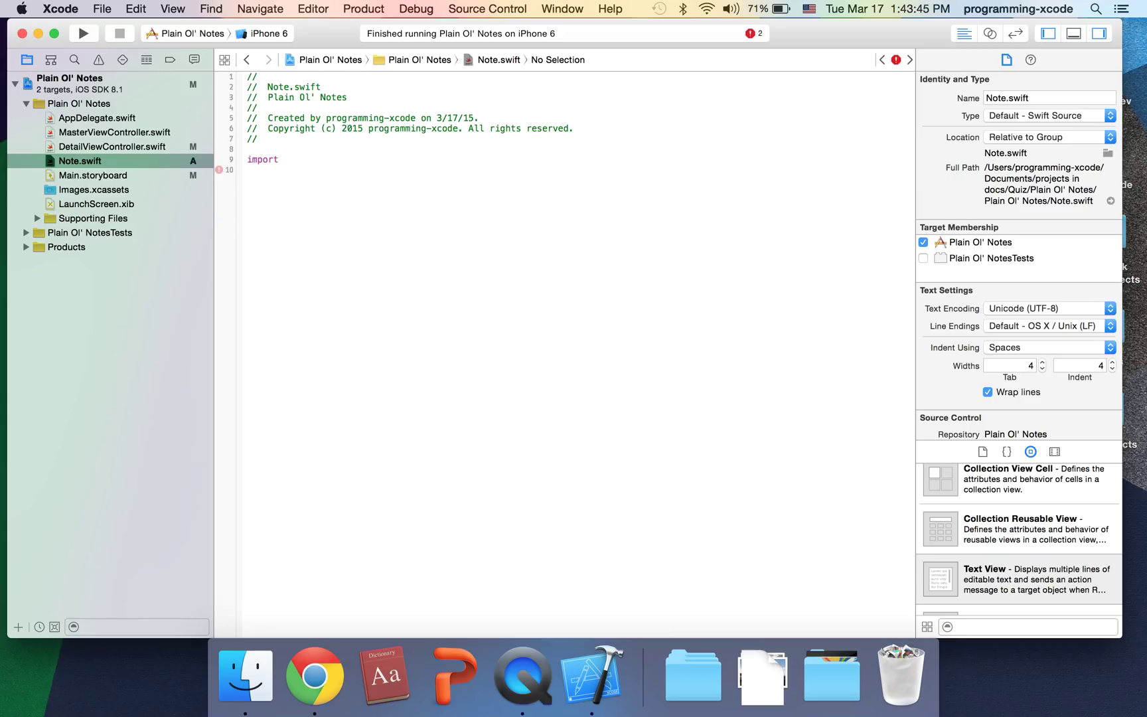
pyautogui.write('UIKit')
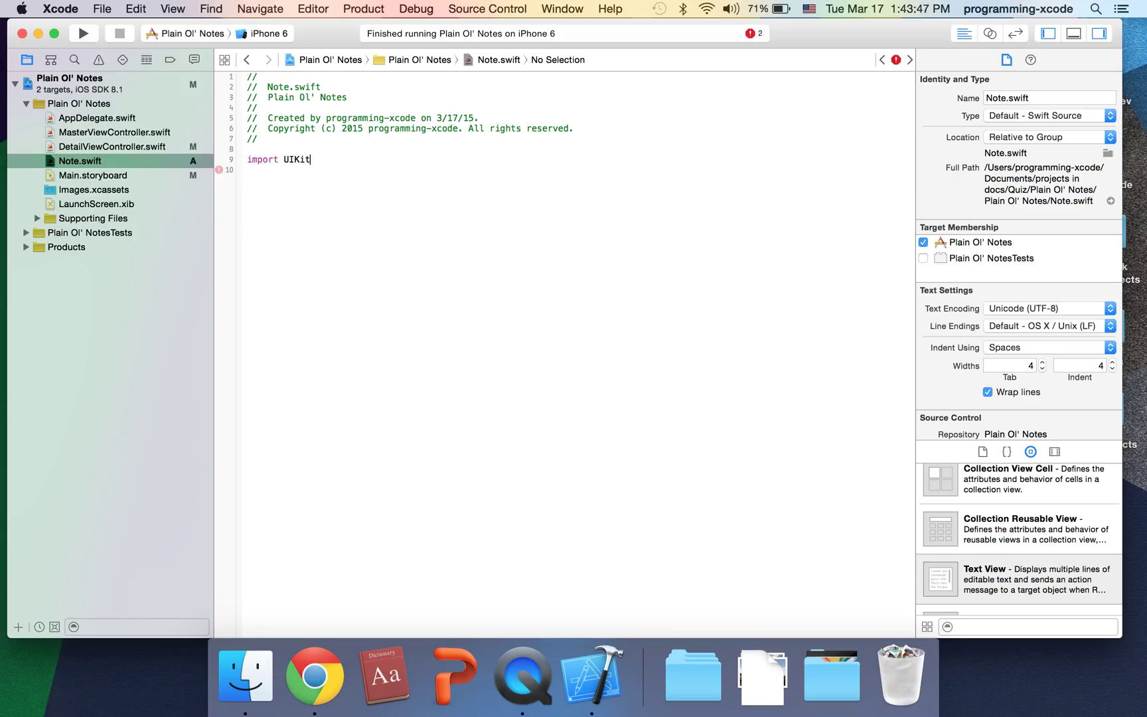
pyautogui.moveTo(318, 181)
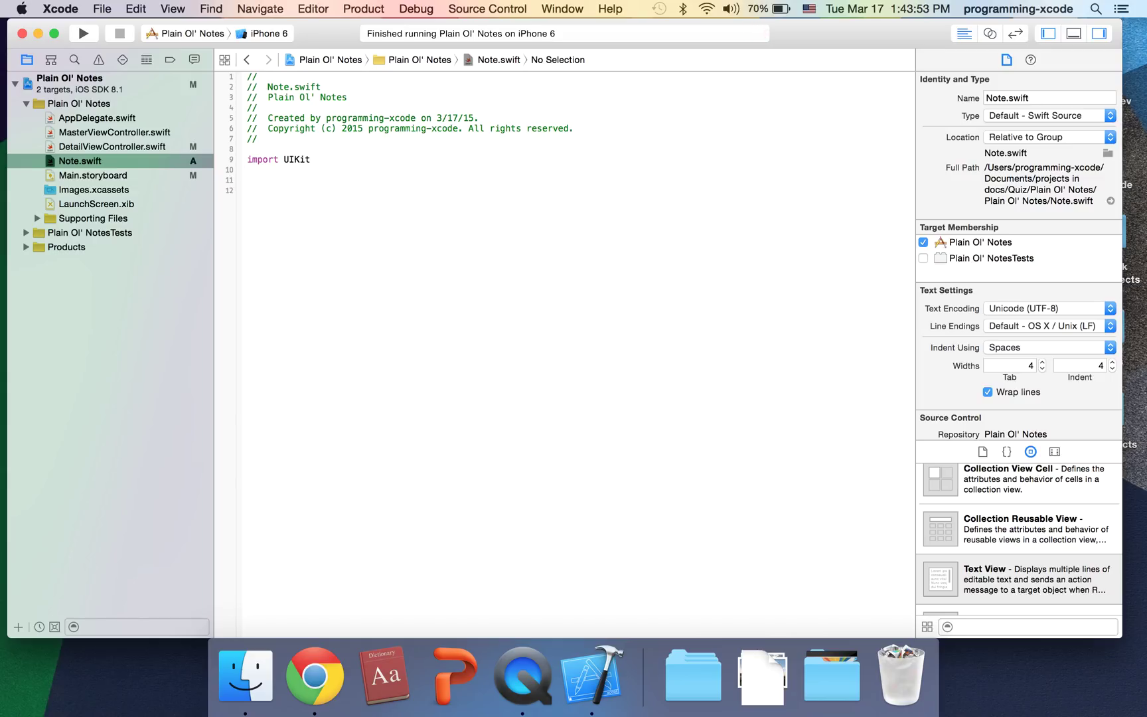
# Declare var allNotes:[Note] = [] as an empty Note array
pyautogui.write('var')
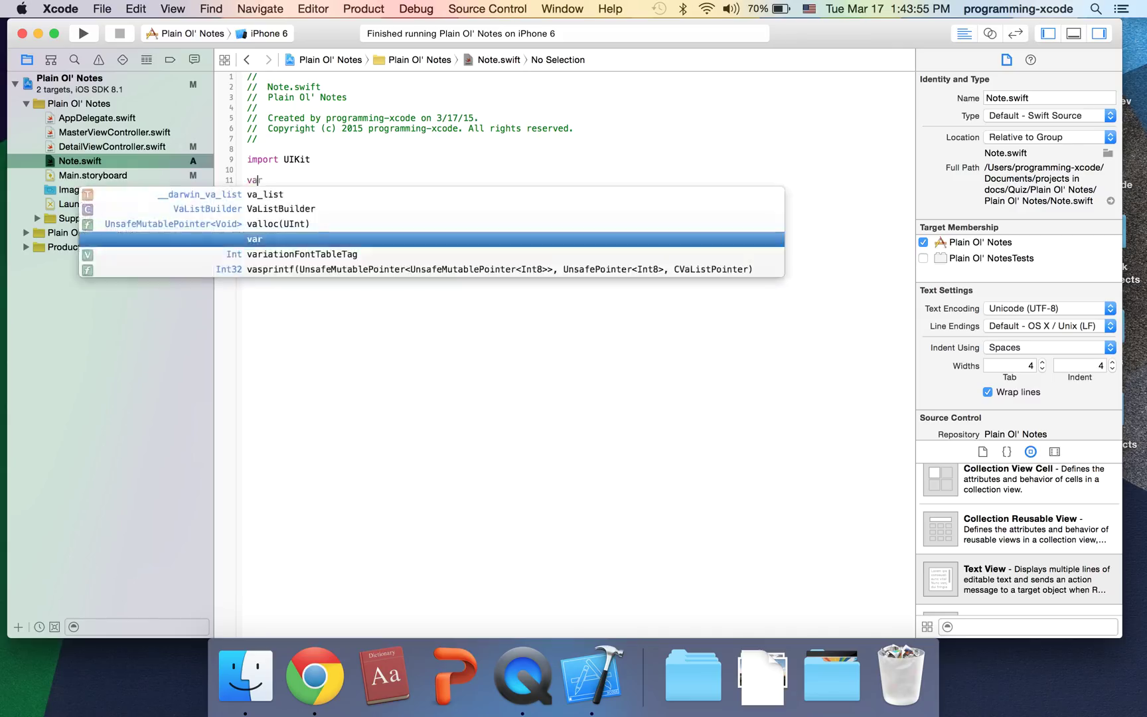
pyautogui.write('allN')
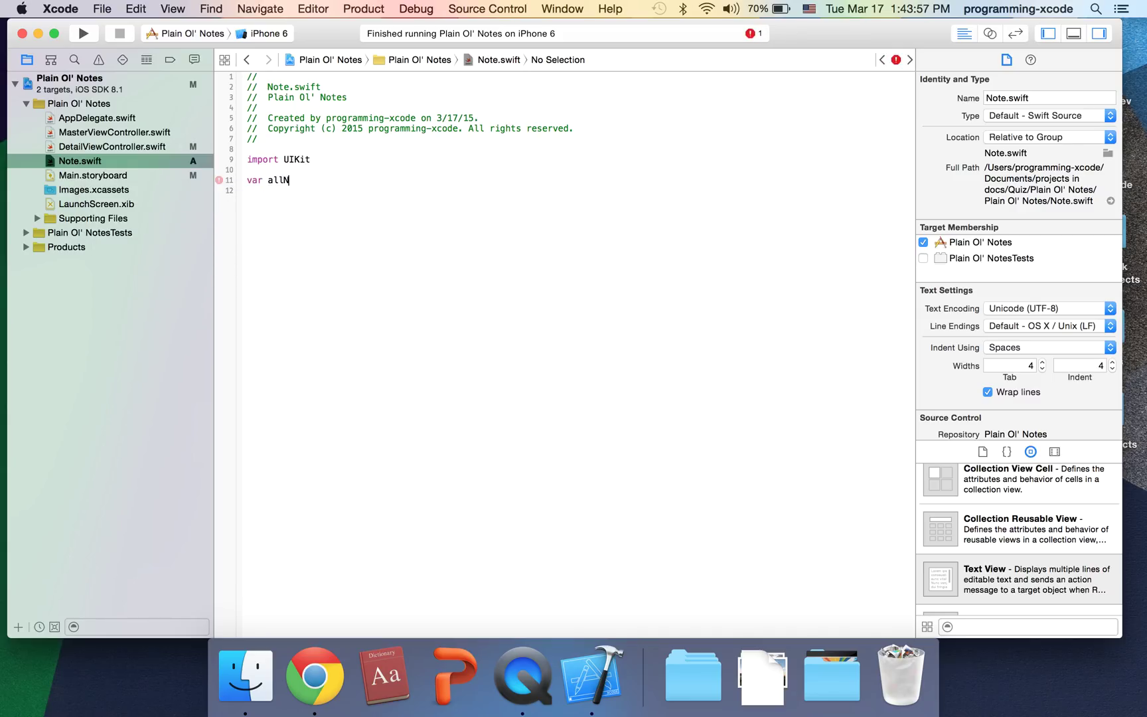
pyautogui.write('otes')
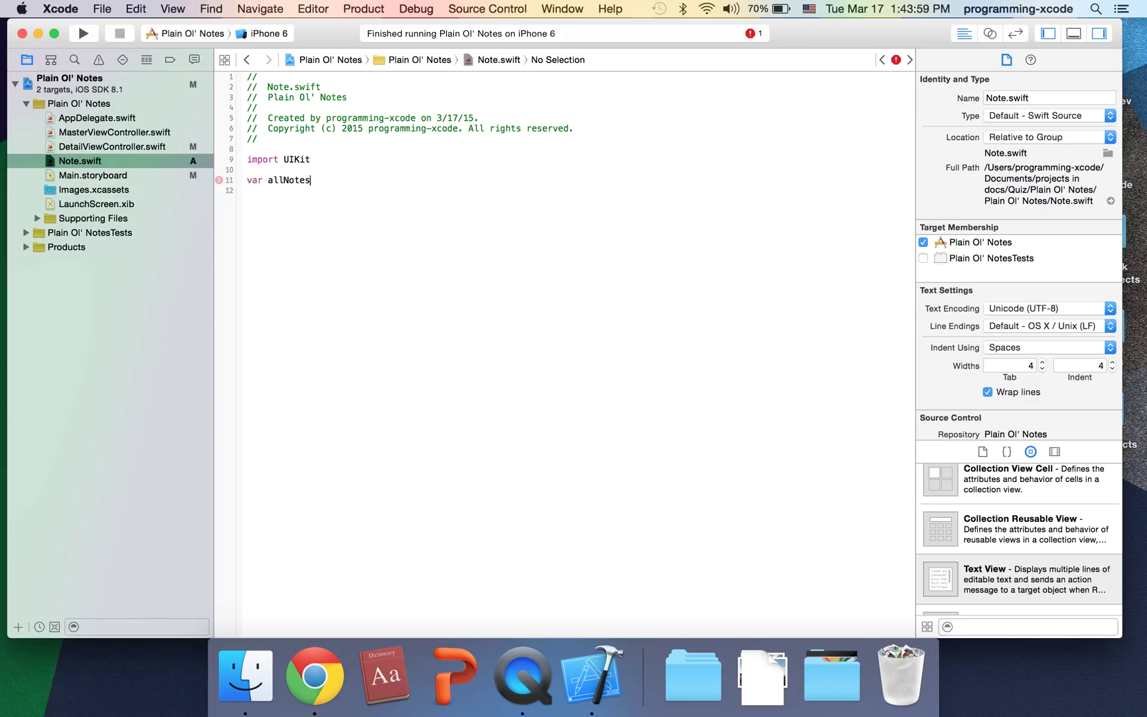
pyautogui.write(':')
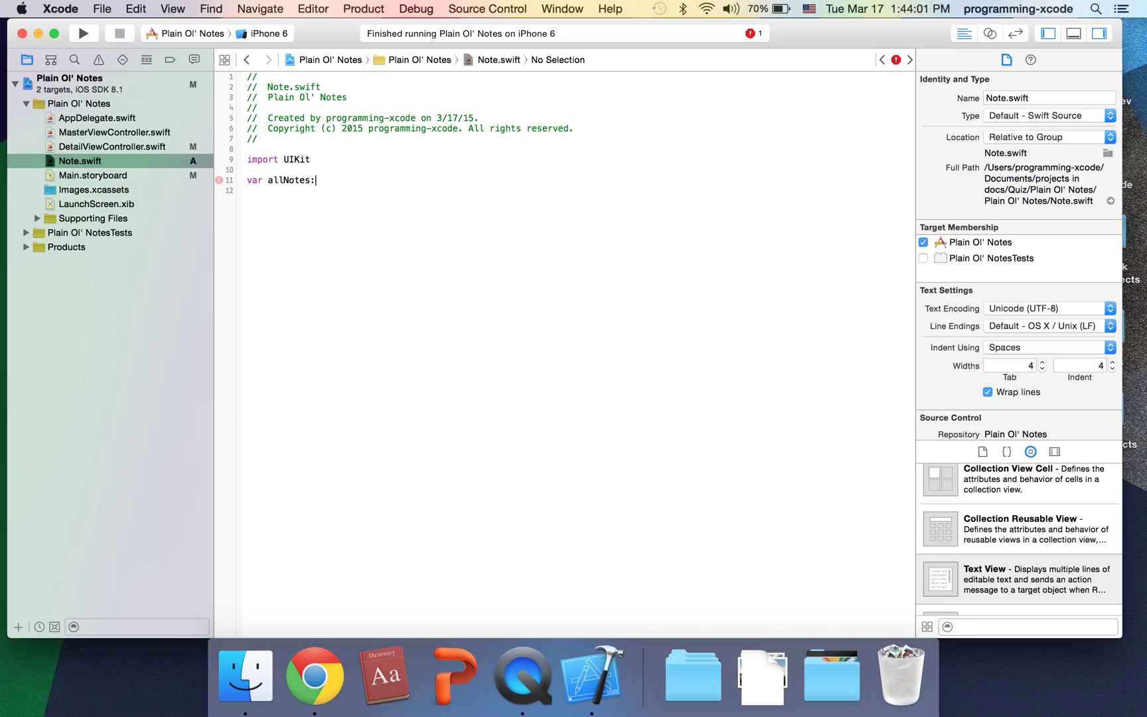
pyautogui.write('[N')
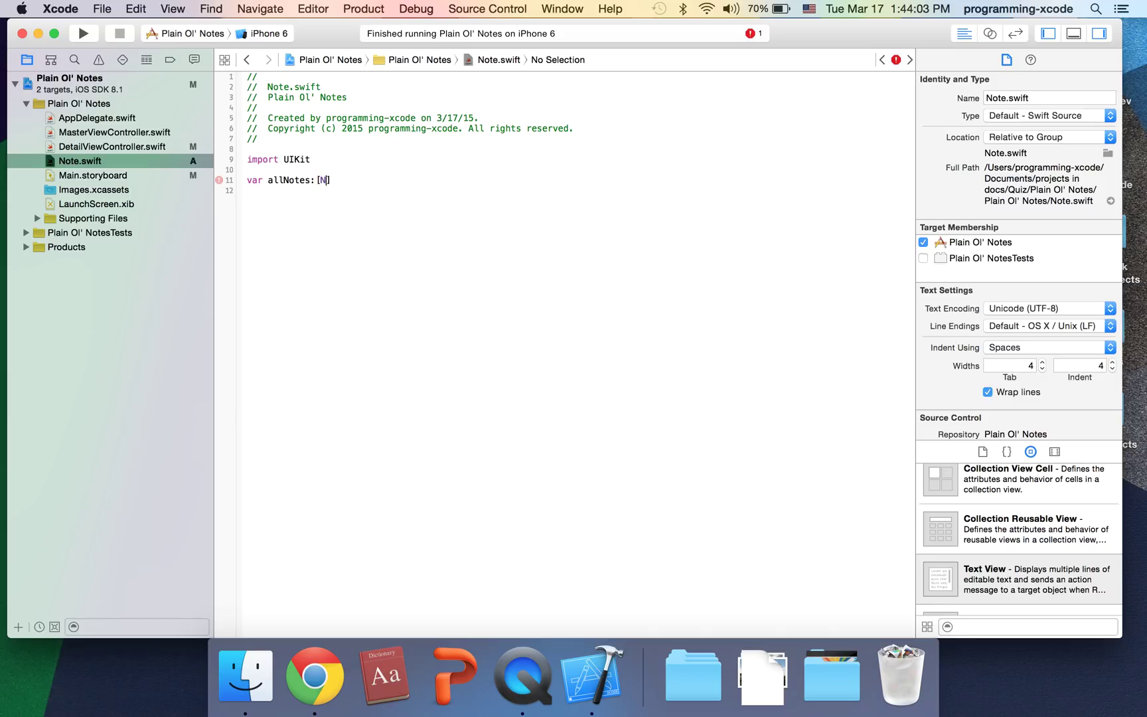
pyautogui.write('ote')
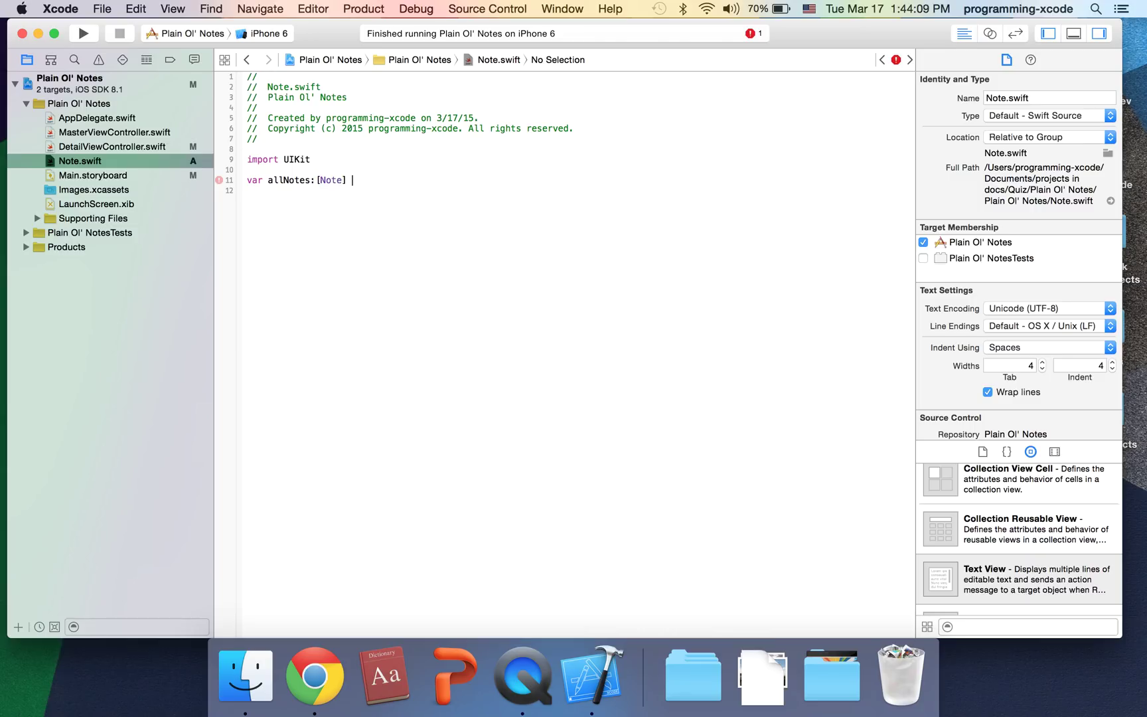
pyautogui.write('= []')
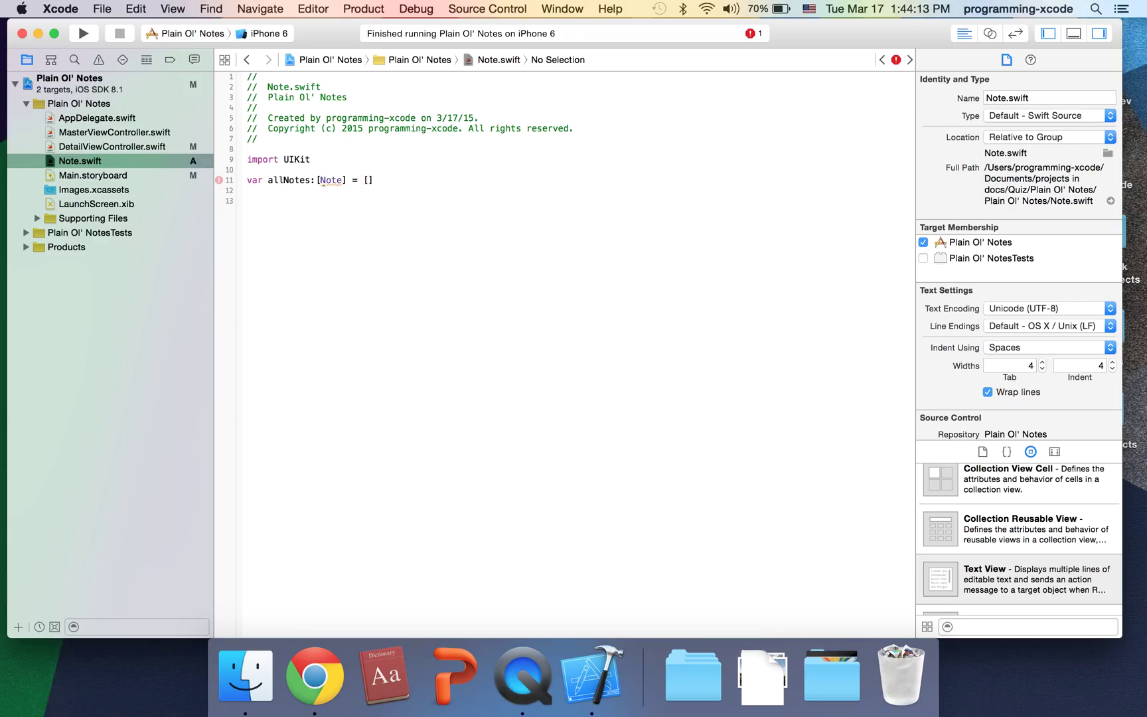
# Add var currentNoteIndex:Int = -1 on its own line
pyautogui.write('var')
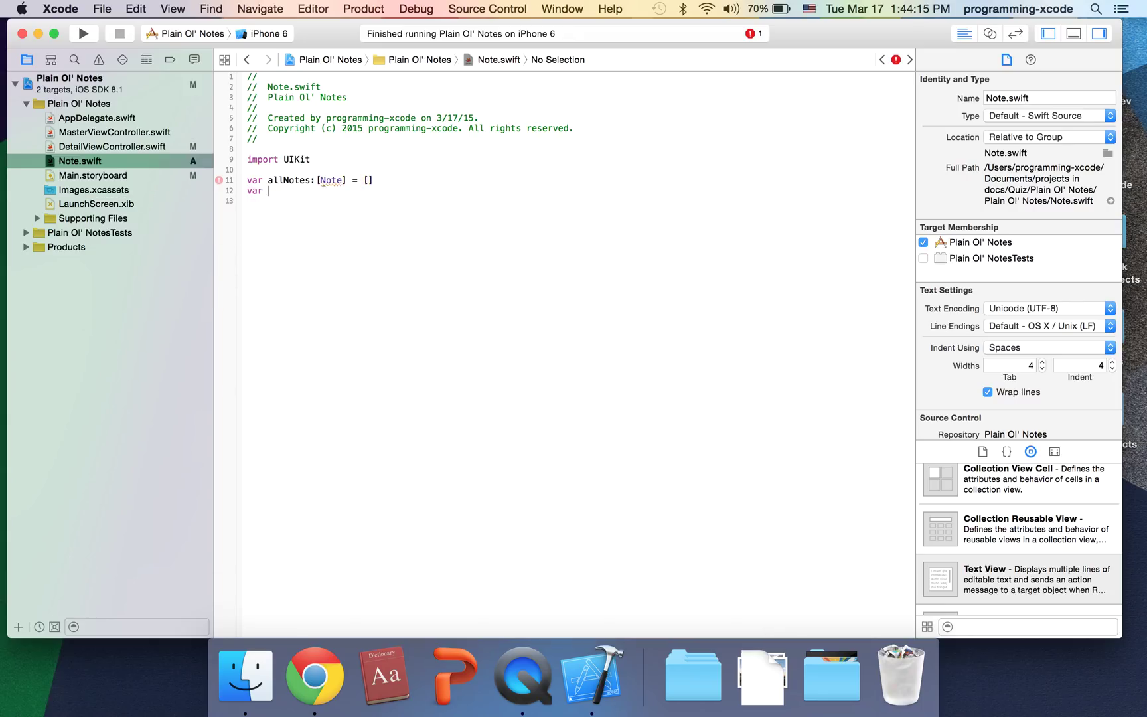
pyautogui.write('cu')
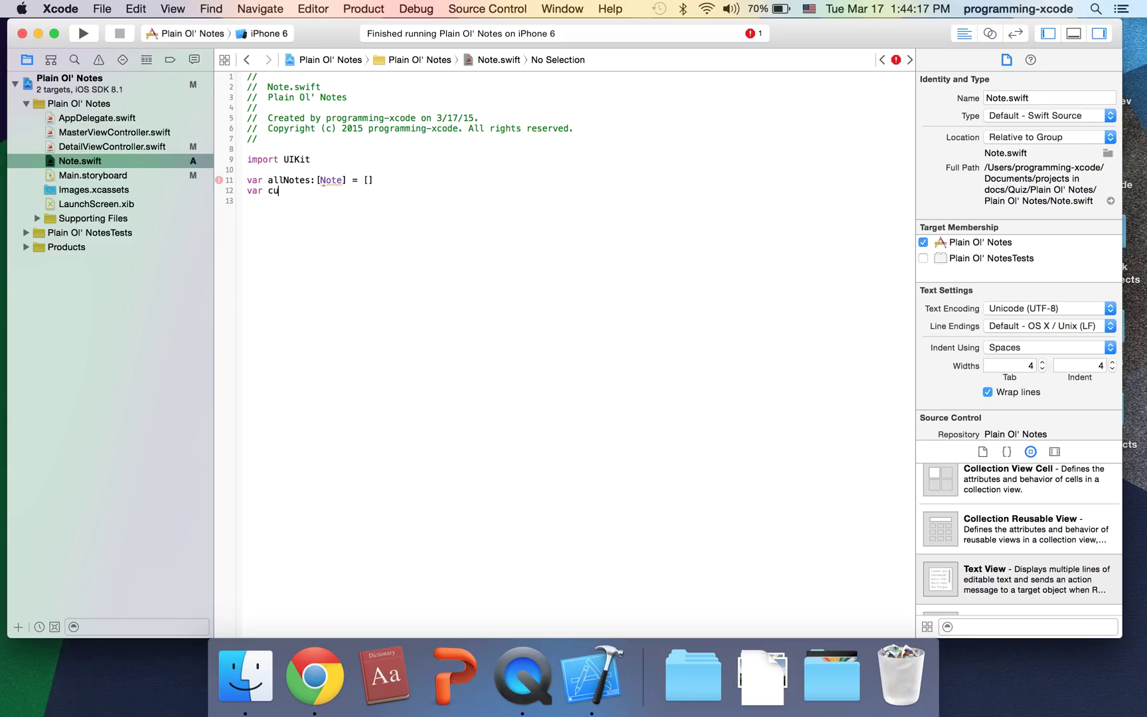
pyautogui.write('rrent')
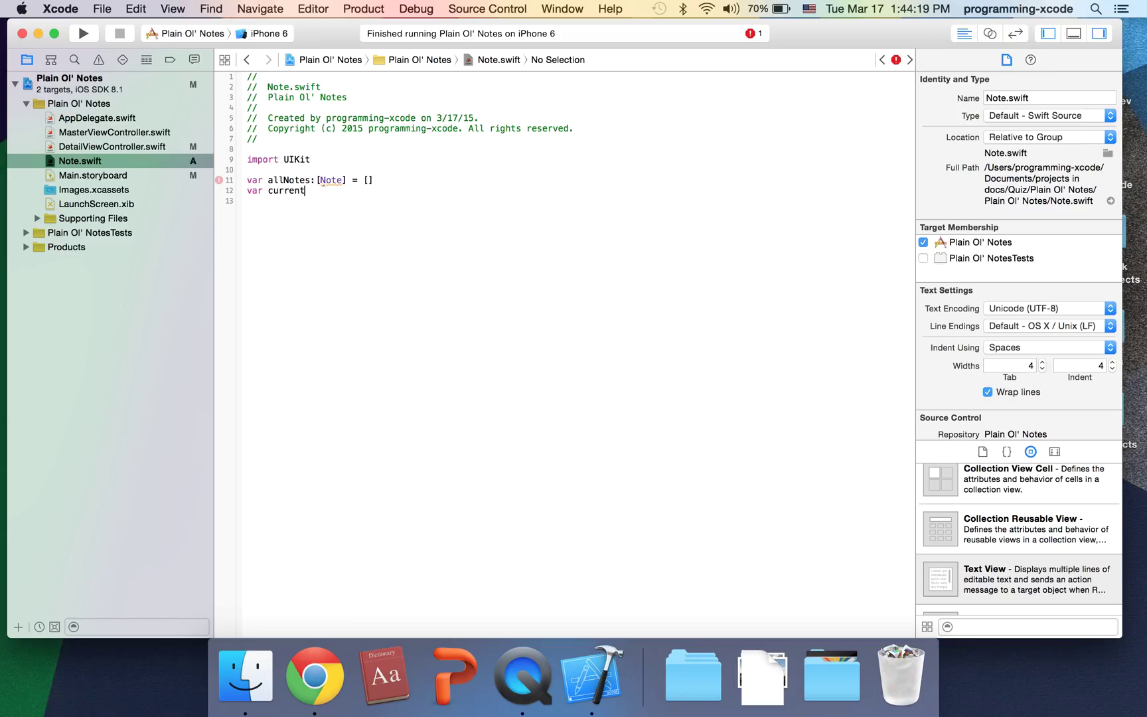
pyautogui.write('Note')
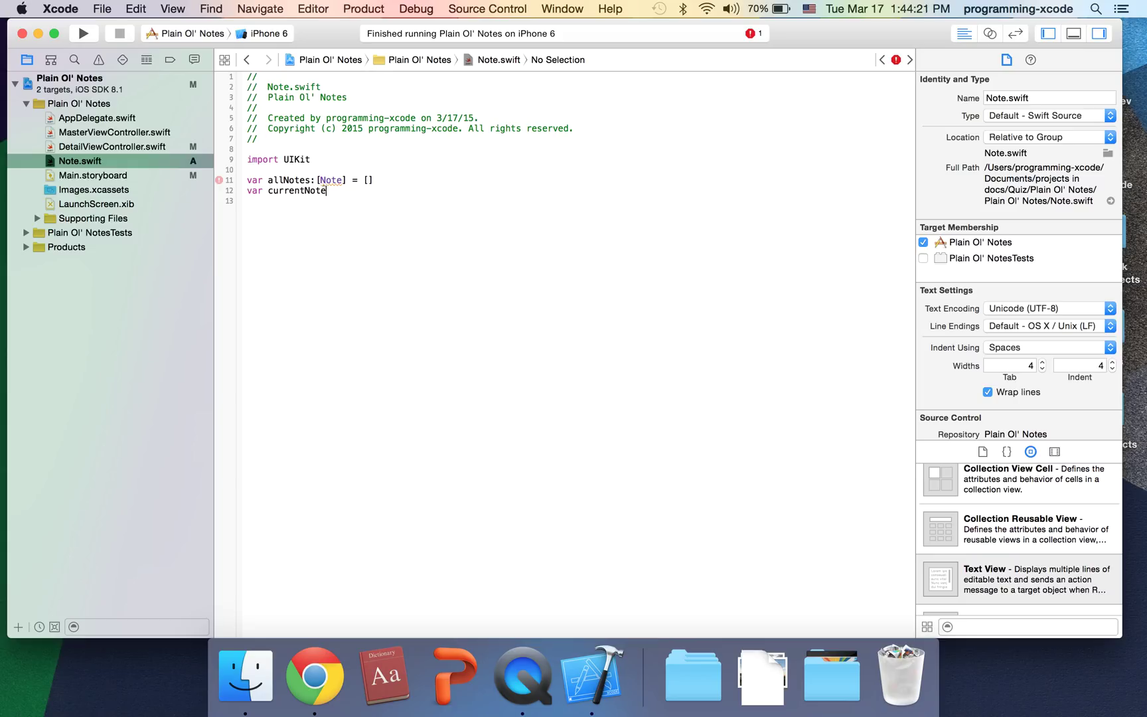
pyautogui.write('Index')
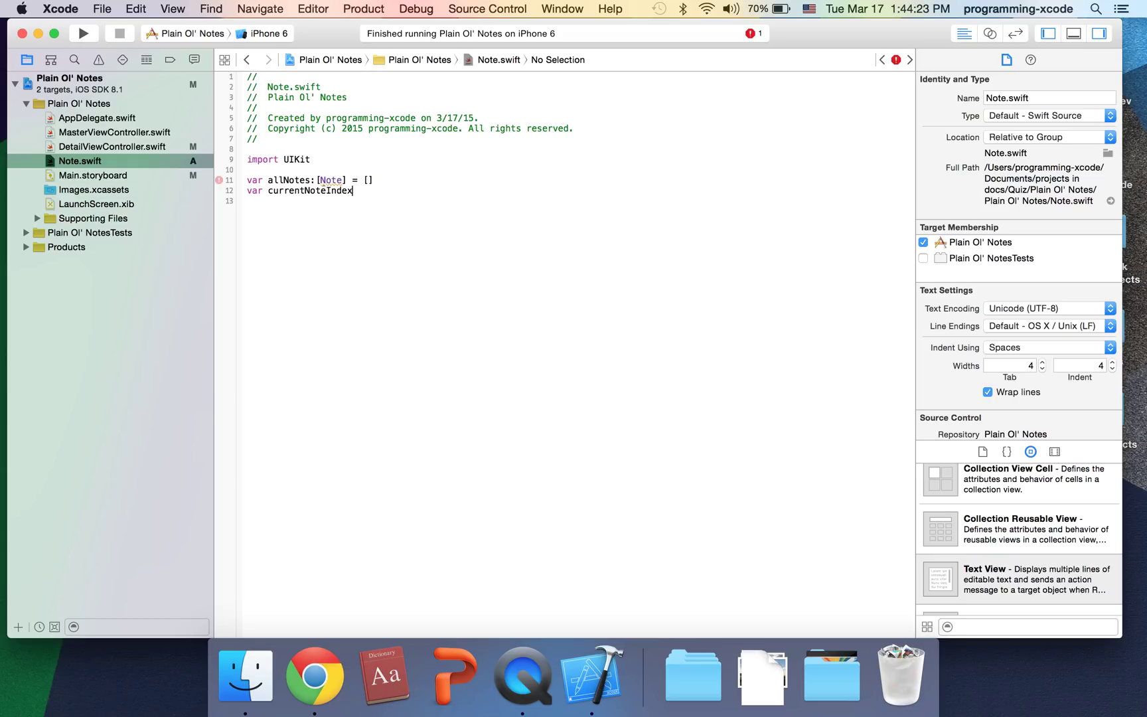
pyautogui.write(':Int')
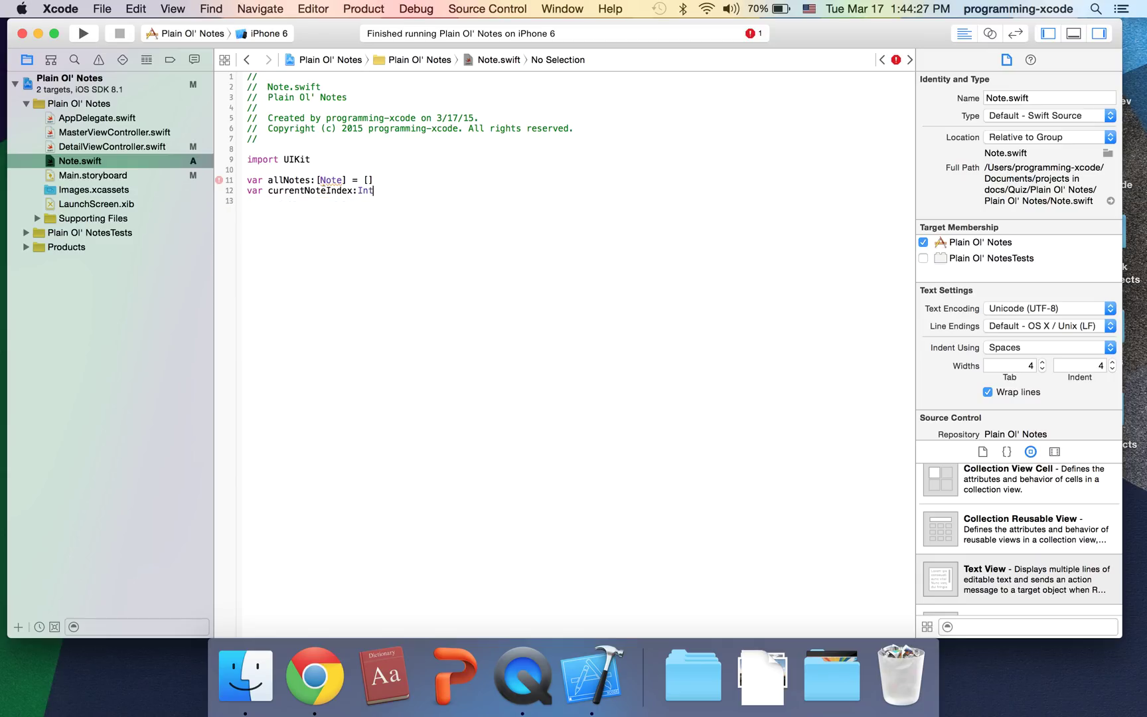
pyautogui.write('= -1')
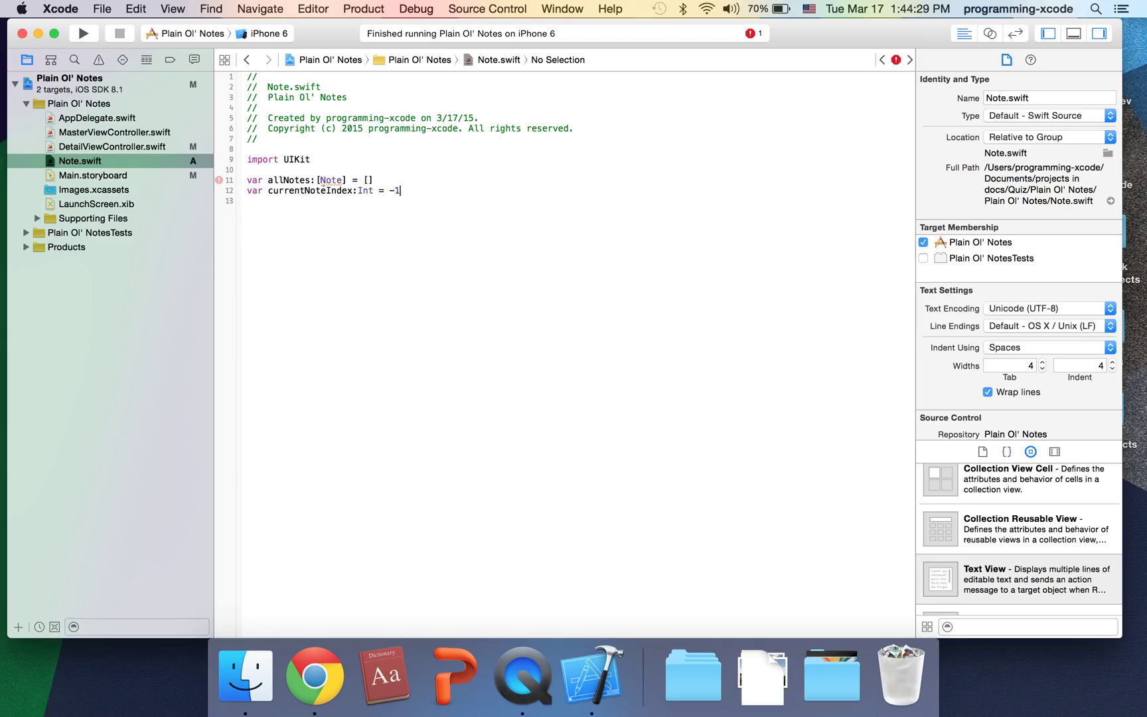
pyautogui.press('Return')
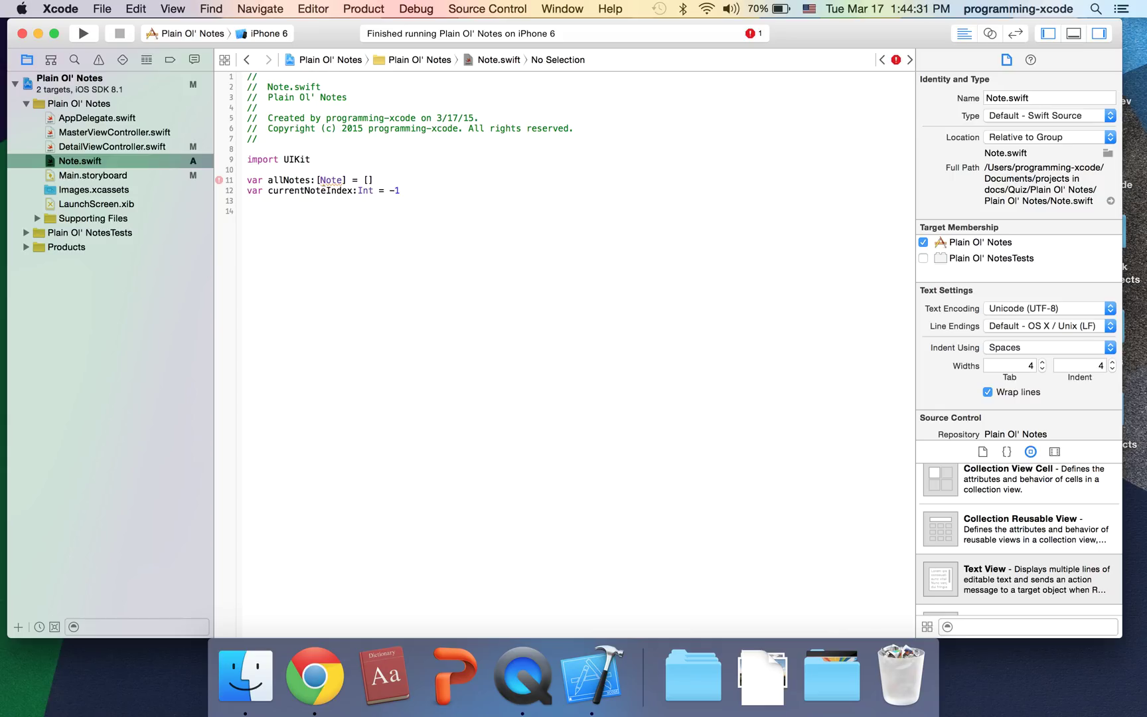
# Add an optional UITableView variable noteTable via autocomplete
pyautogui.write('var')
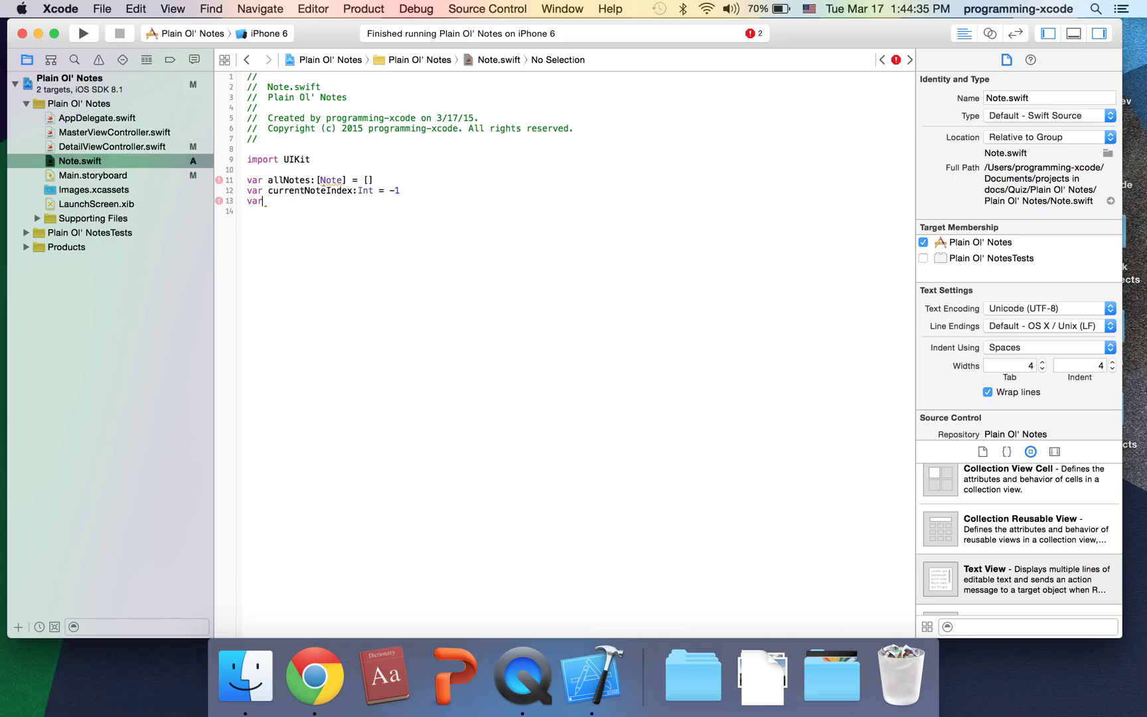
pyautogui.write('note')
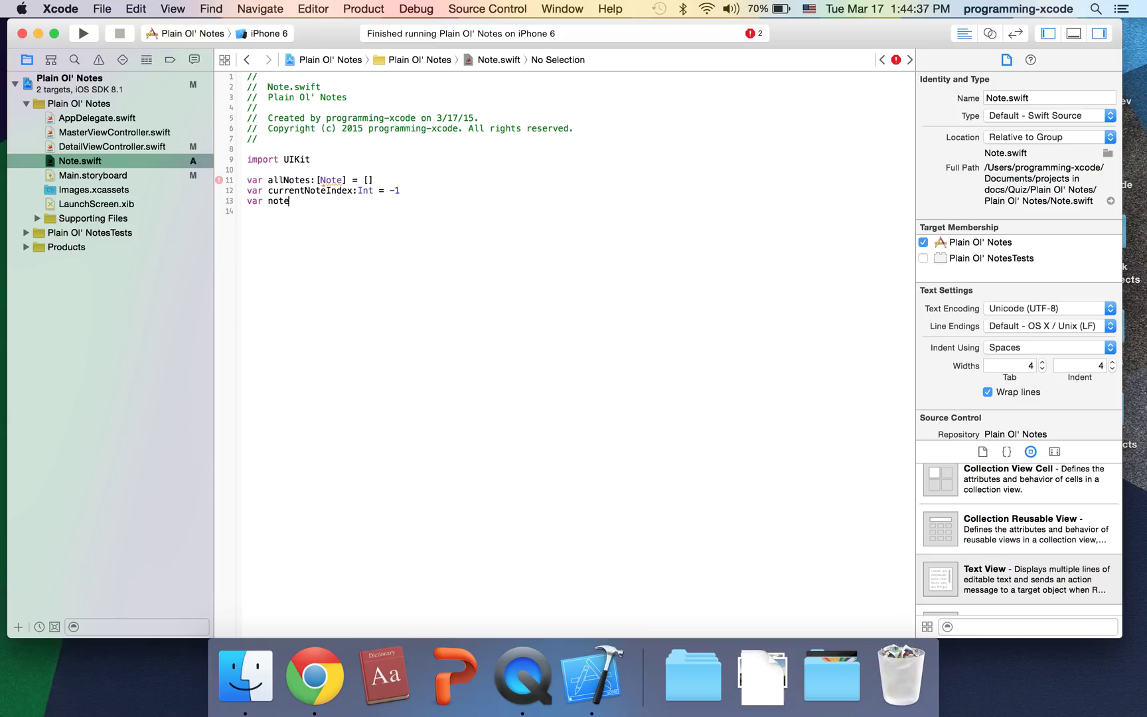
pyautogui.write('Table')
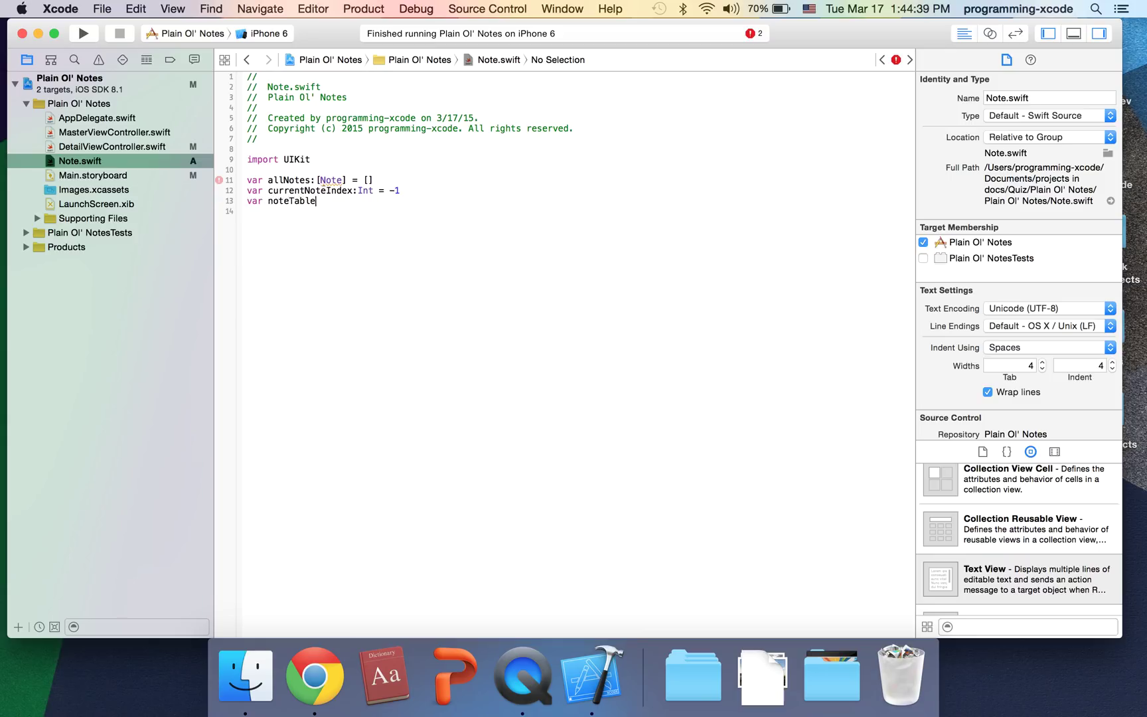
pyautogui.write(':unichar')
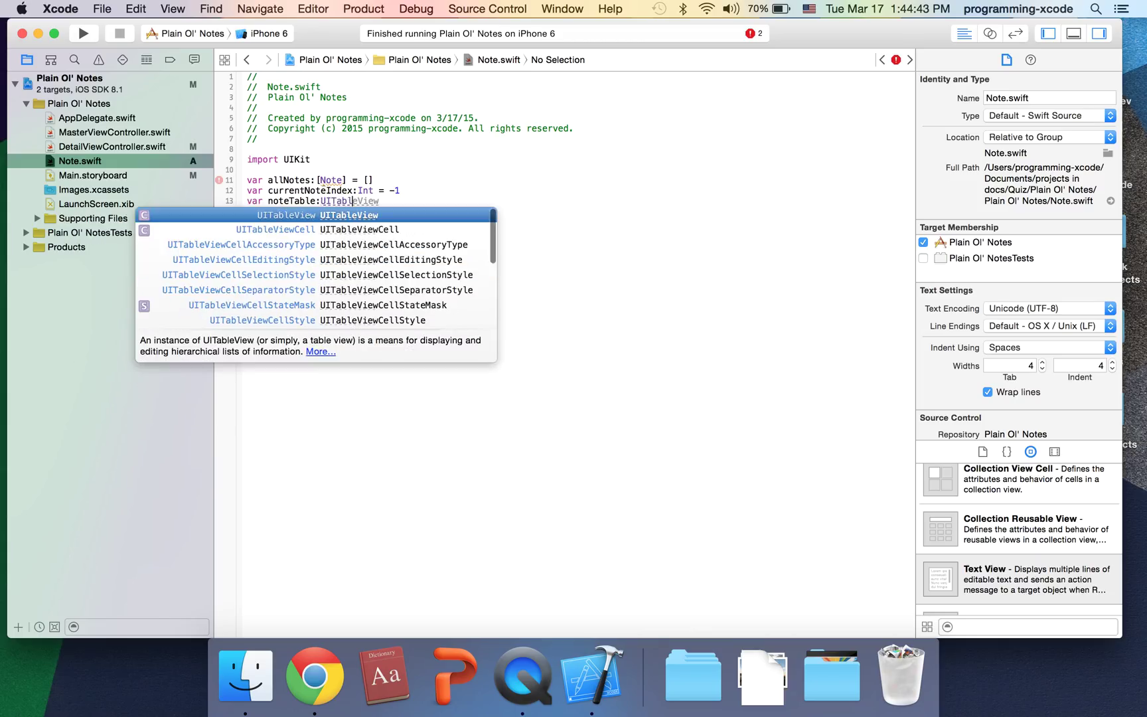
pyautogui.write('?')
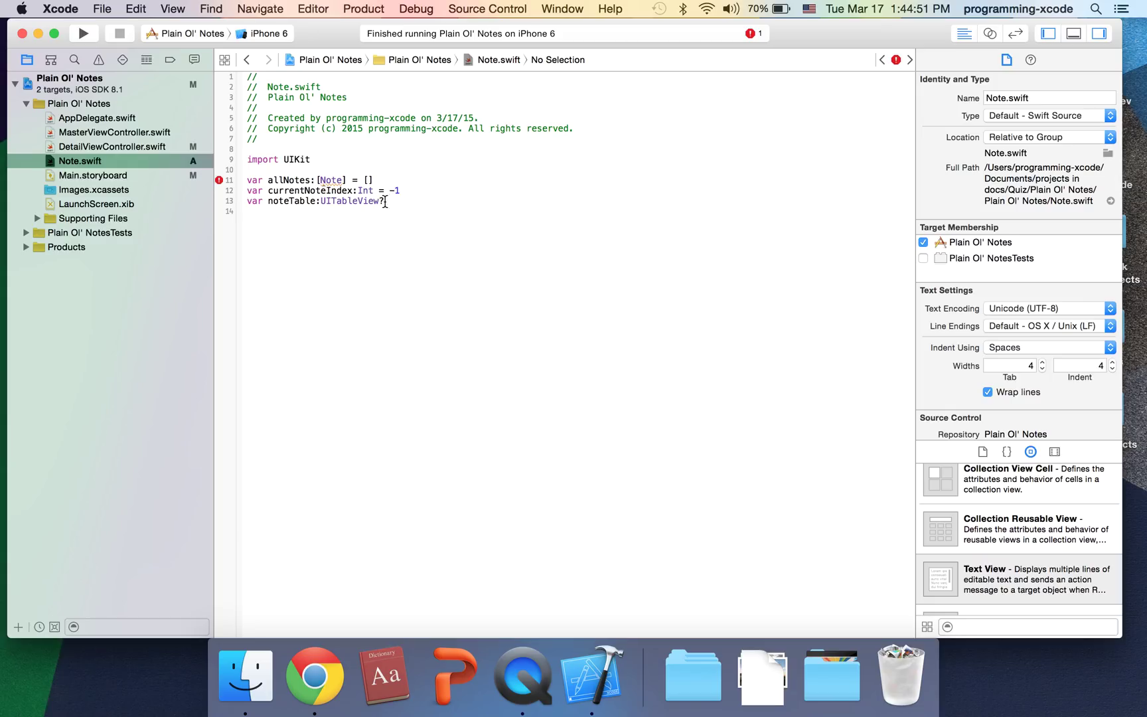
# Declare let kAllNotes:String = "notes", correcting the mistyped name
pyautogui.press('return')
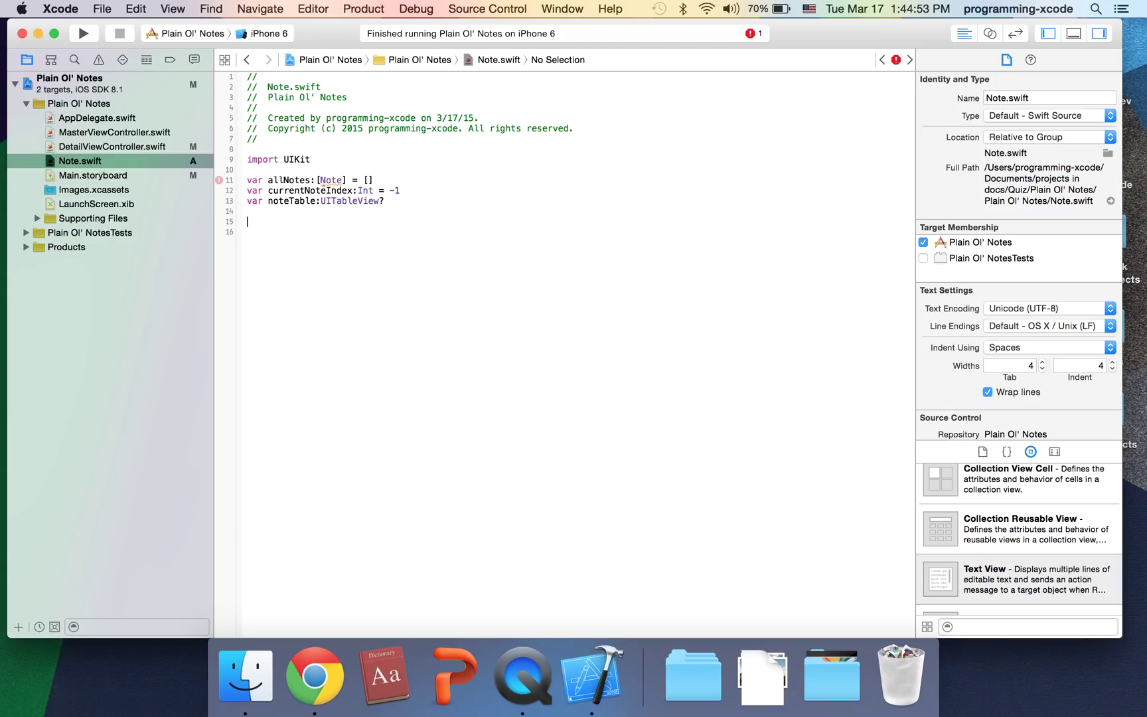
pyautogui.write('let')
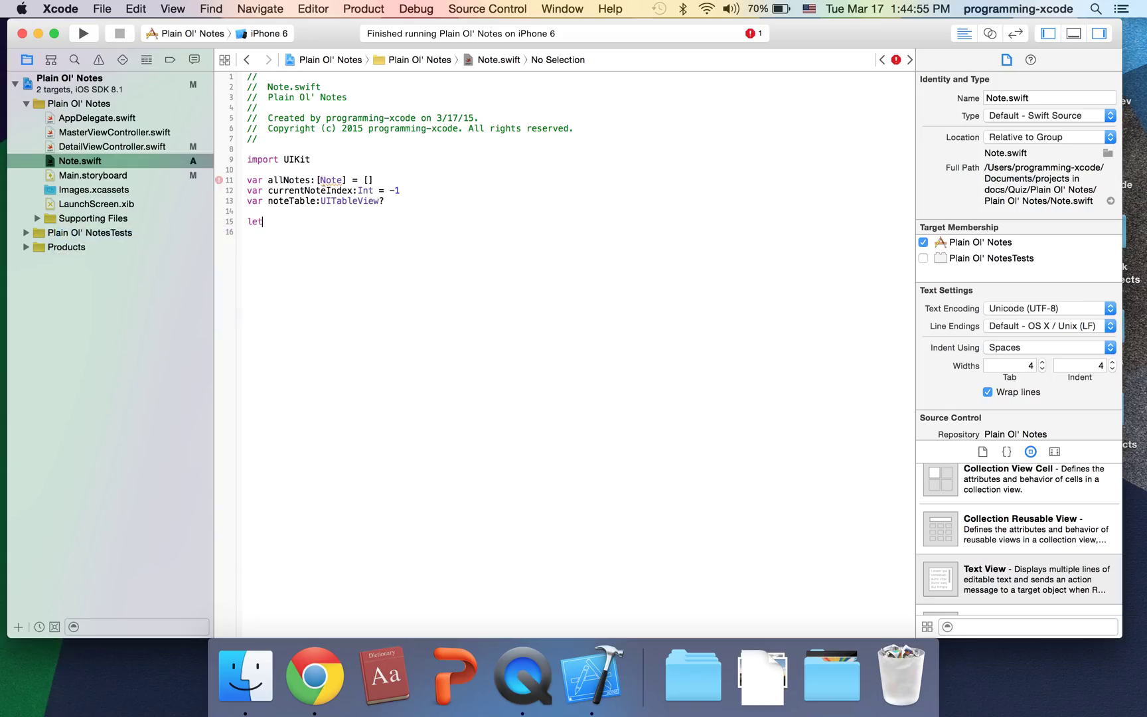
pyautogui.write('k')
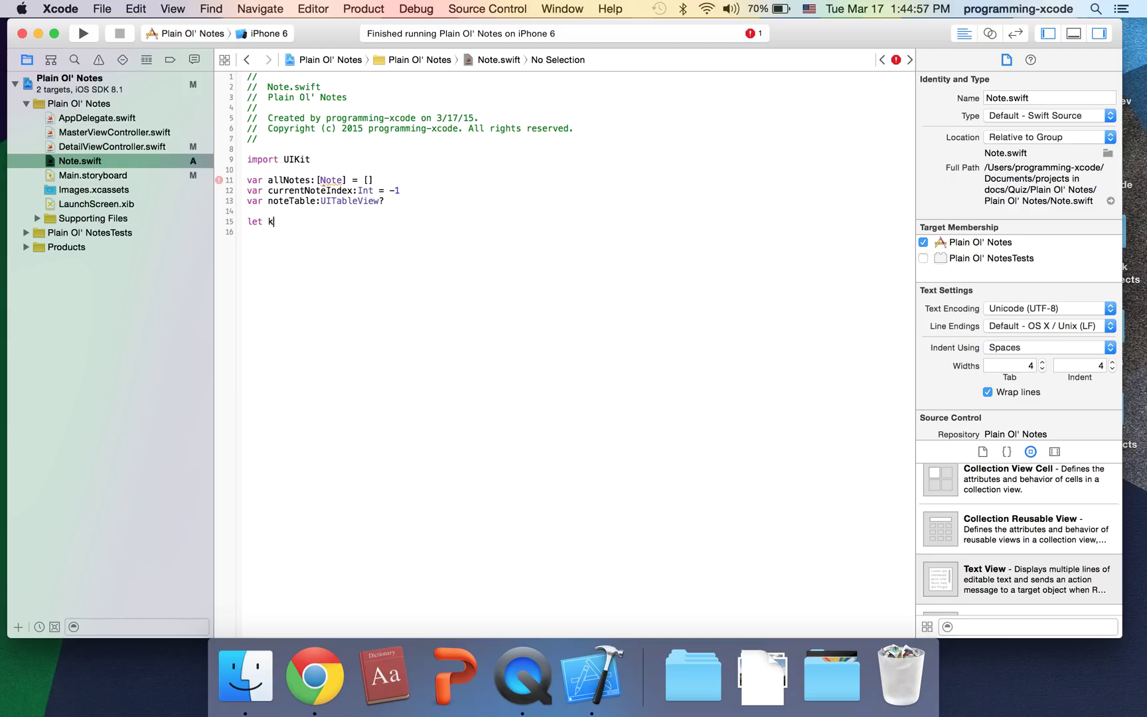
pyautogui.write('all')
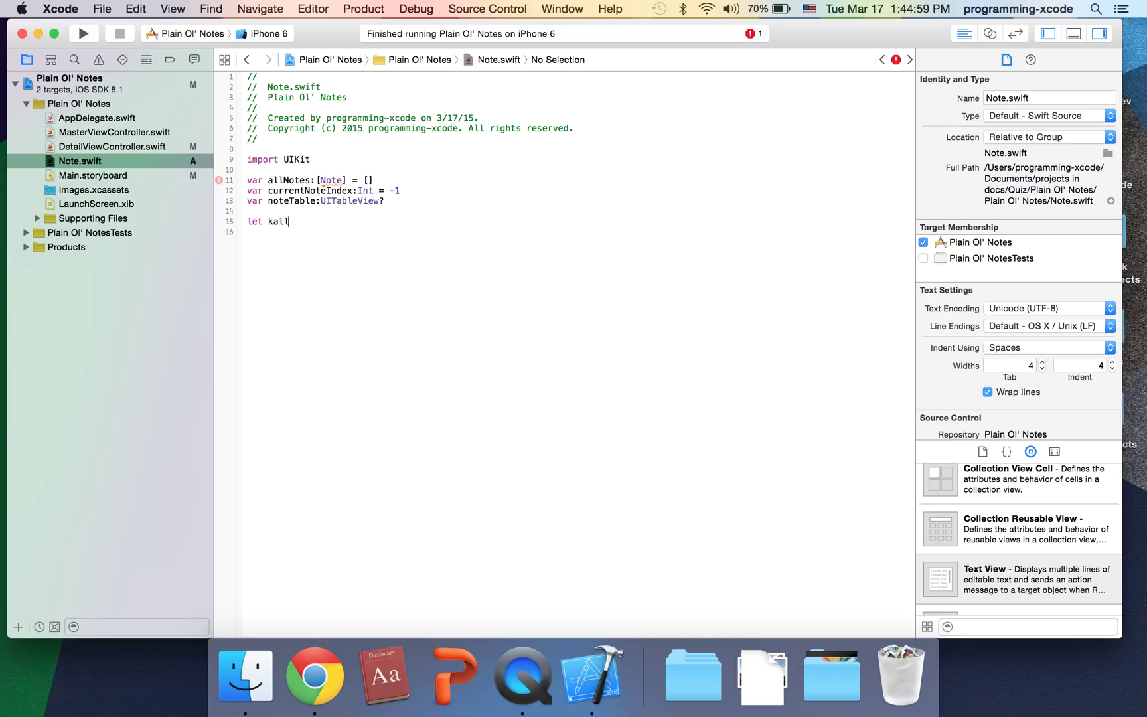
pyautogui.press('backspace')
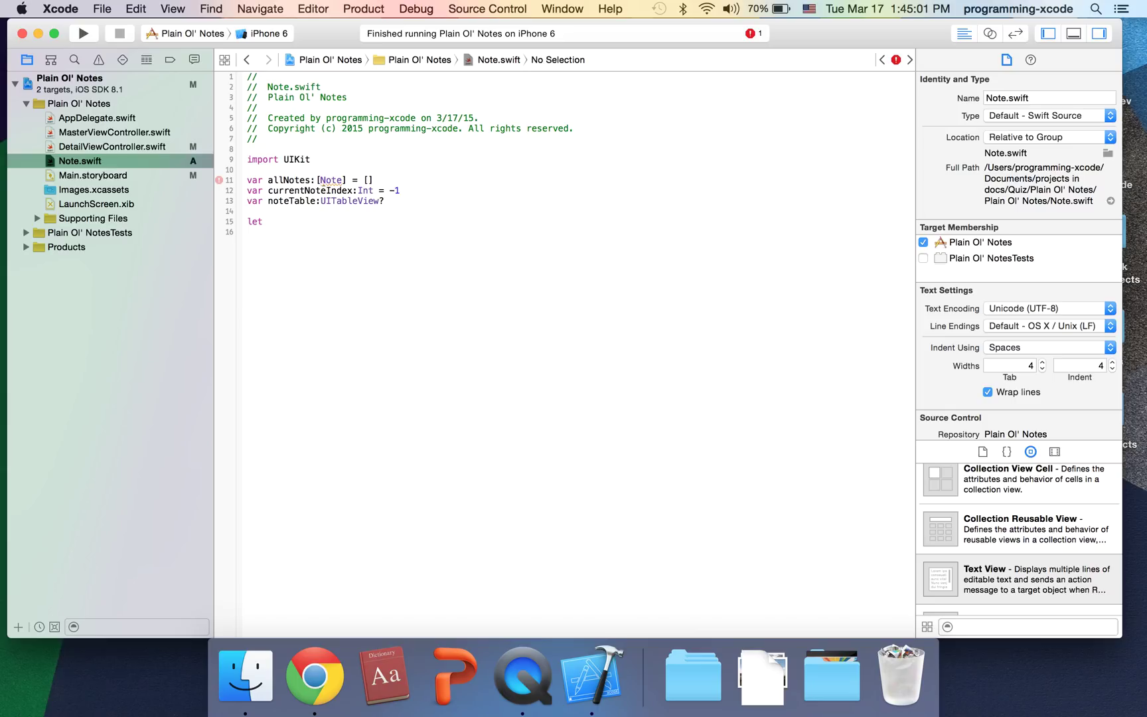
pyautogui.write('kAll')
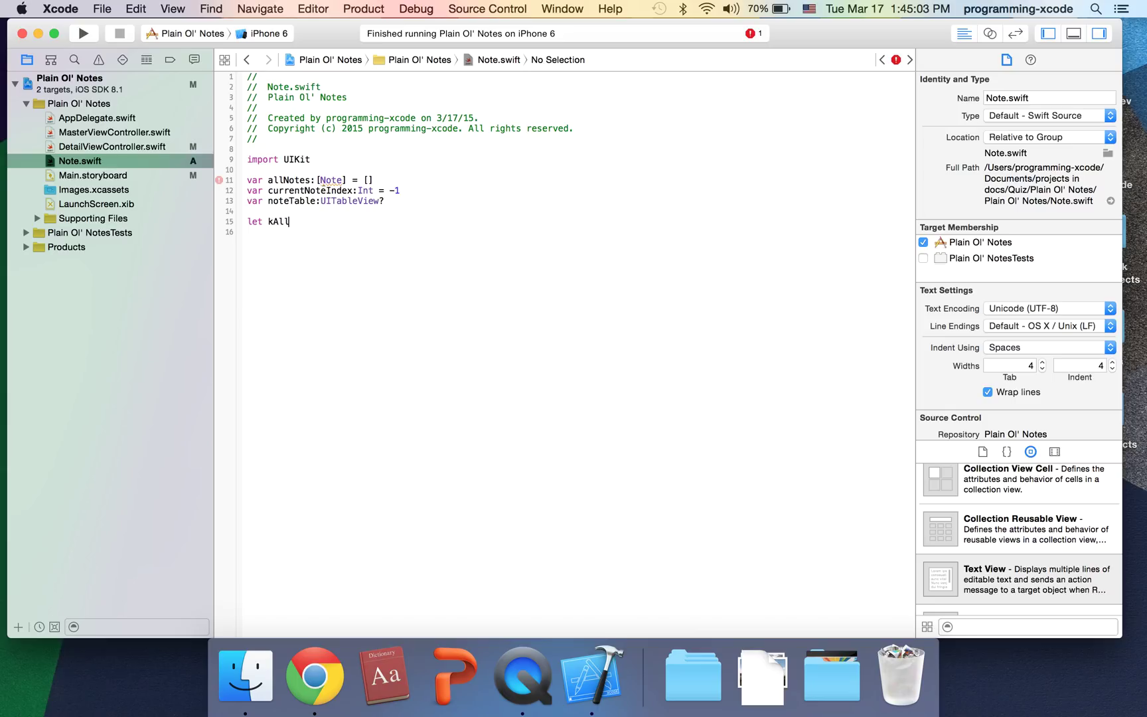
pyautogui.write('Notes:String =')
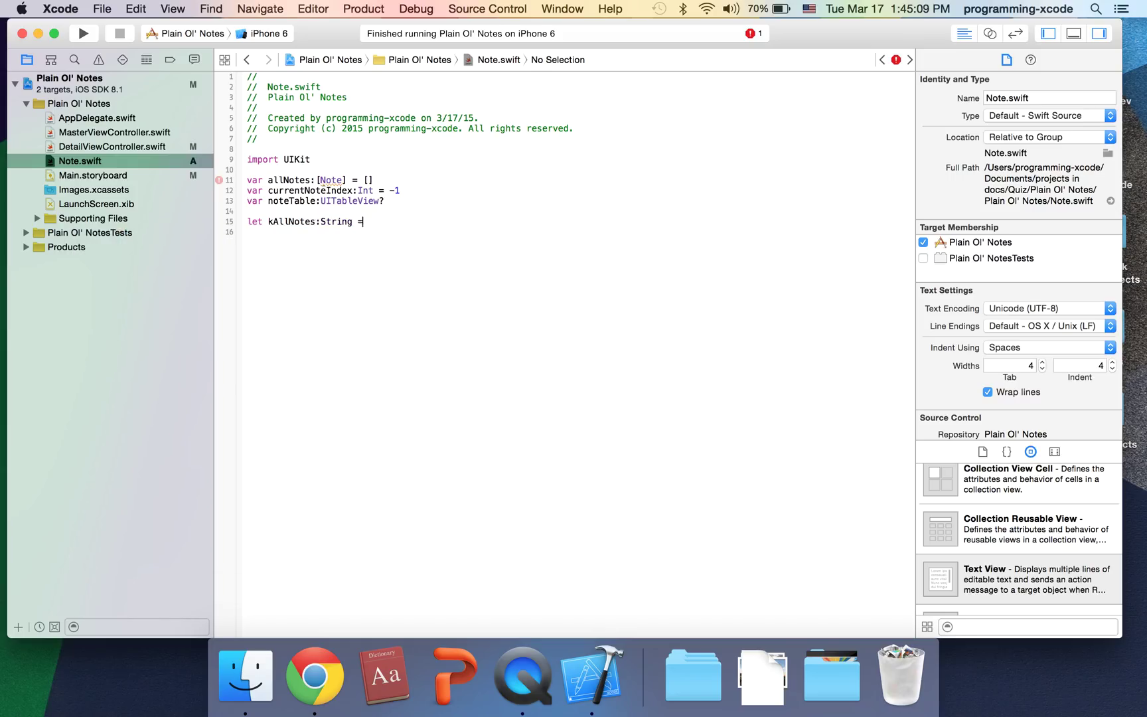
pyautogui.write('""')
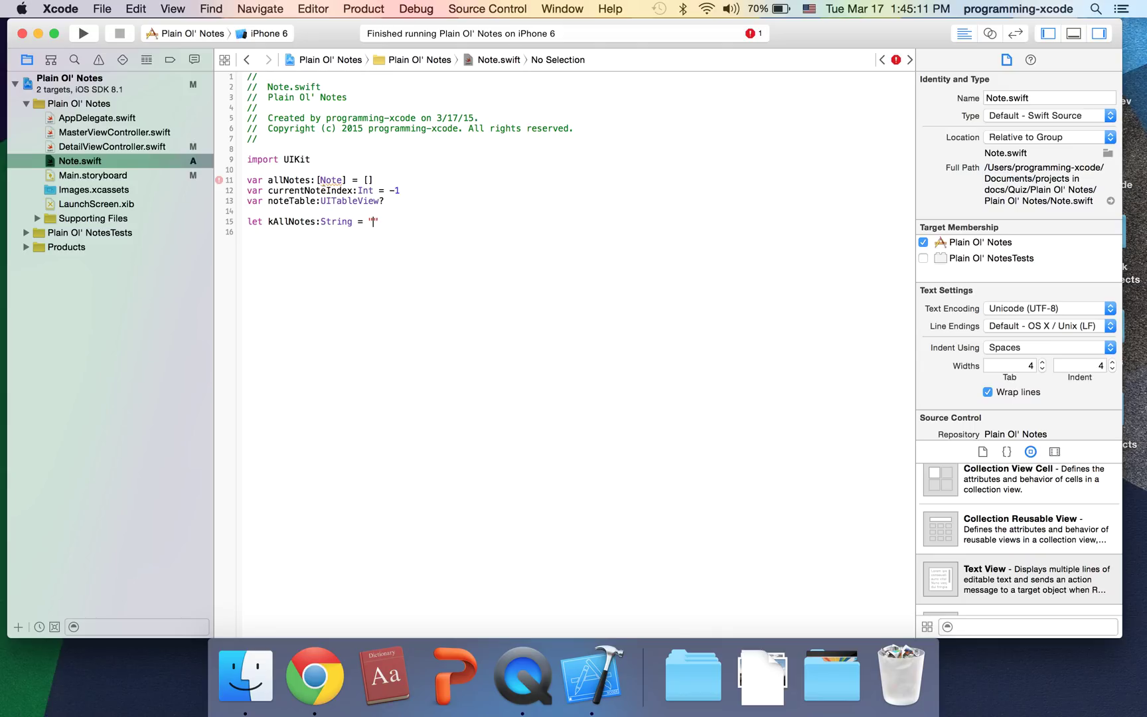
pyautogui.write('notes')
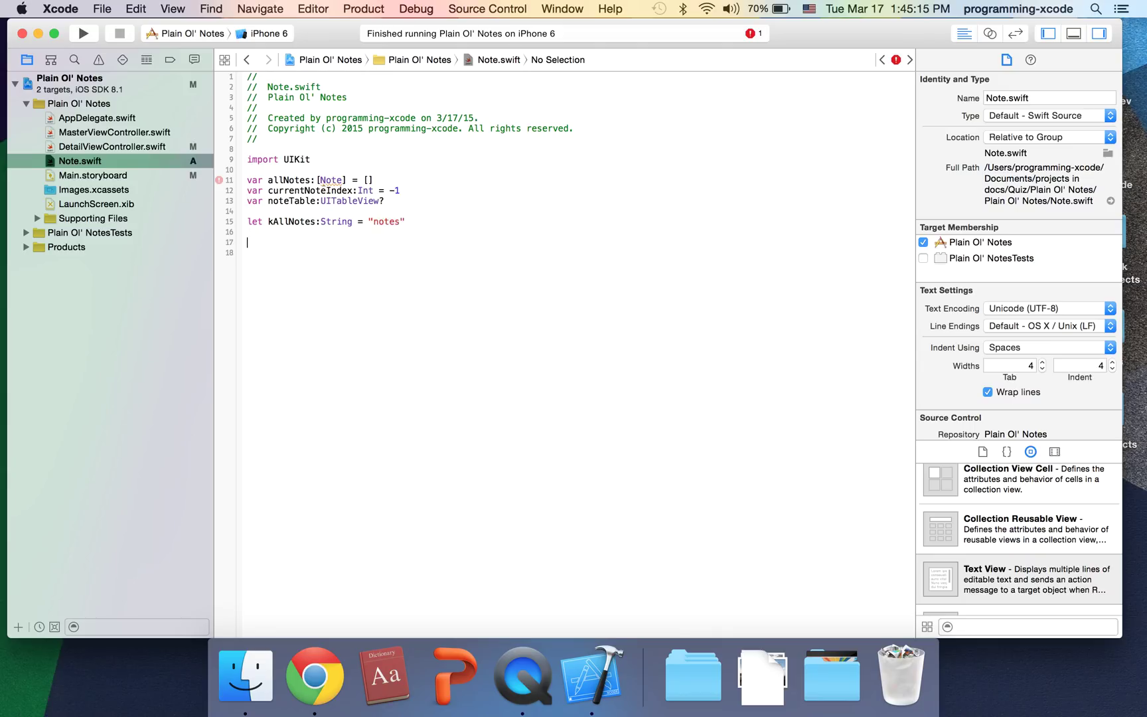
# Write class Note with var date:String and var note:String properties
pyautogui.write('class : super class {')
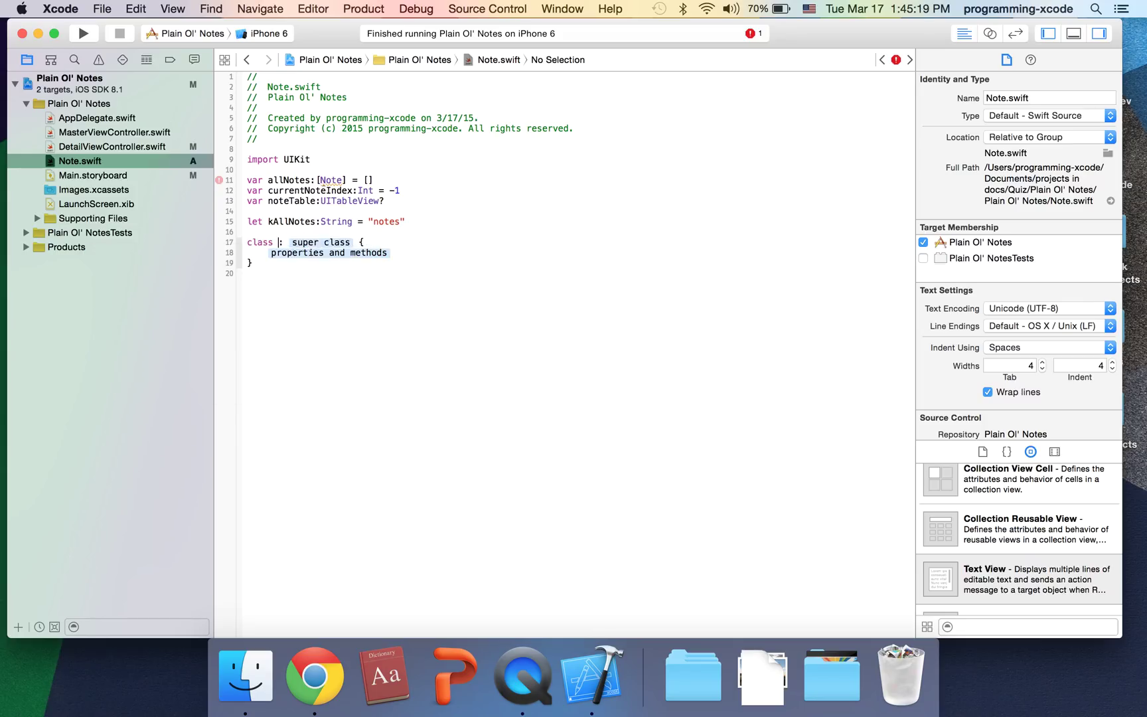
pyautogui.write('Note')
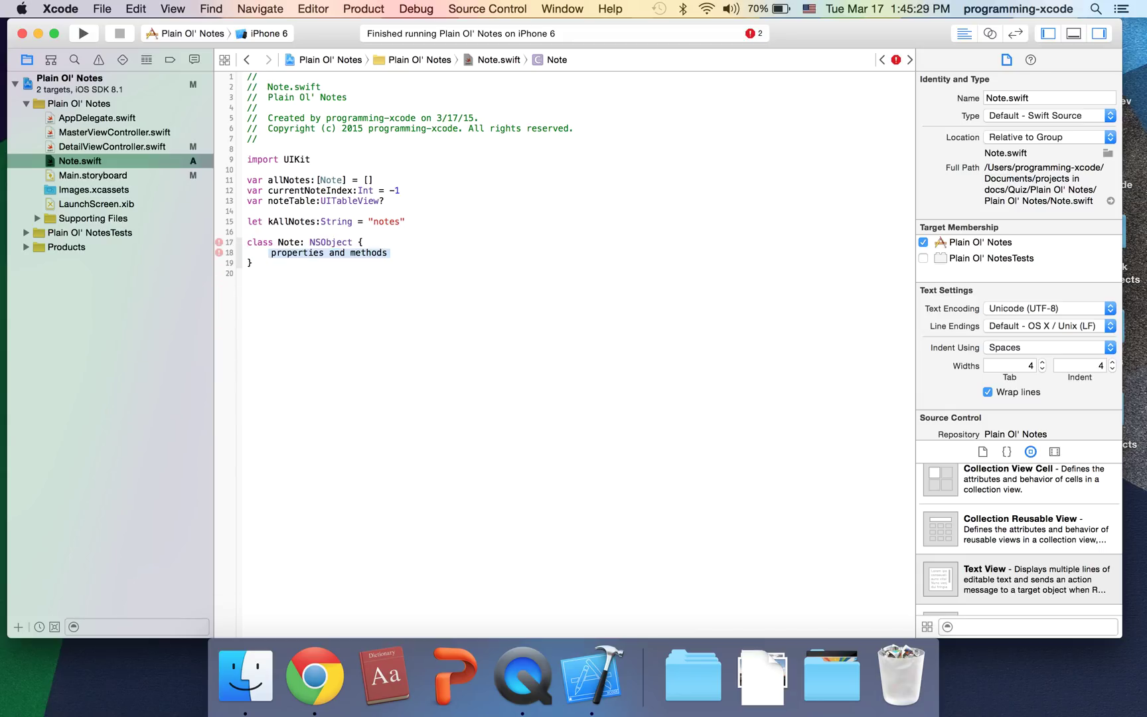
pyautogui.press('Delete')
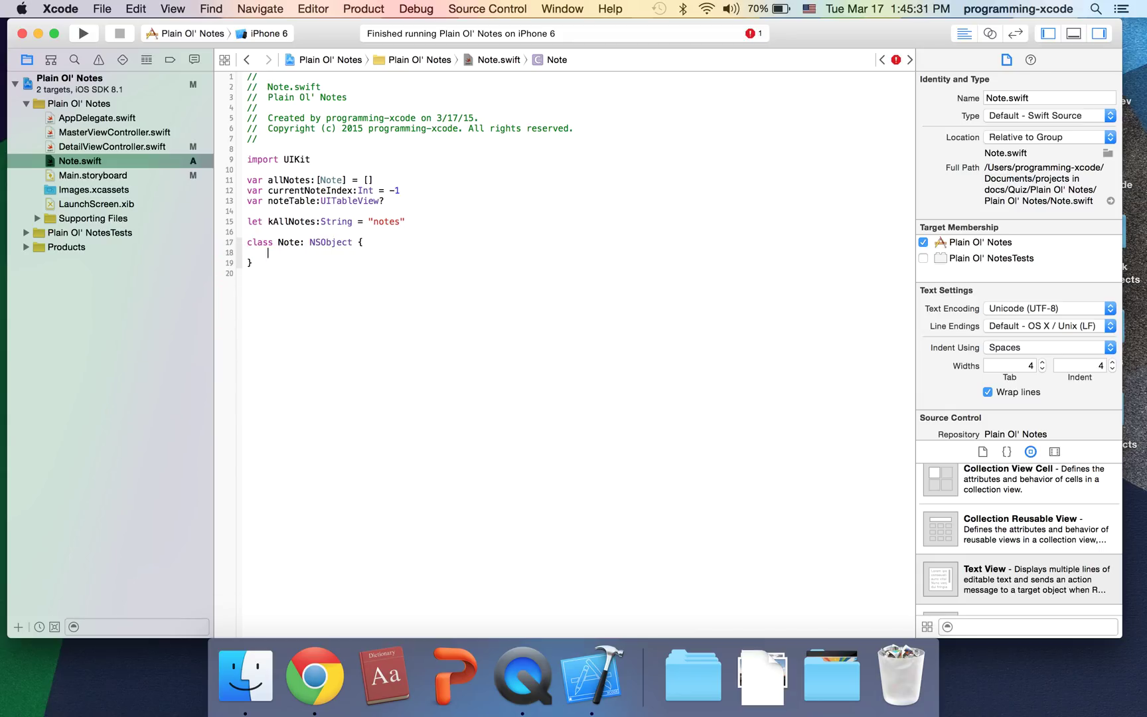
pyautogui.write('var date:String')
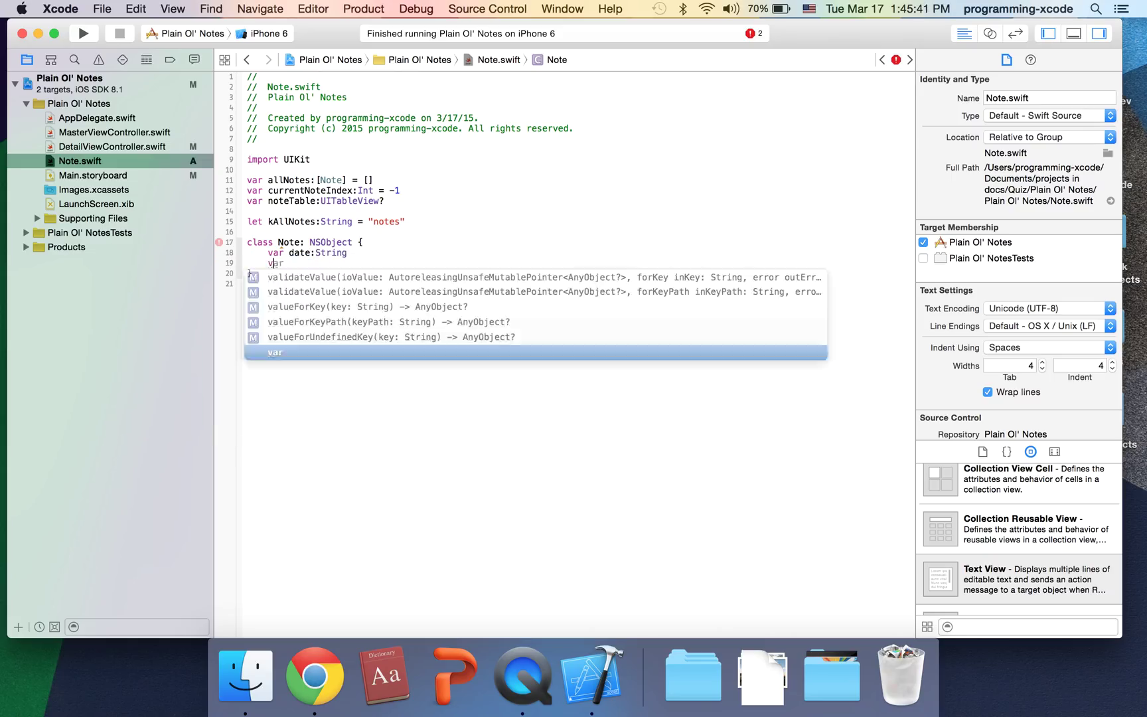
pyautogui.press('Escape')
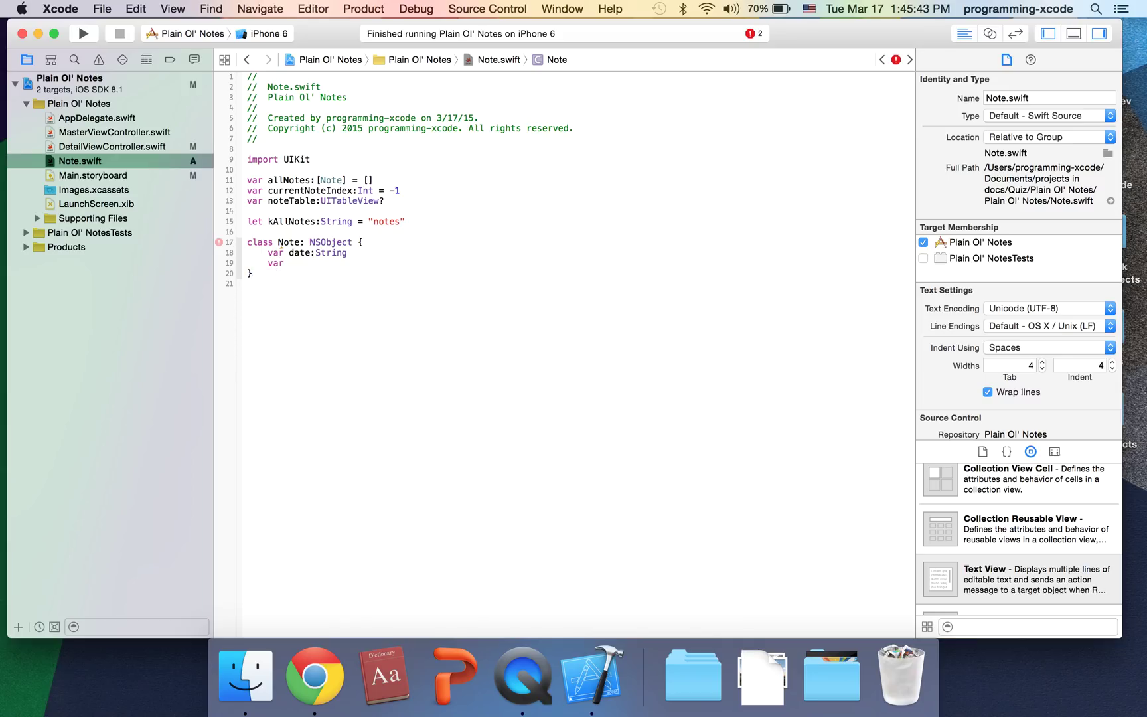
pyautogui.write('note:')
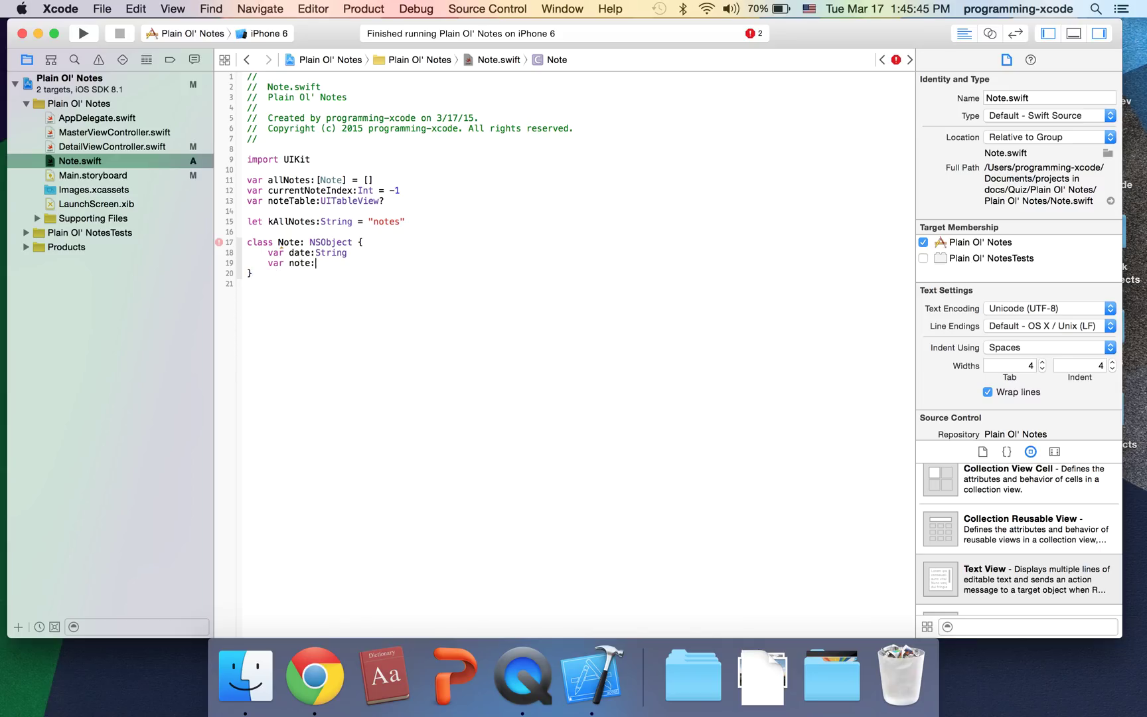
pyautogui.write('String')
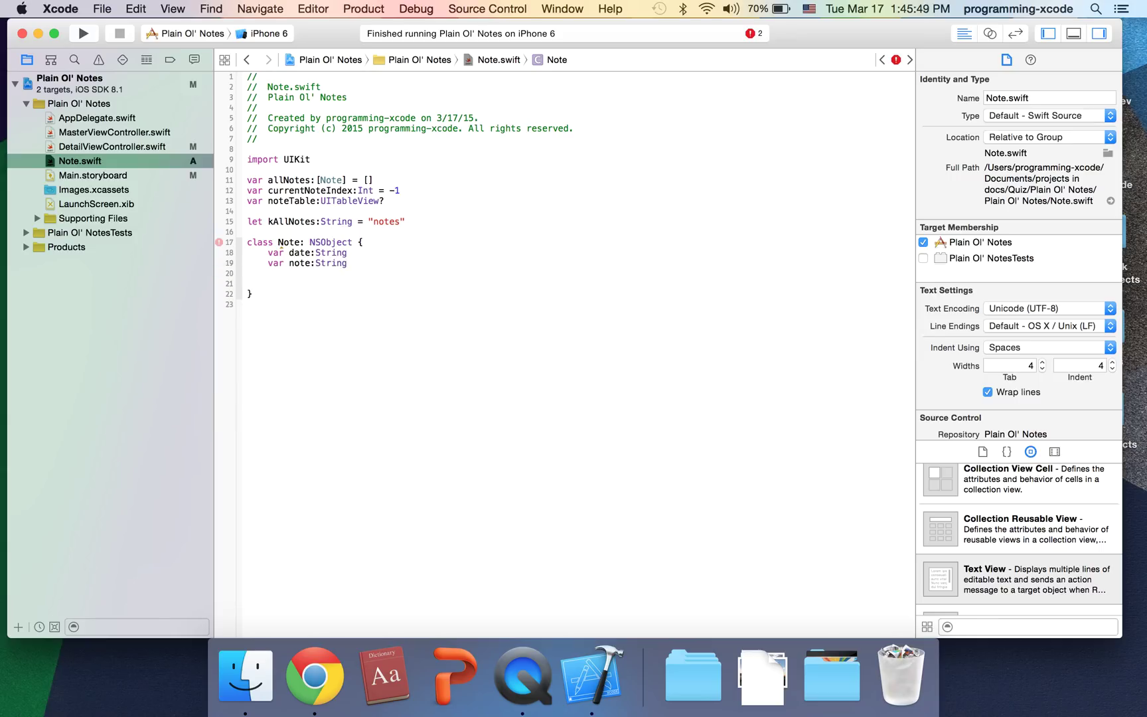
# Write override init() setting date = NSDate().description and note = ""
pyautogui.write('init() {')
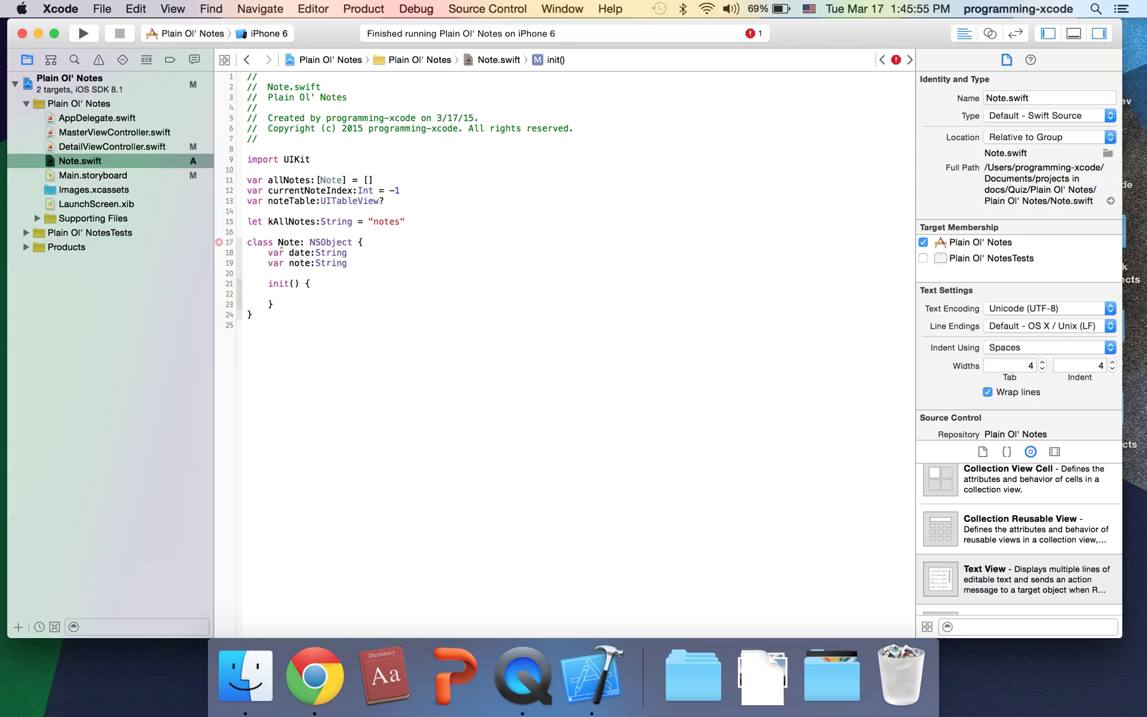
pyautogui.write('date = NSDate().description')
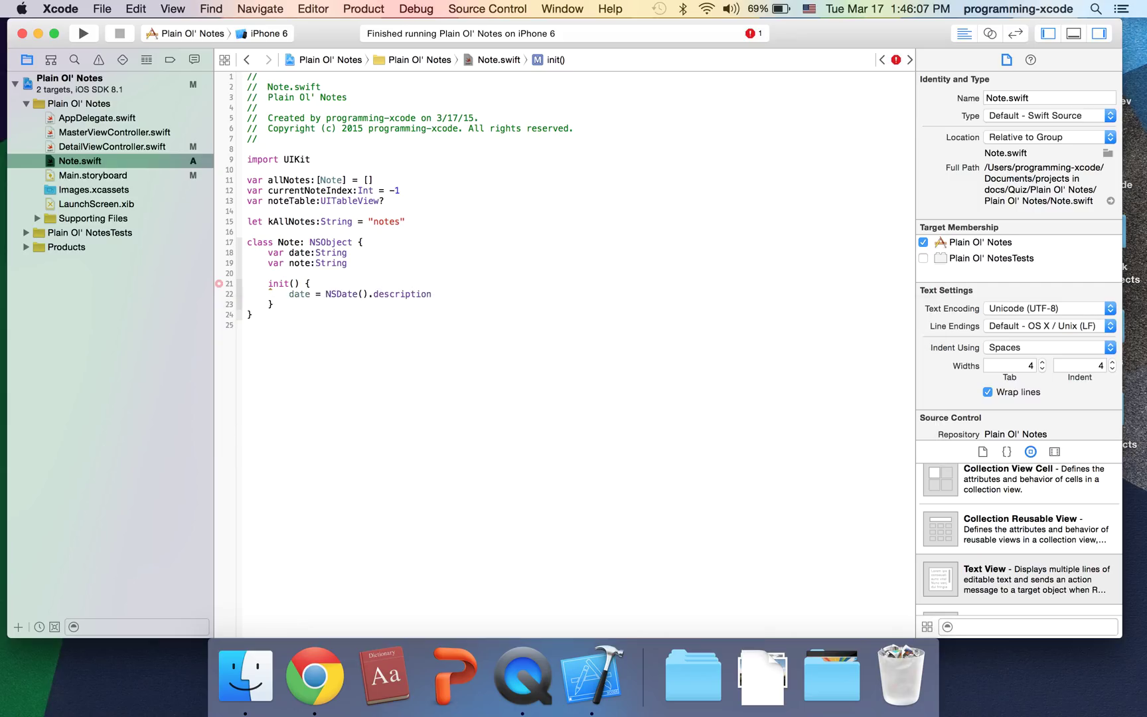
pyautogui.write('s')
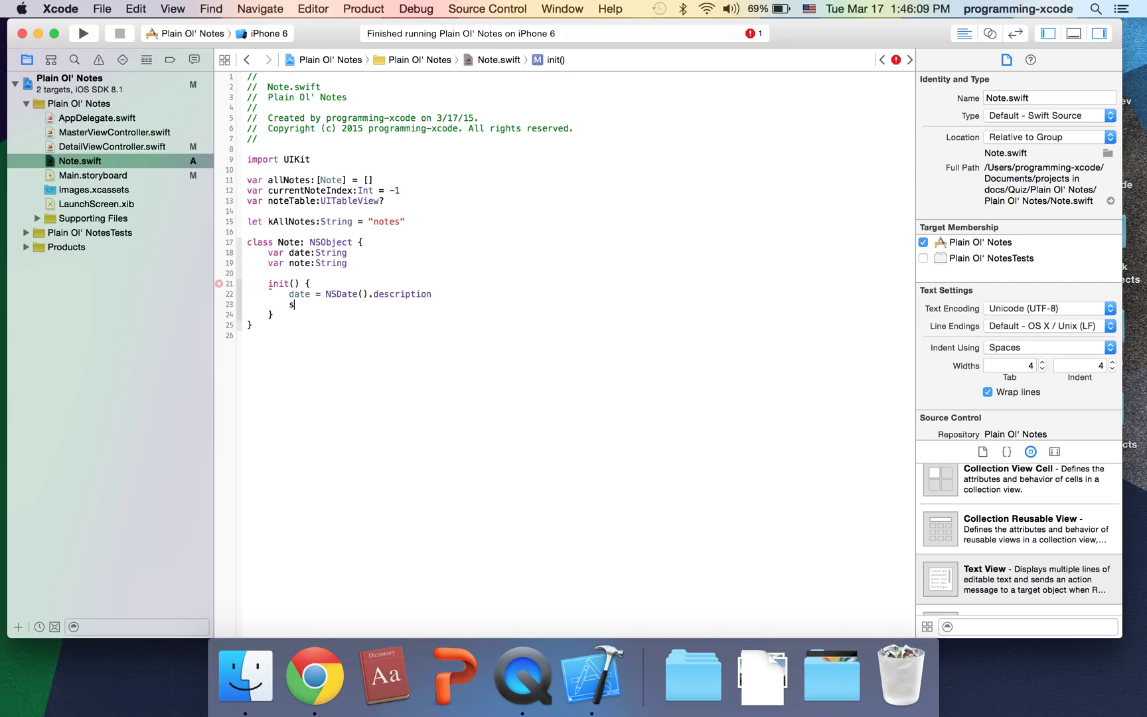
pyautogui.write('note =')
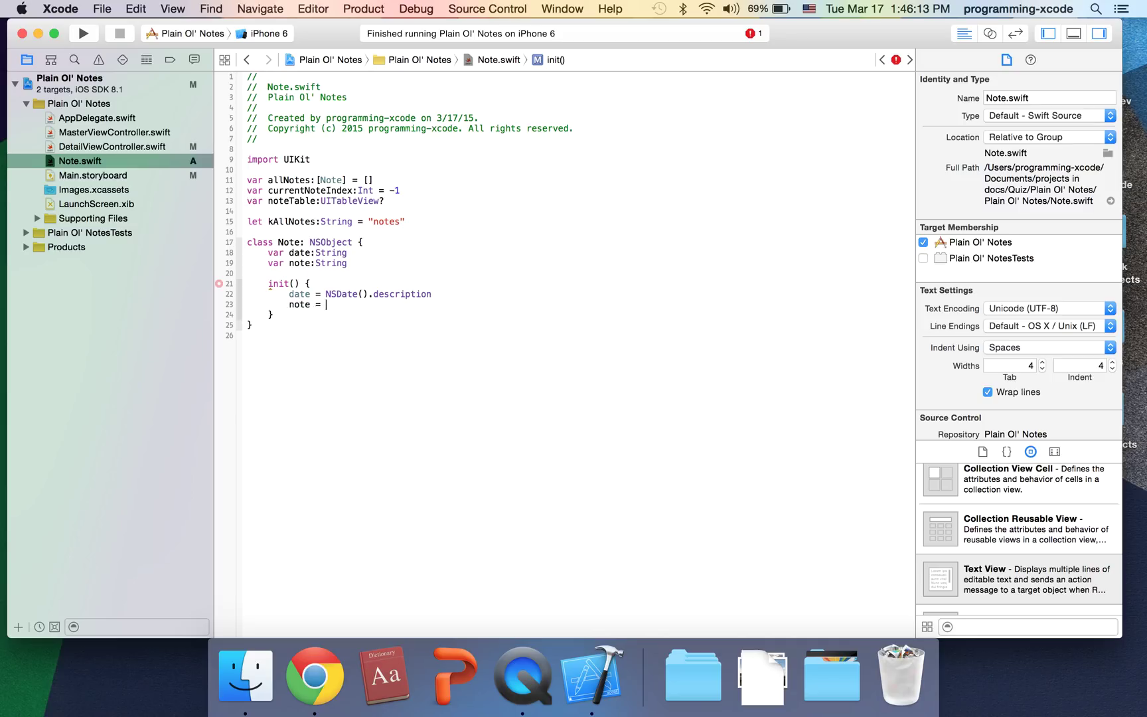
pyautogui.write('""')
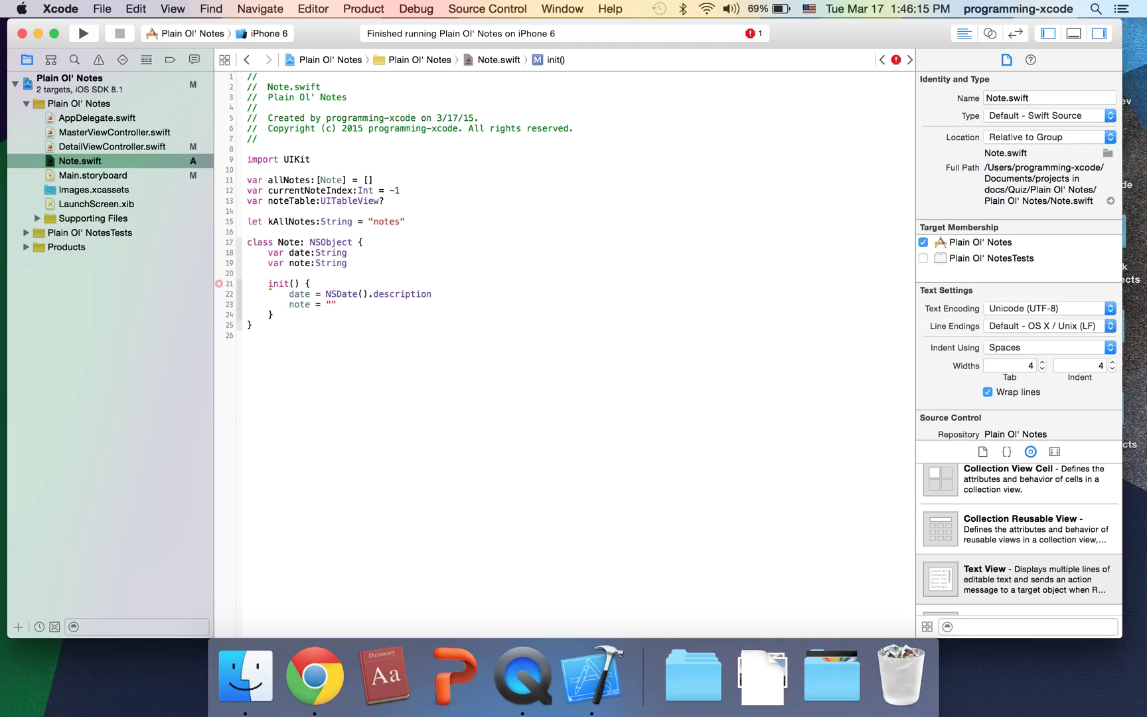
pyautogui.click(229, 284)
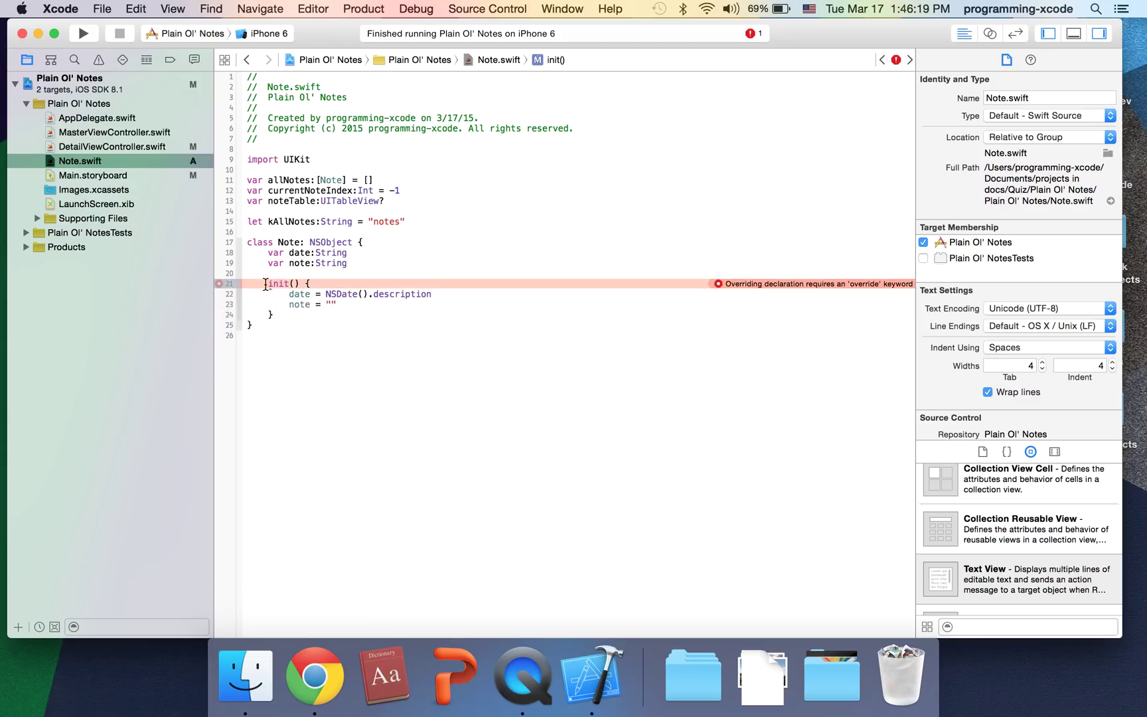
pyautogui.write('override')
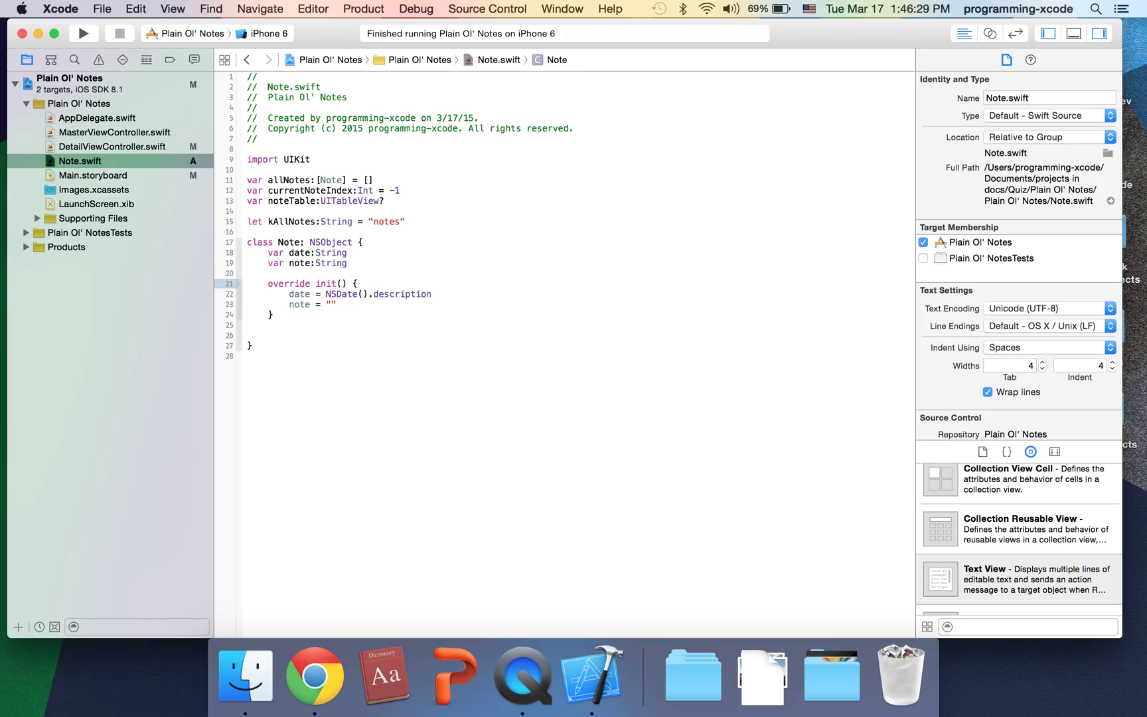
# Below init, add func dictionary() -> NSDictionary returning ["note": note, "date": date]
pyautogui.write('fuc')
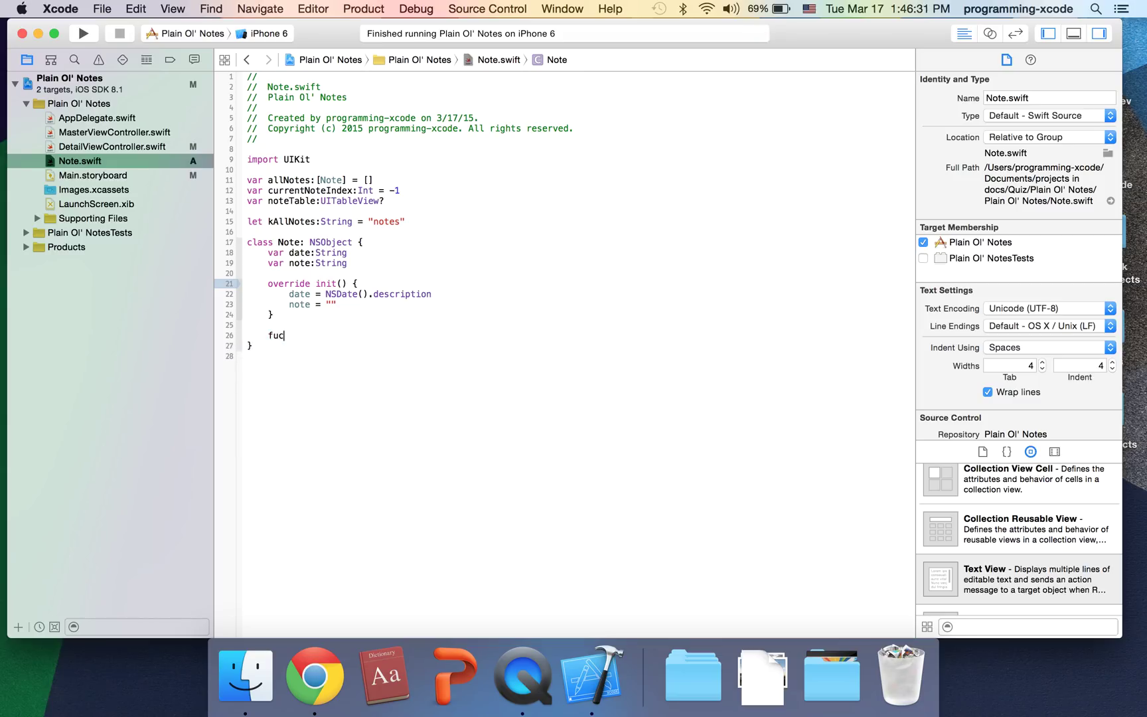
pyautogui.press('Return')
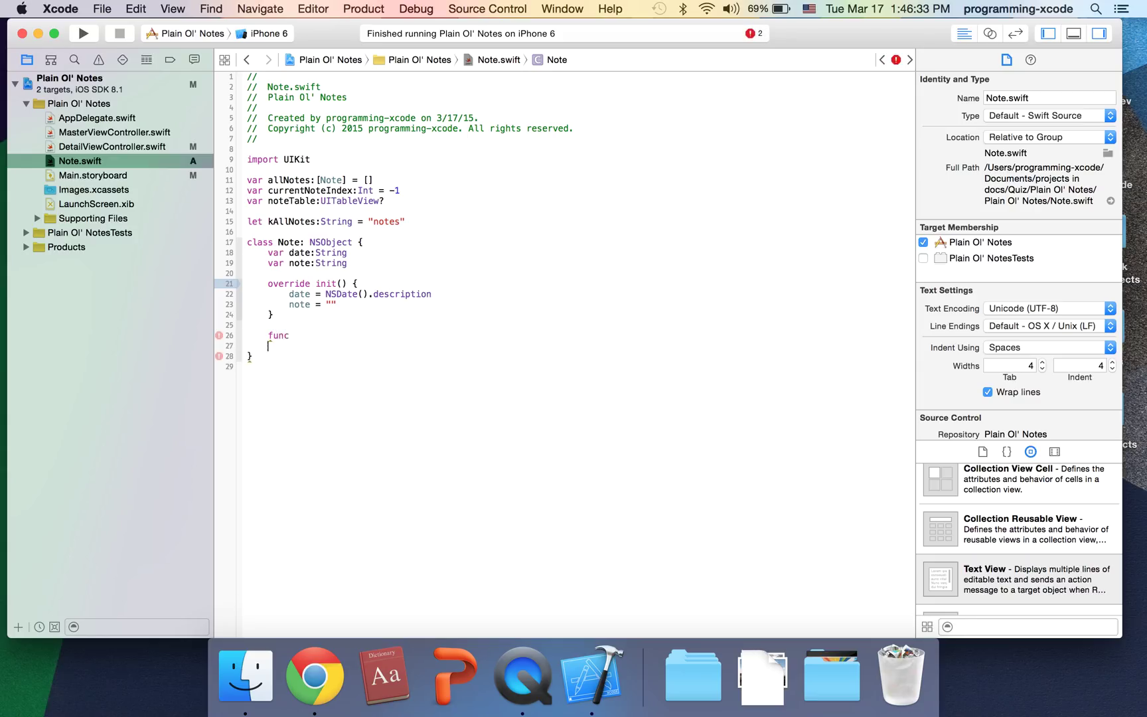
pyautogui.write('dictionary() -> NSDictionary')
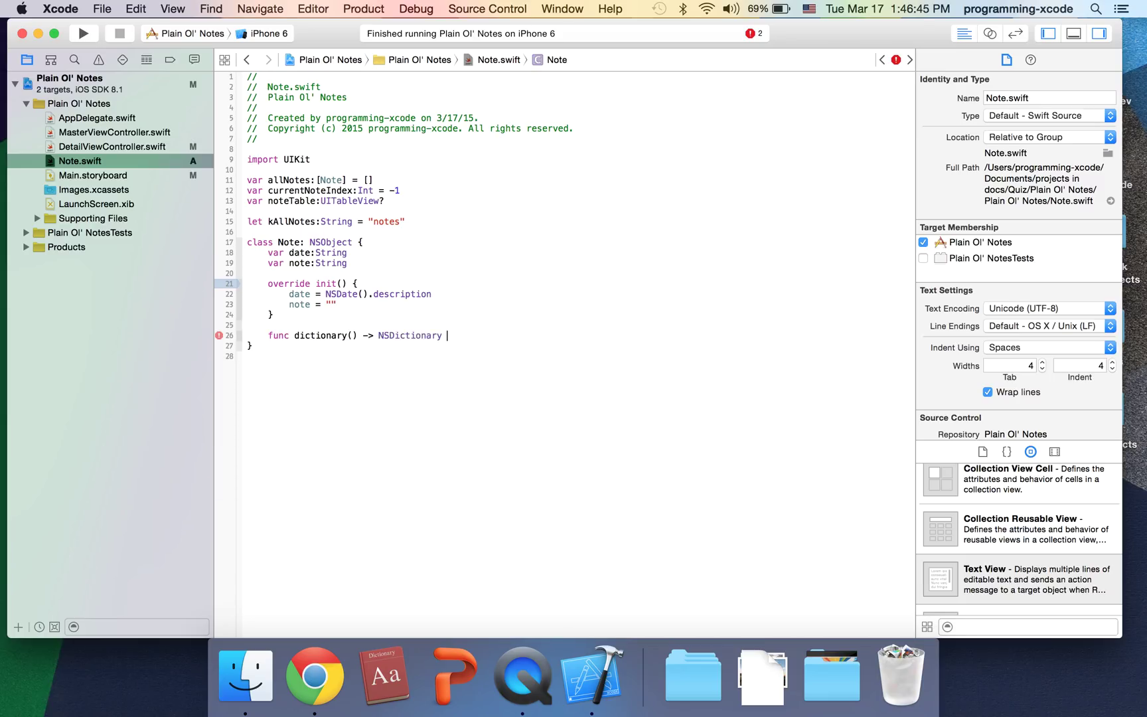
pyautogui.write('{')
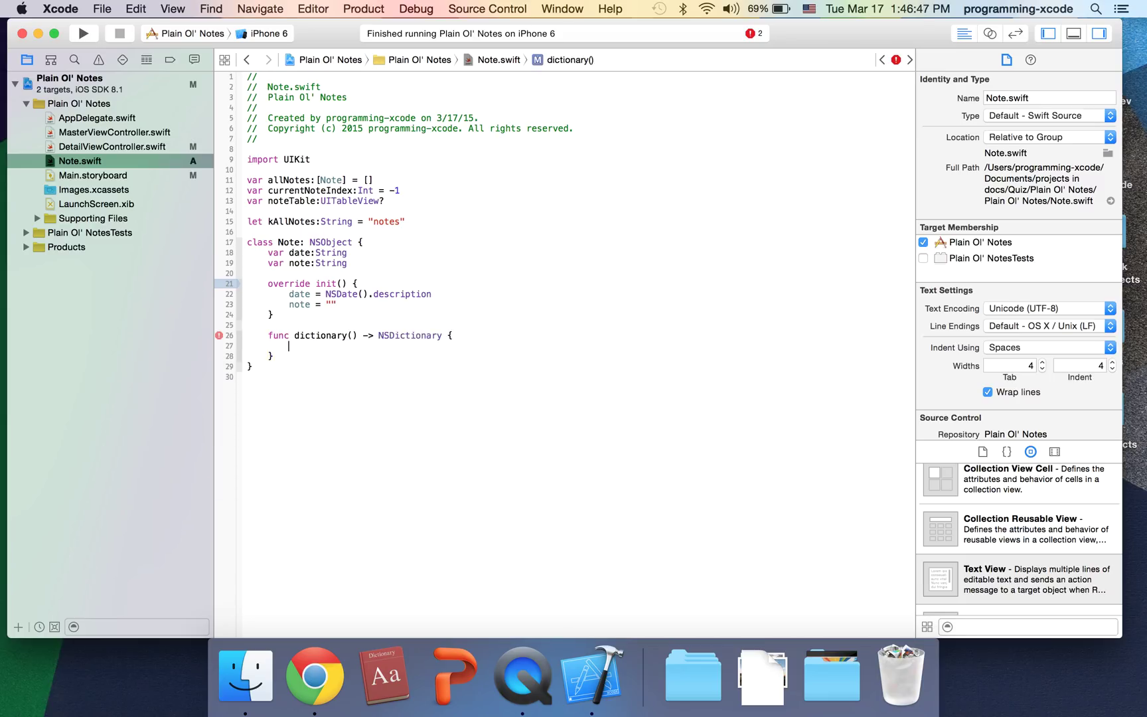
pyautogui.write('return')
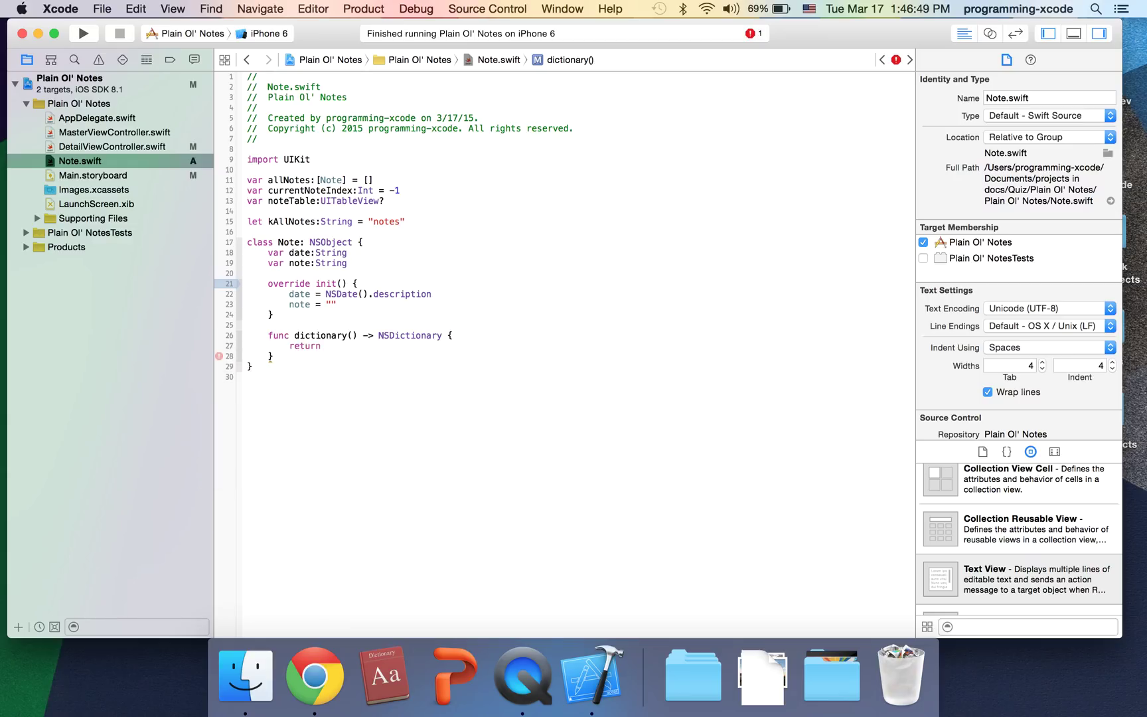
pyautogui.write('[]')
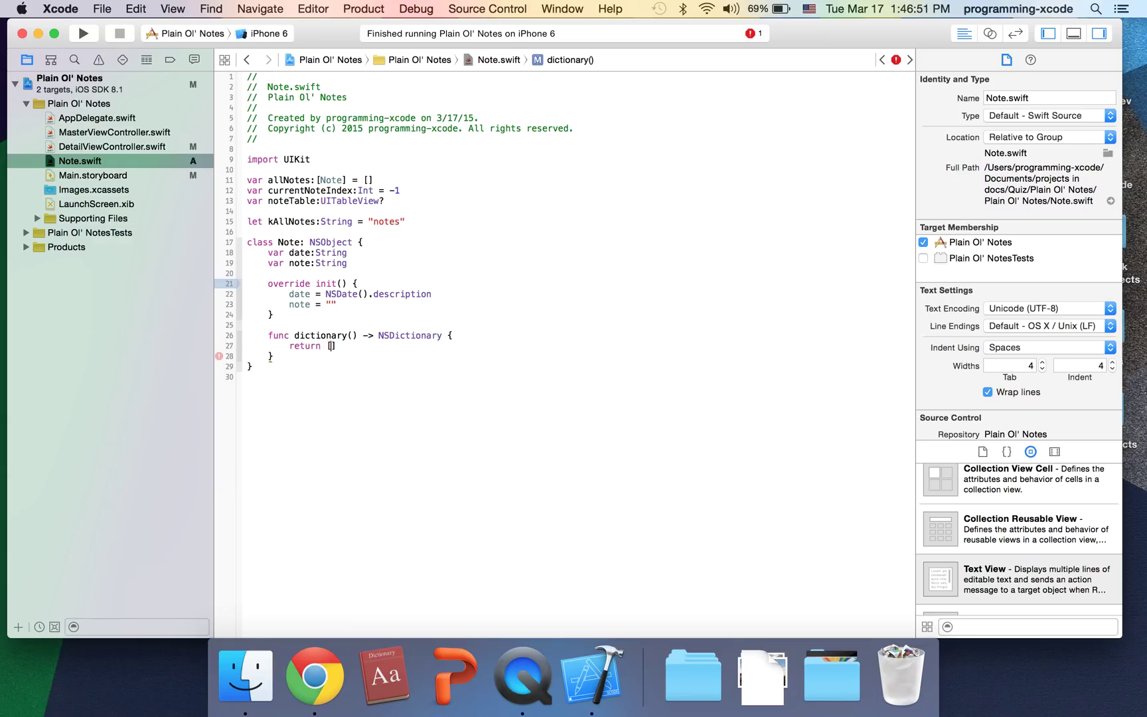
pyautogui.write('""')
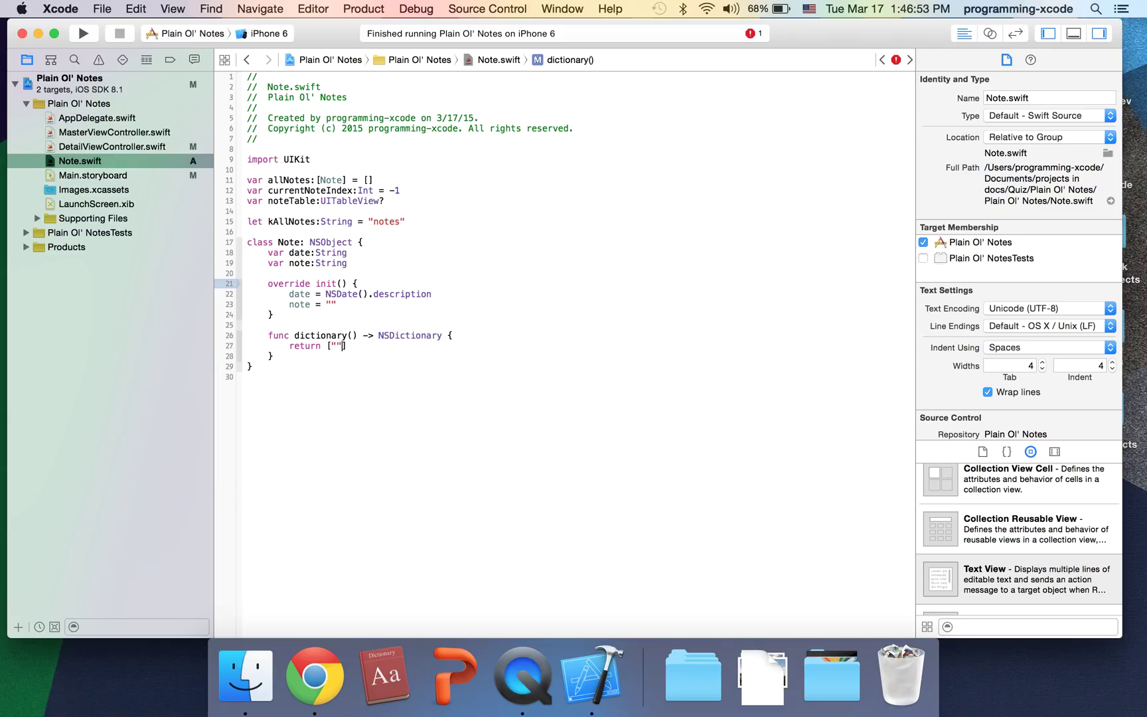
pyautogui.write('note":note, "d')
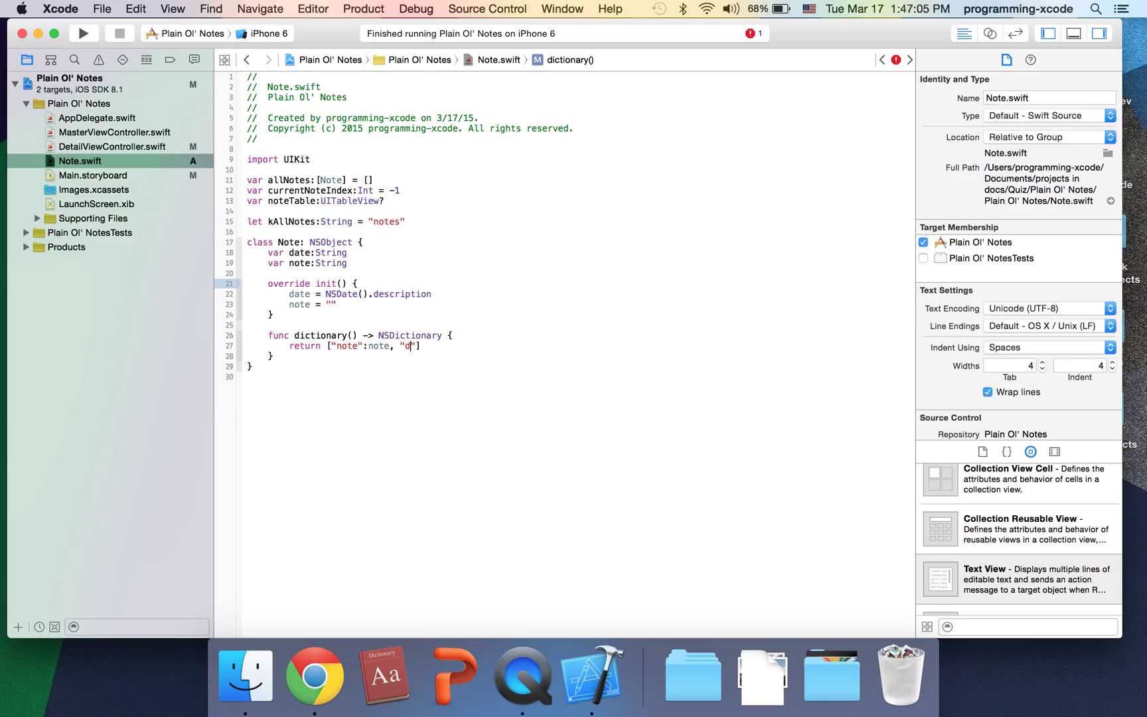
pyautogui.write('ate":')
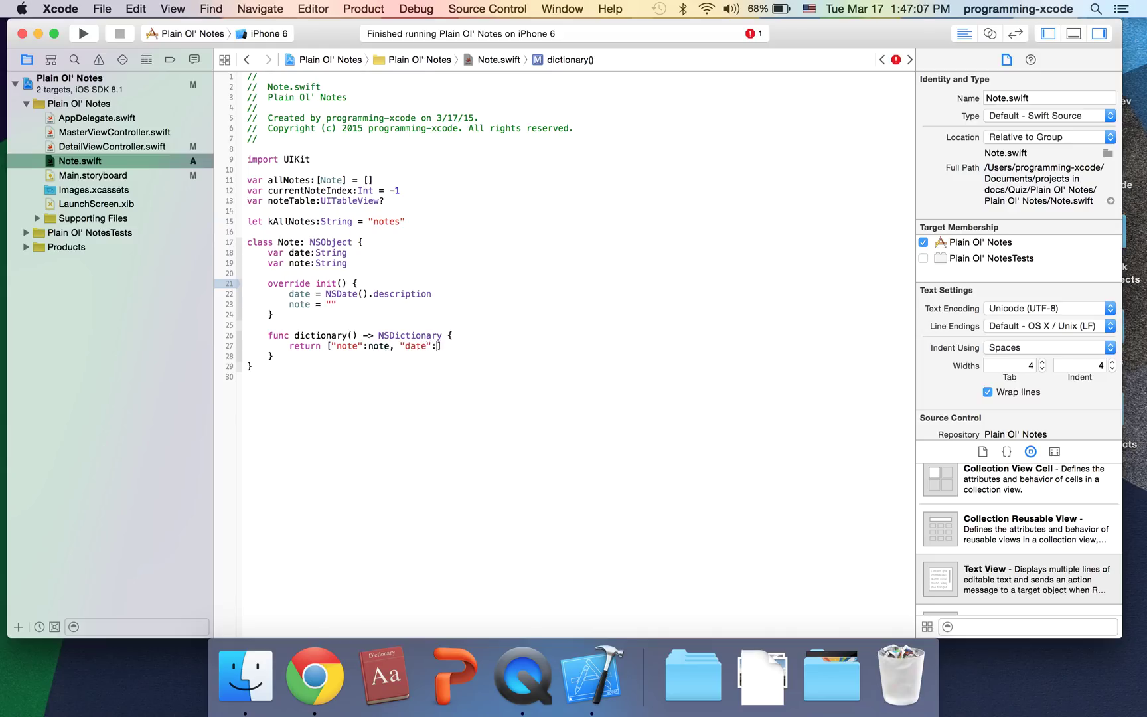
pyautogui.write('date')
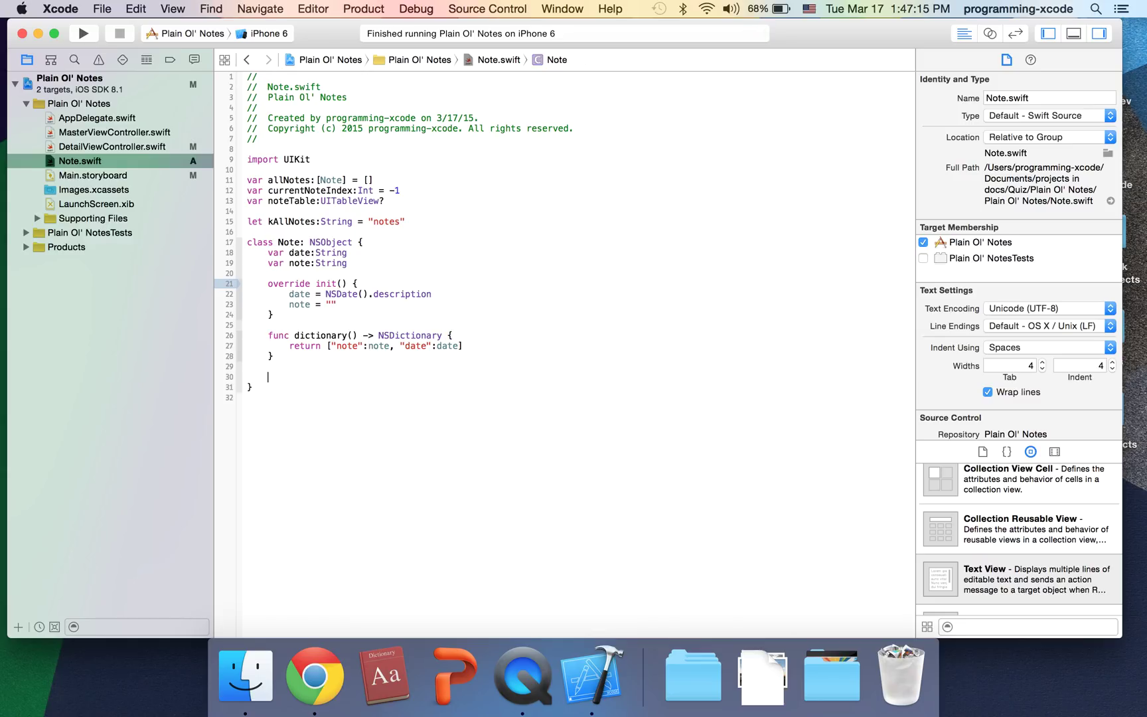
# Declare a new class func saveNotes() in the Note class
pyautogui.write('class func')
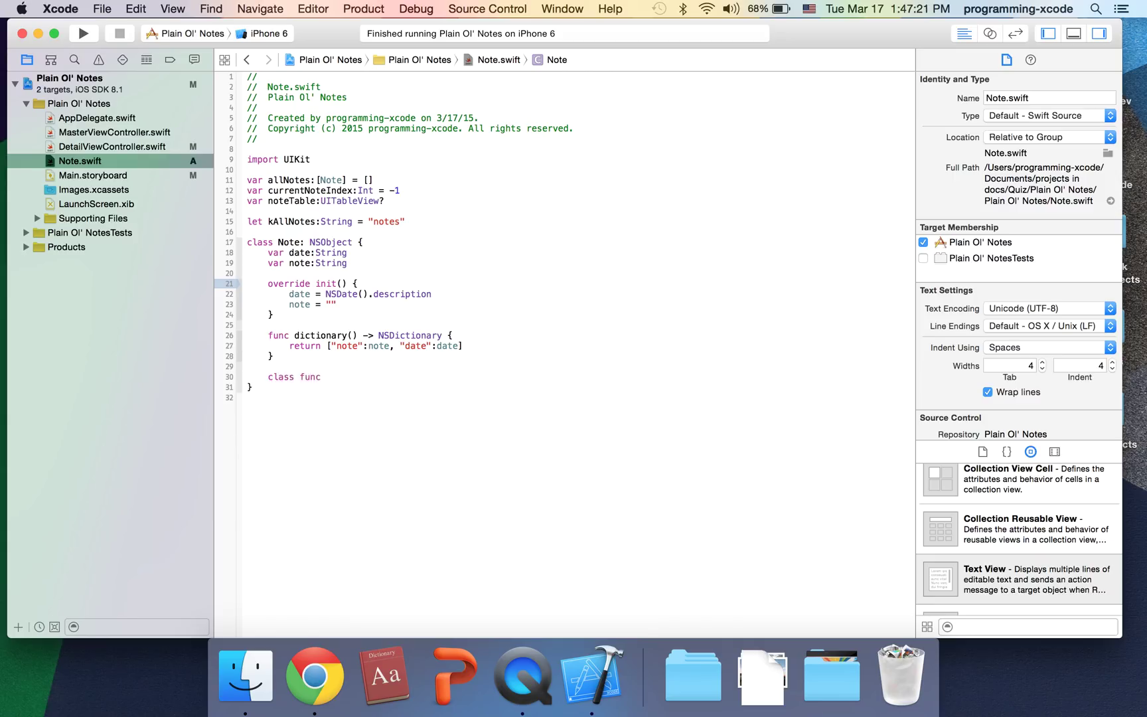
pyautogui.write('save')
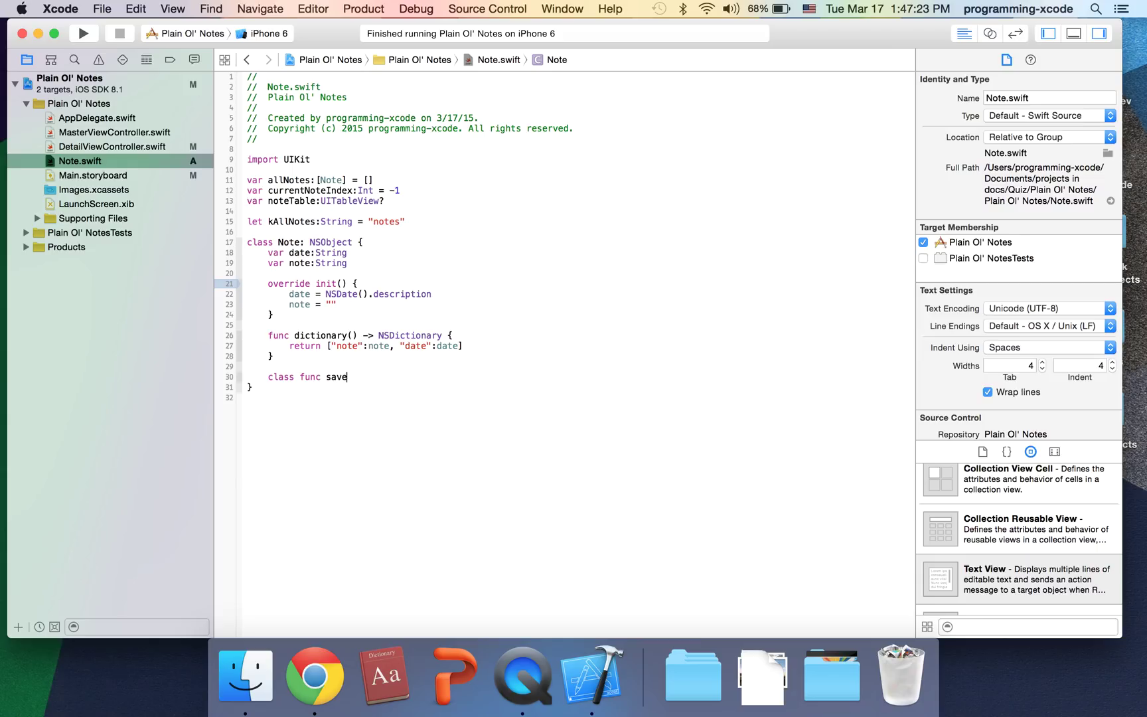
pyautogui.write('Notes')
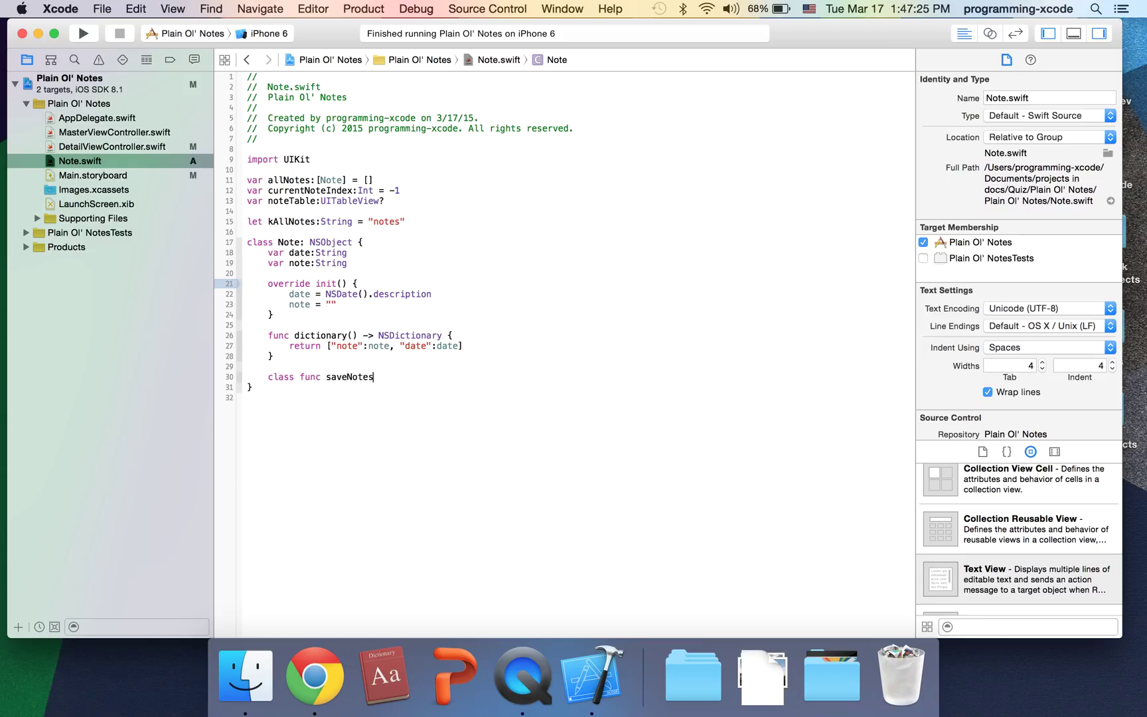
pyautogui.write('() {')
pyautogui.write('var')
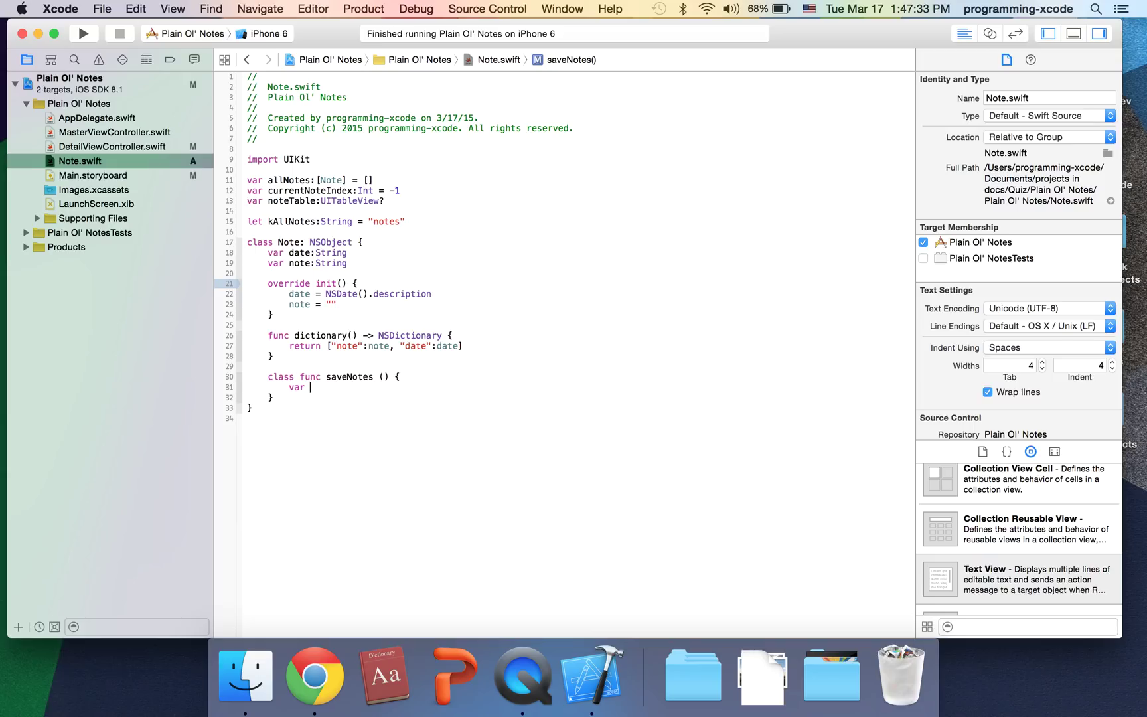
# Inside saveNotes, declare var aDictionaries:[NSDictionary] = [] and start a new line
pyautogui.write('a')
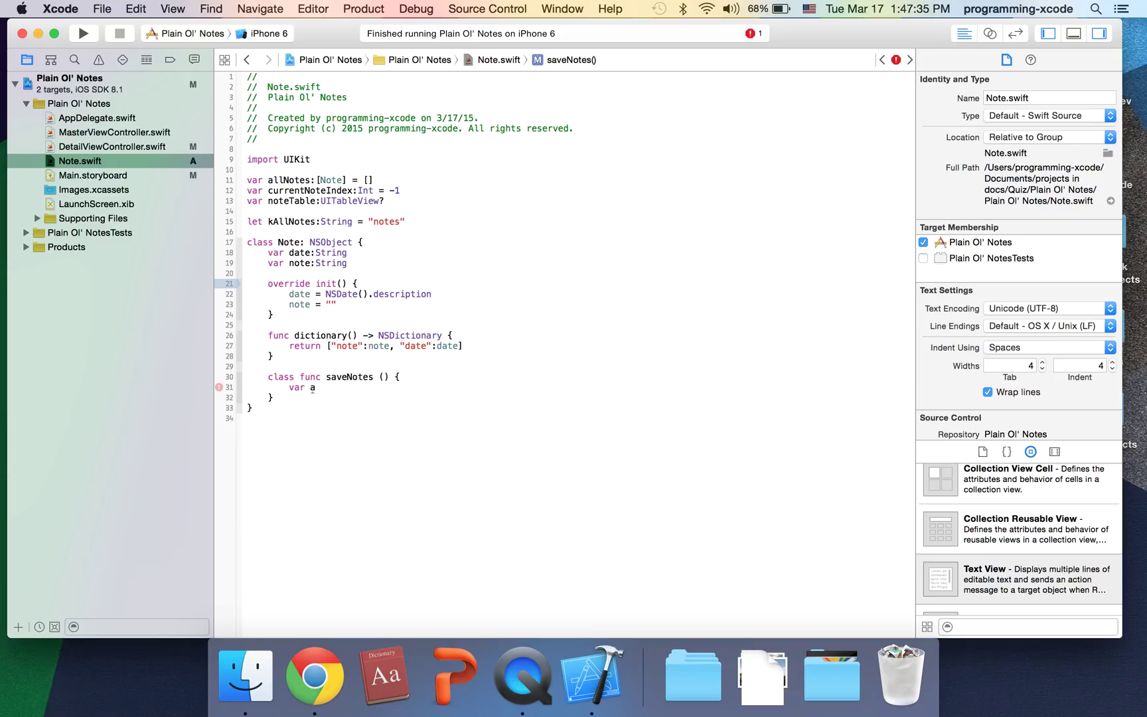
pyautogui.write('Did')
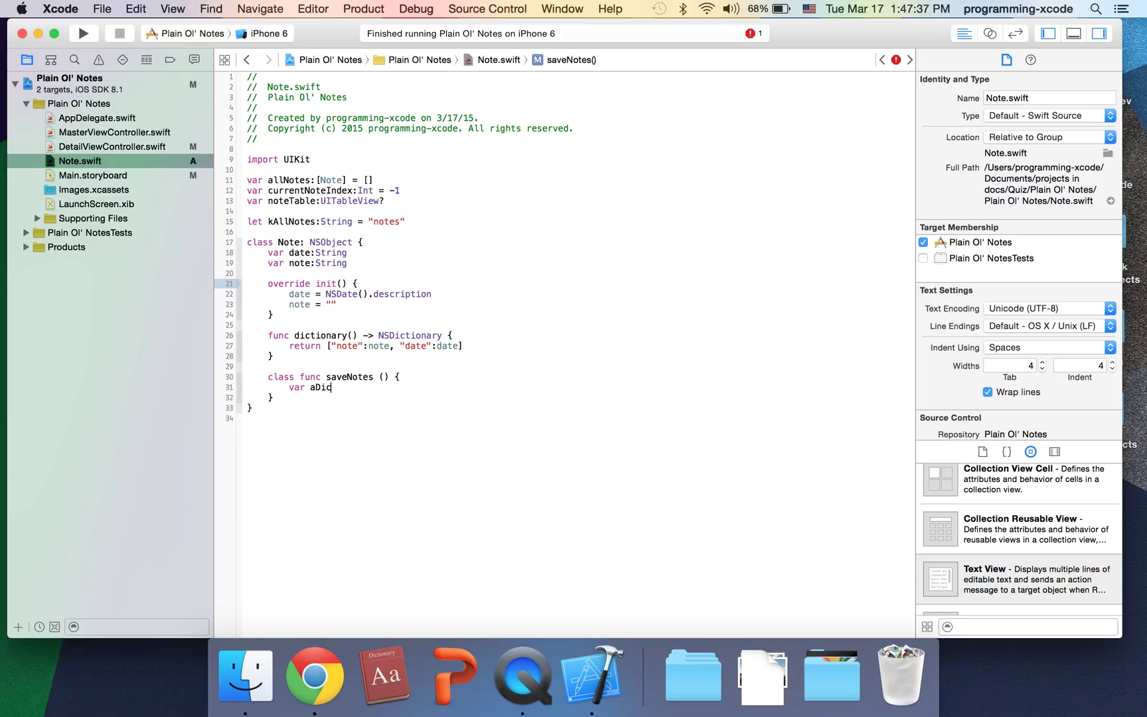
pyautogui.write('tionar')
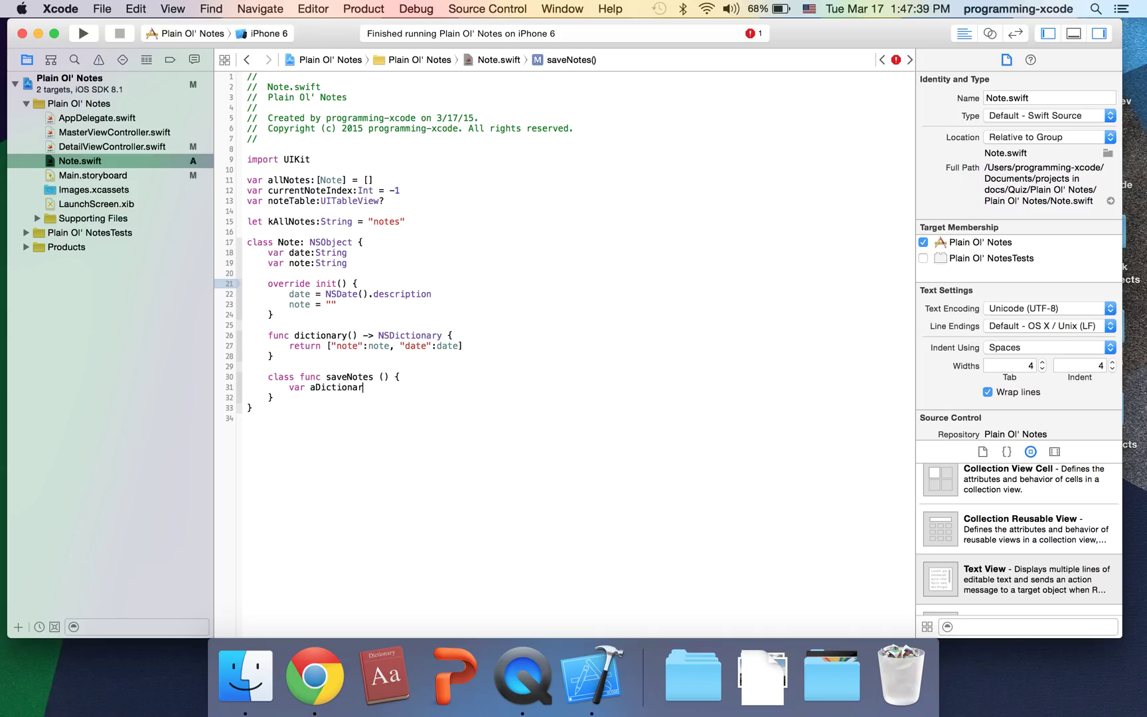
pyautogui.write('ies')
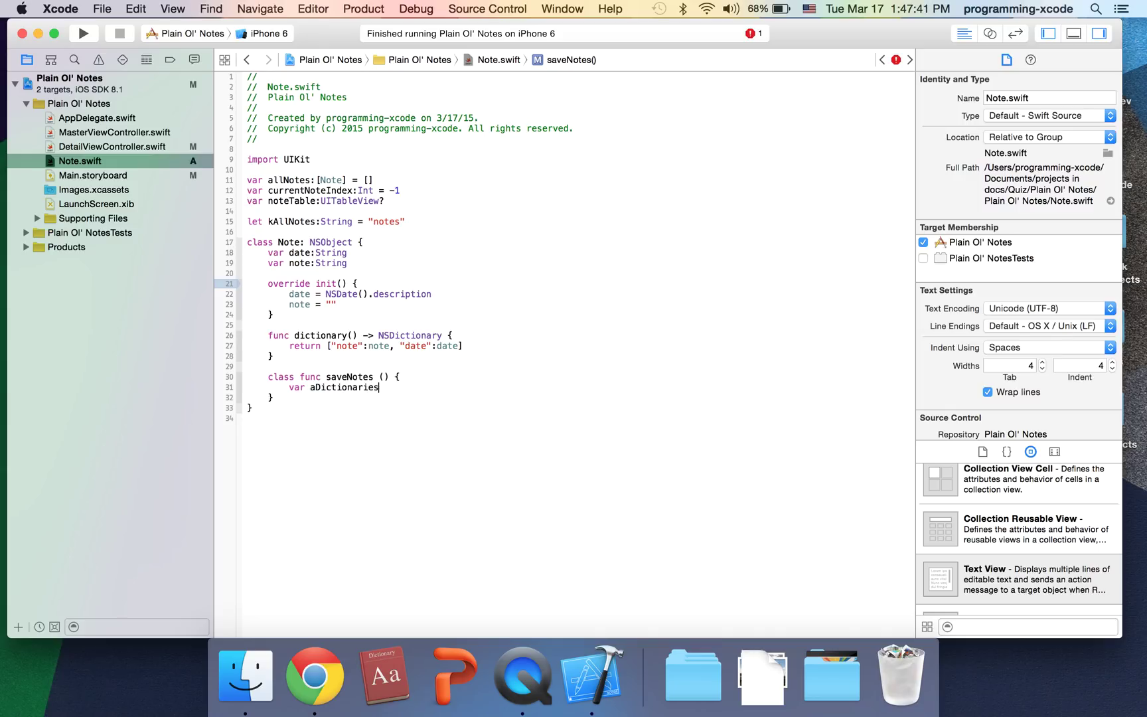
pyautogui.write(':[')
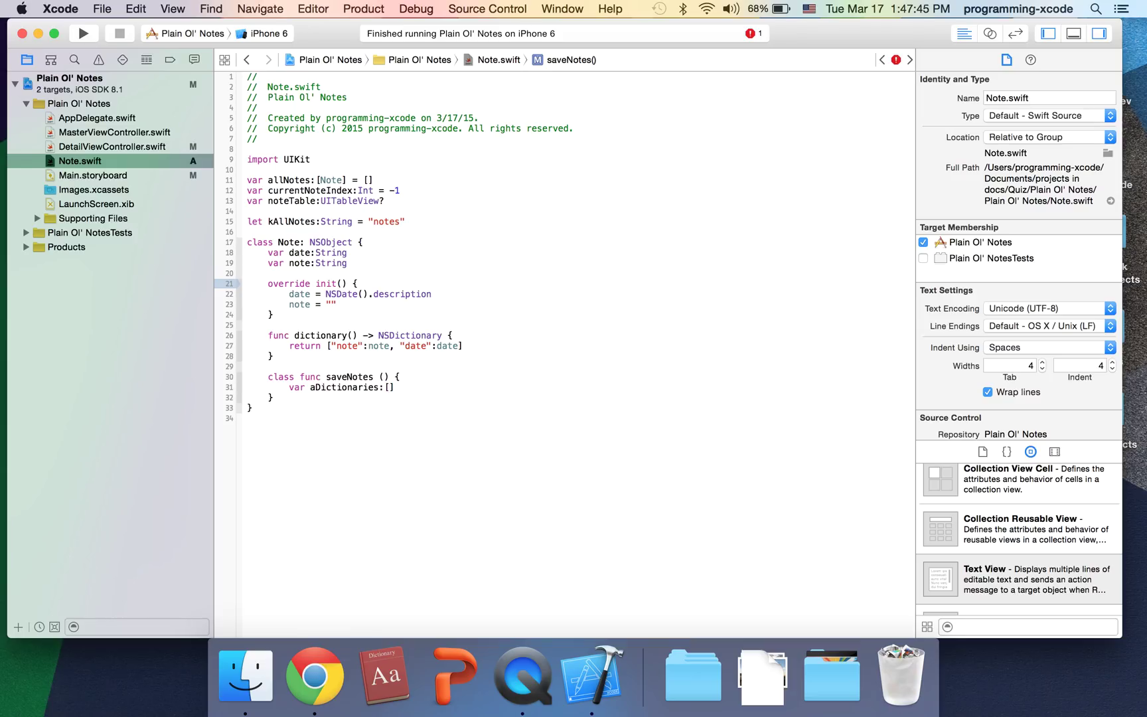
pyautogui.write('NSDictionary]')
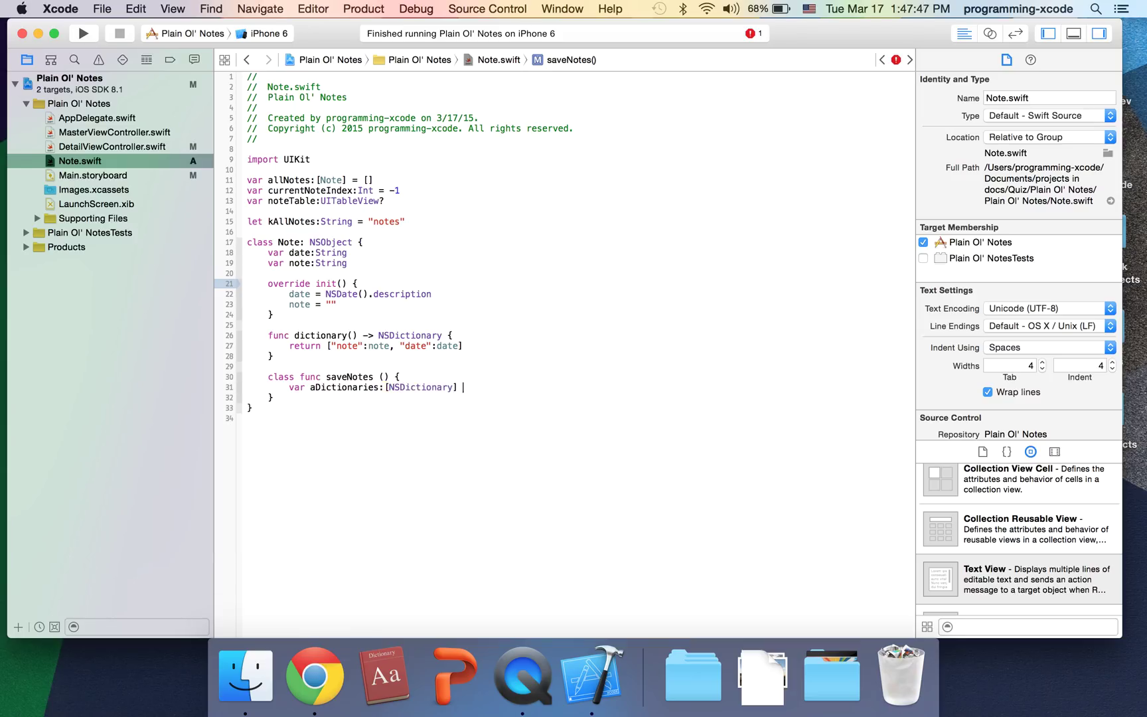
pyautogui.write('= []')
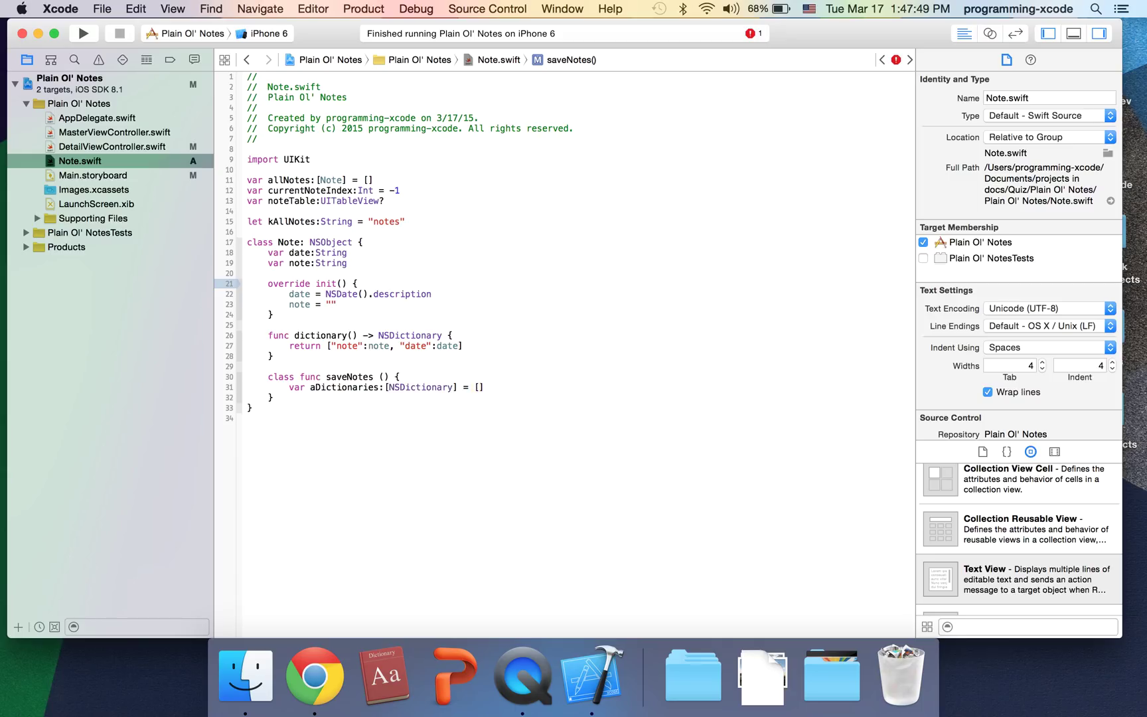
pyautogui.press('Return')
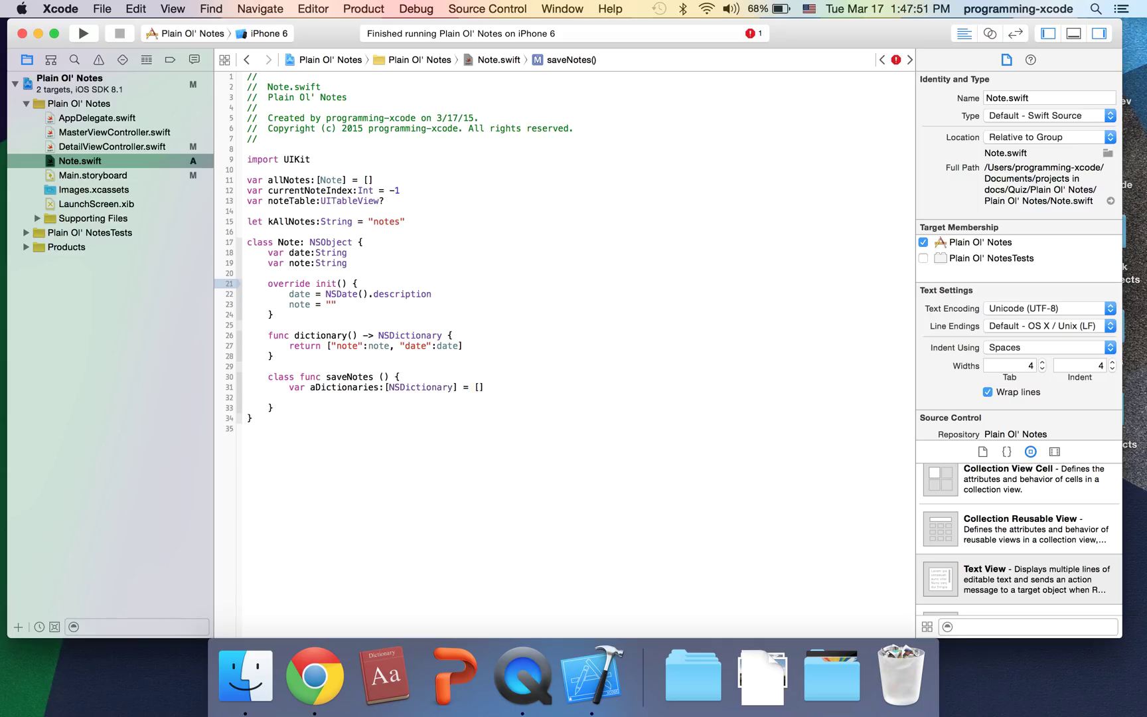
# Write a for loop over allNotes appending allNotes[i].dictionary() to aDictionaries
pyautogui.write('for var i')
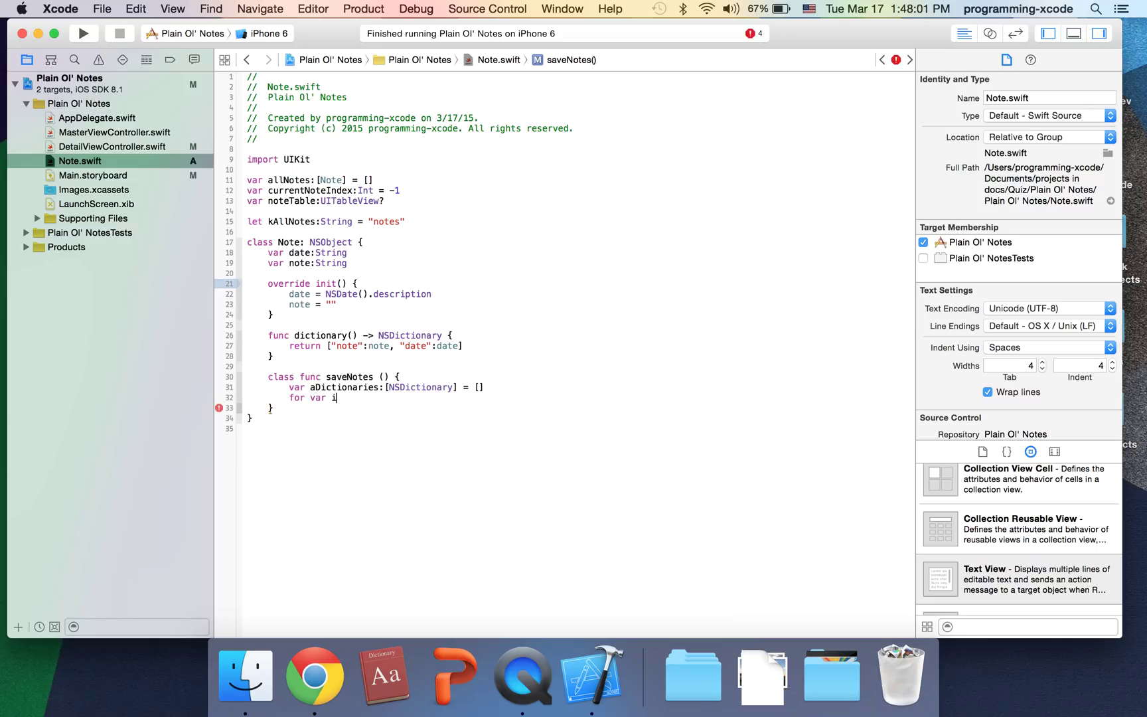
pyautogui.write(':')
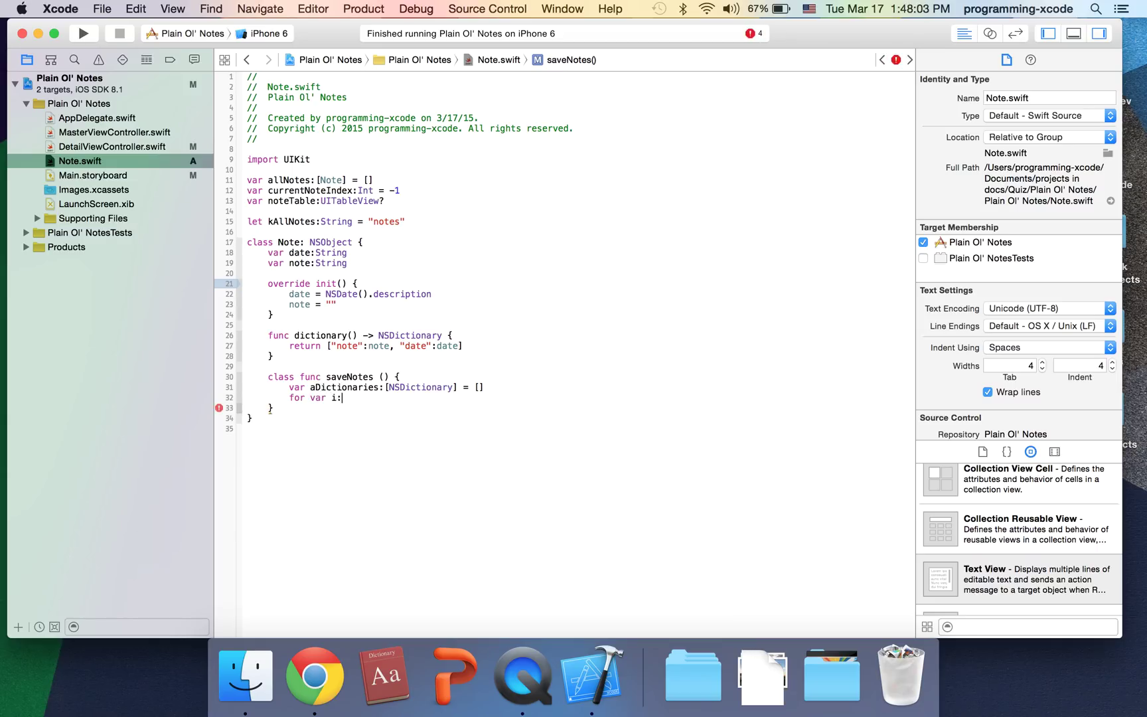
pyautogui.write('Int =')
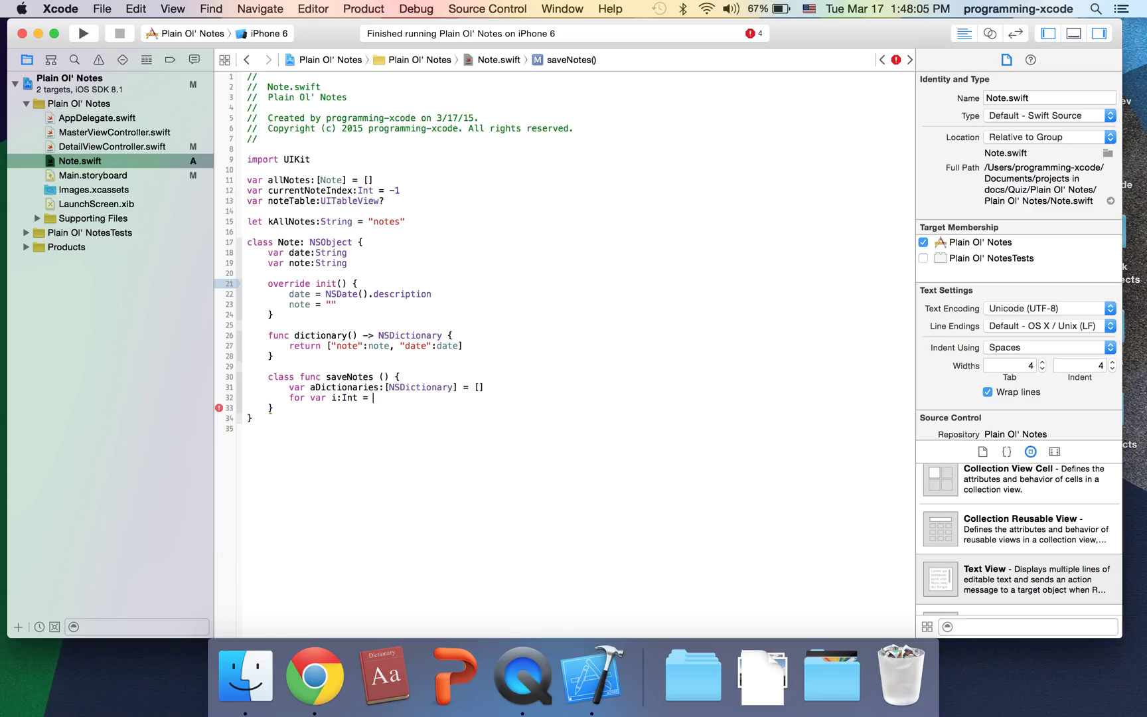
pyautogui.write('0;')
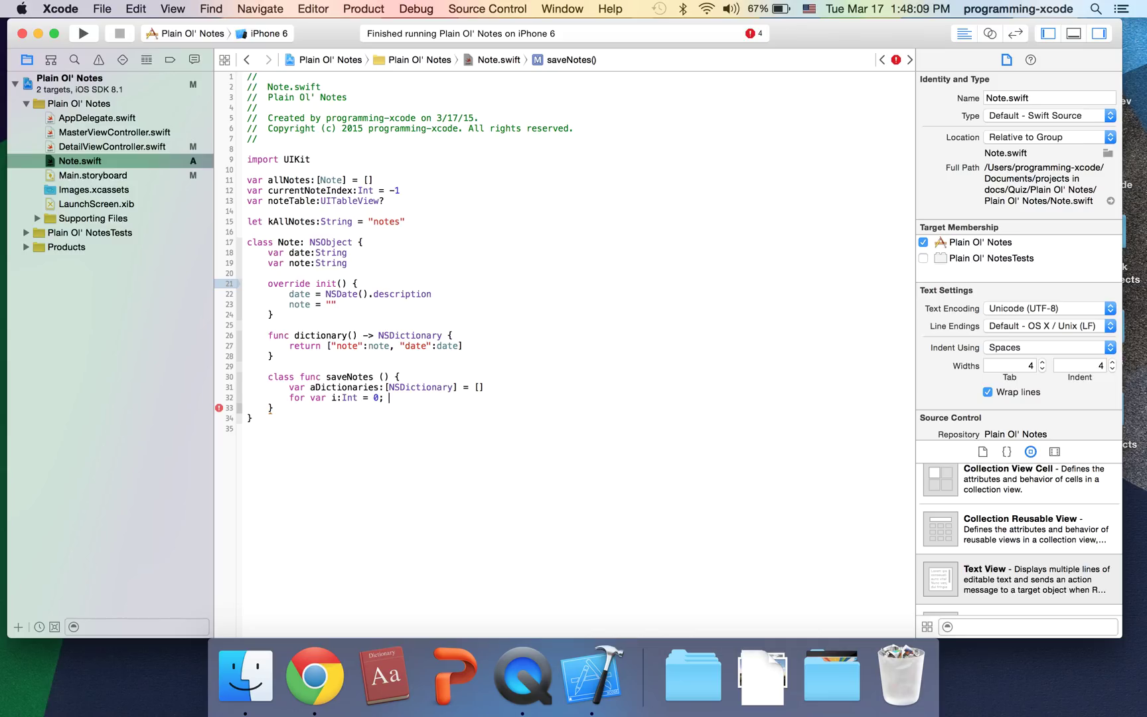
pyautogui.write('i < allNotes.count')
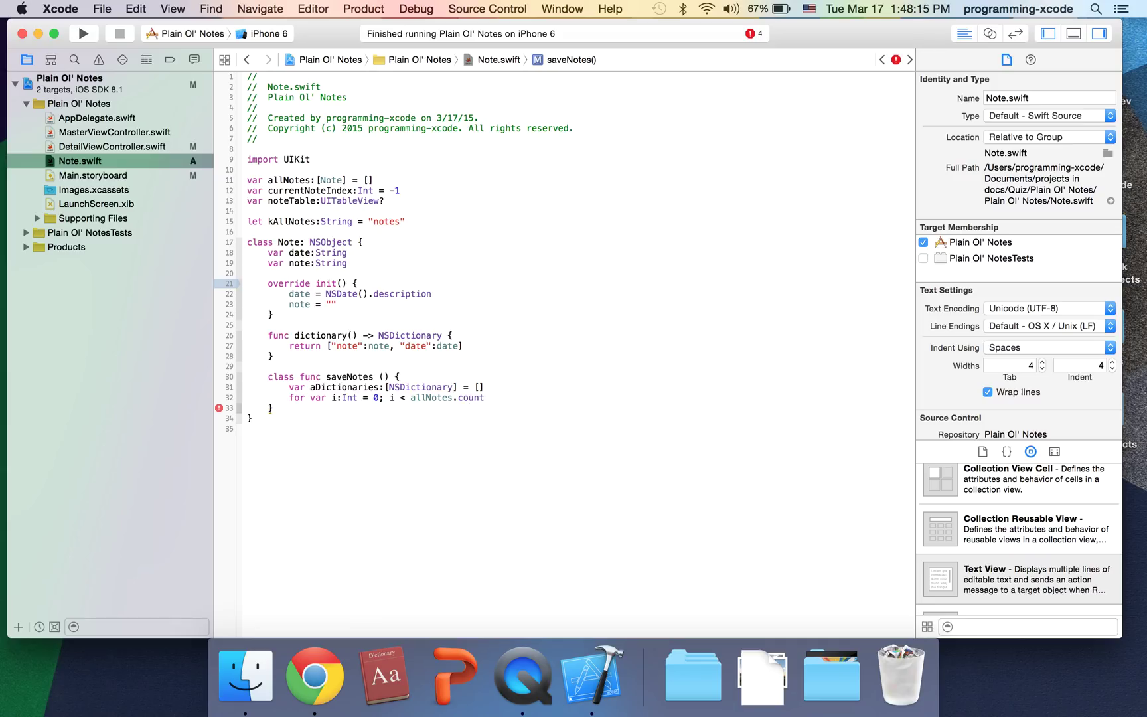
pyautogui.write(';')
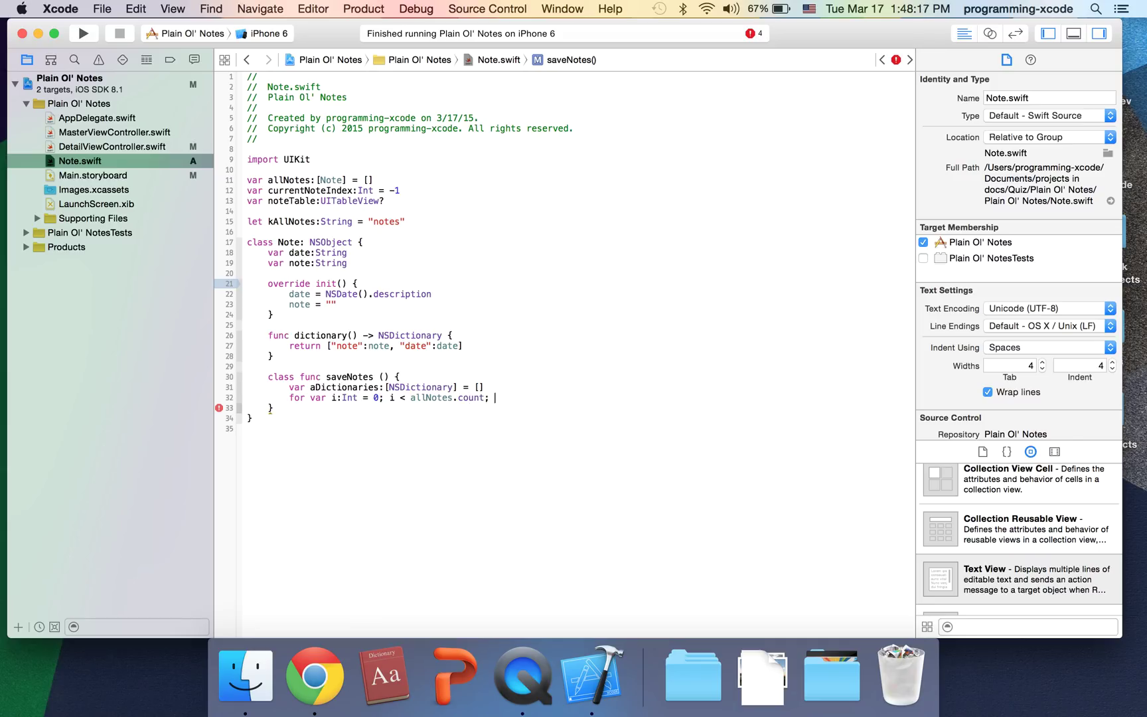
pyautogui.write('i++')
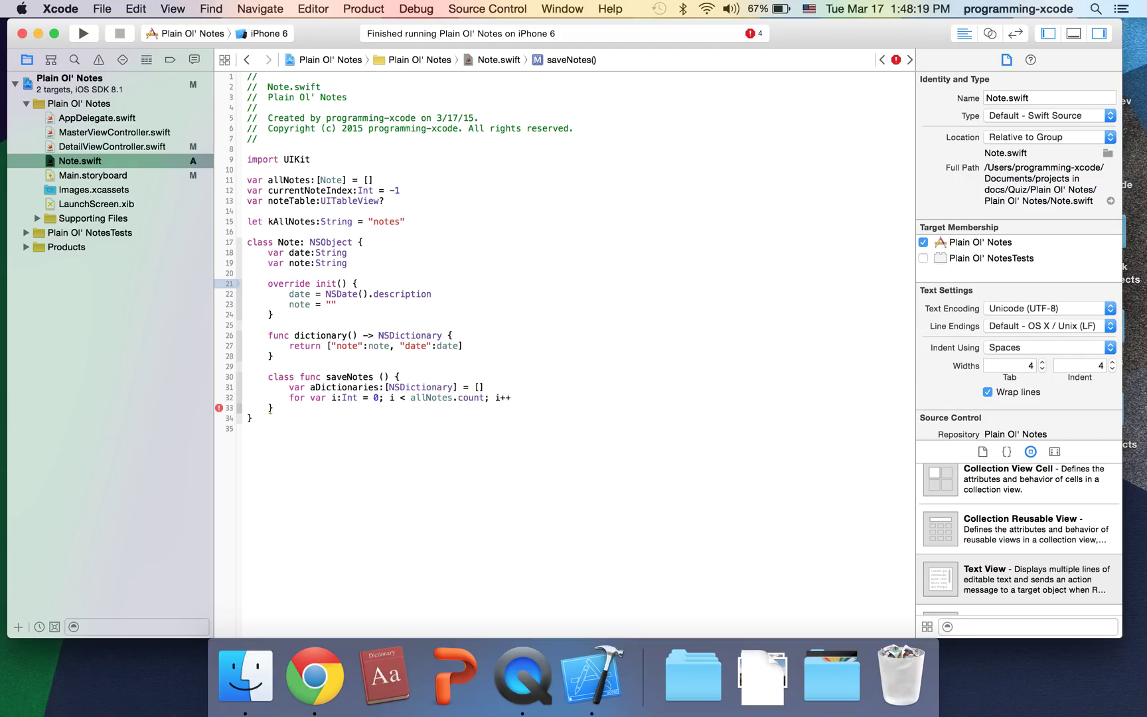
pyautogui.write('{')
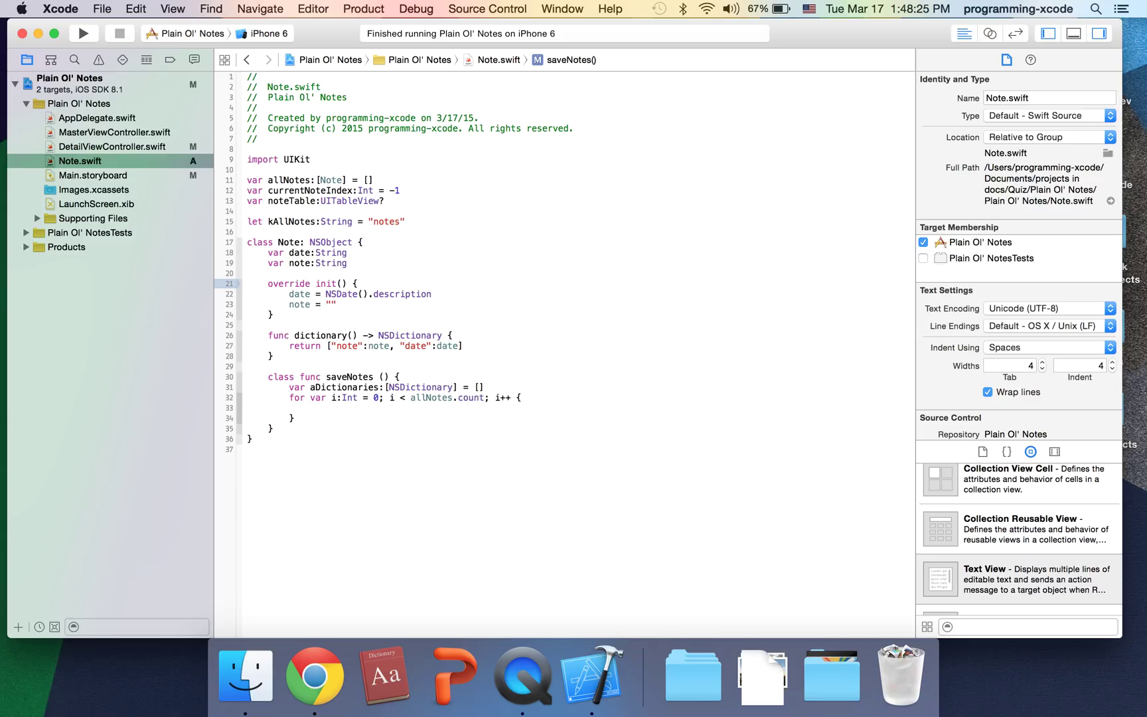
pyautogui.write('v')
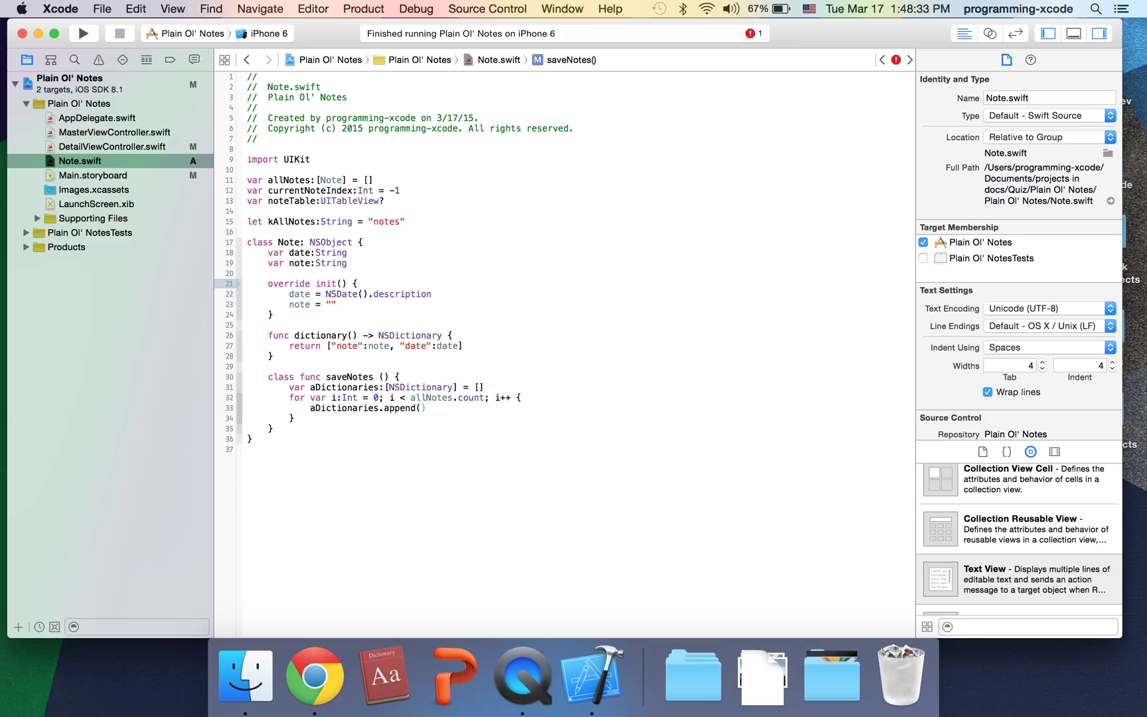
pyautogui.write('allNotes')
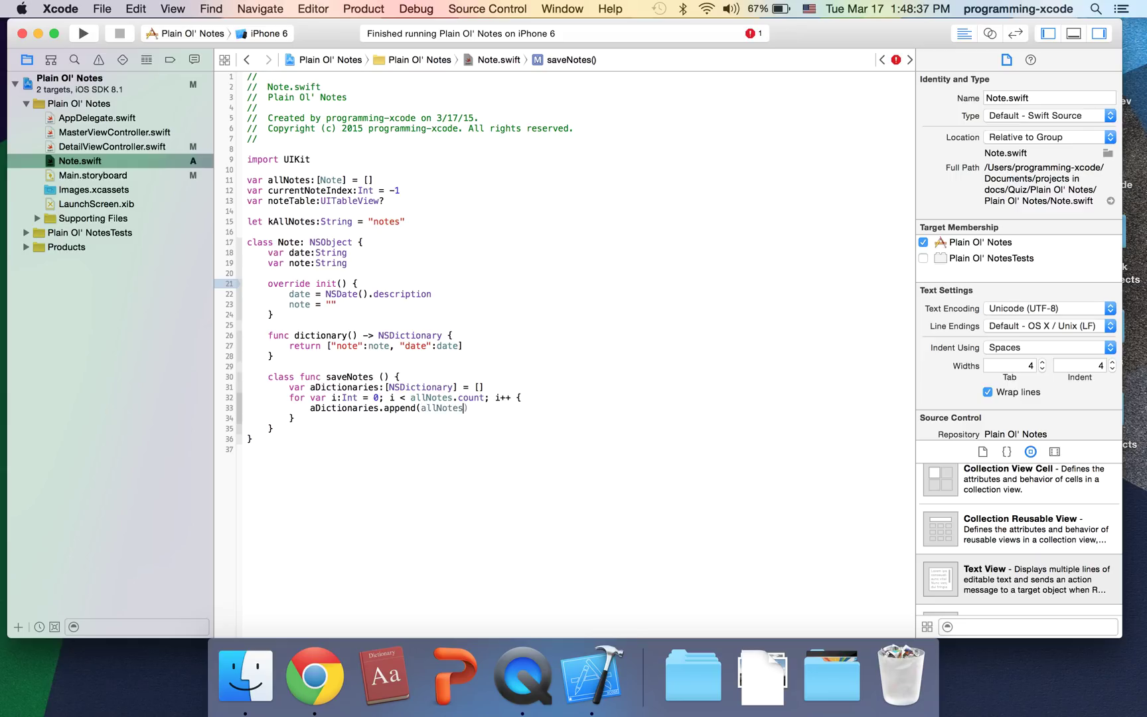
pyautogui.write('[i]')
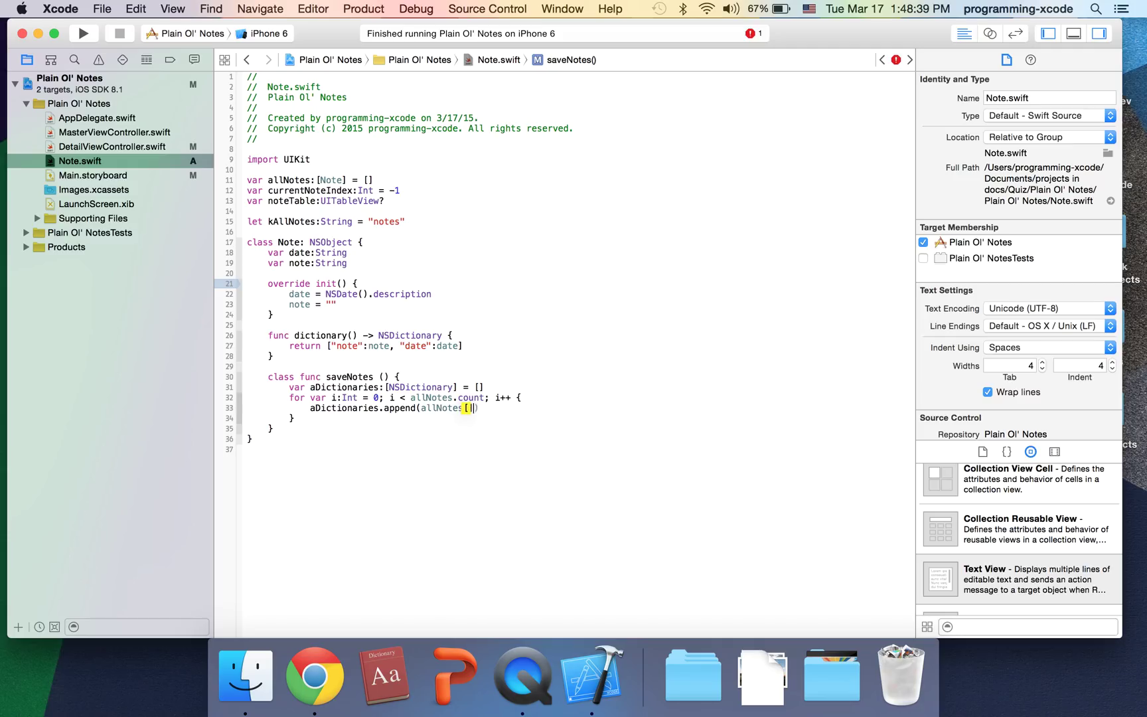
pyautogui.write('i')
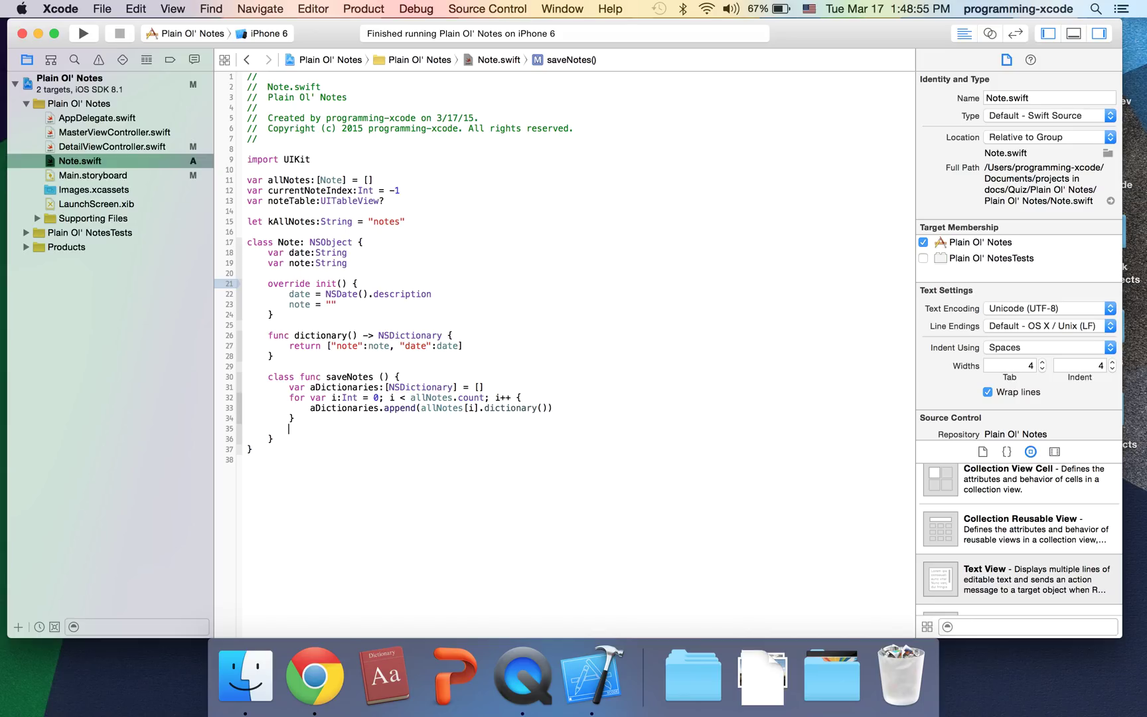
# Save aDictionaries with NSUserDefaults.standardUserDefaults().setObject under the kAllNotes key
pyautogui.write('NSString')
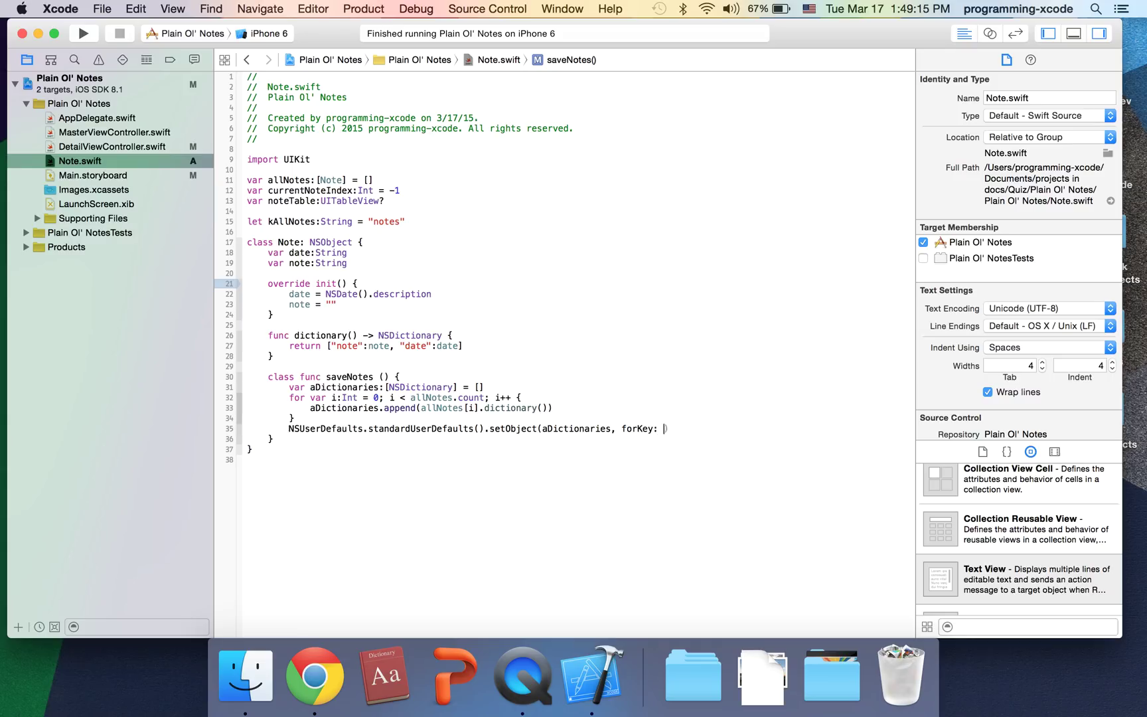
pyautogui.write('kAllNotes')
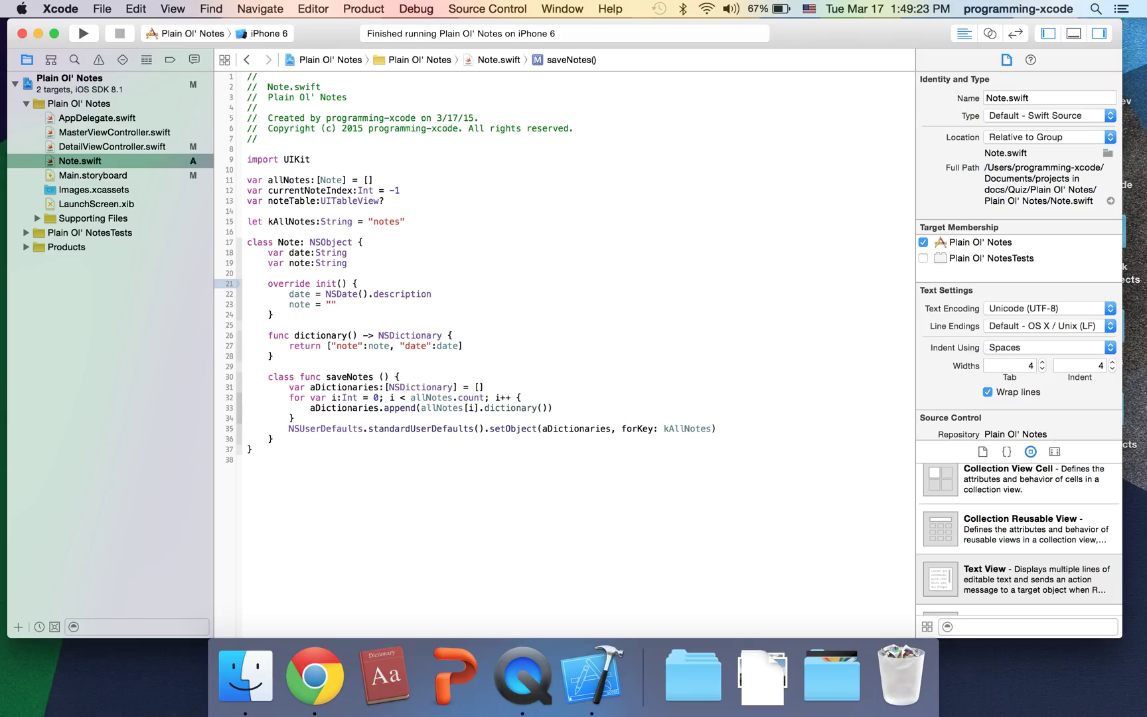
pyautogui.click(286, 449)
pyautogui.write('class')
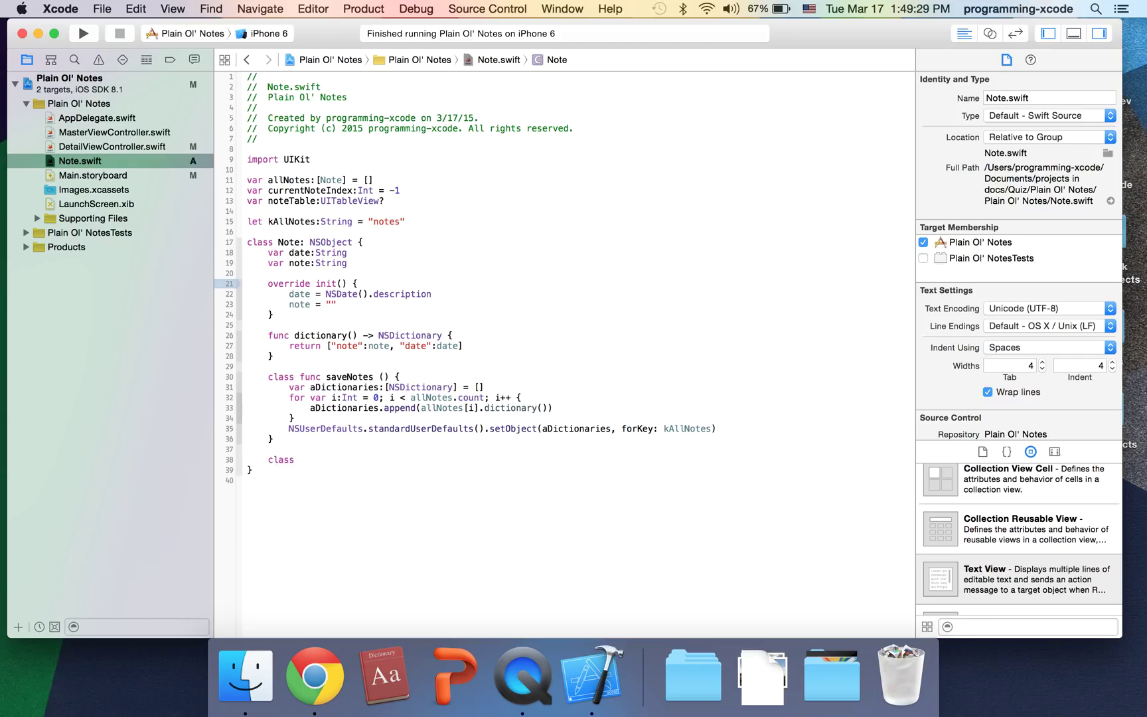
# Declare class func loadNotes() { } below saveNotes with an empty body
pyautogui.write('func')
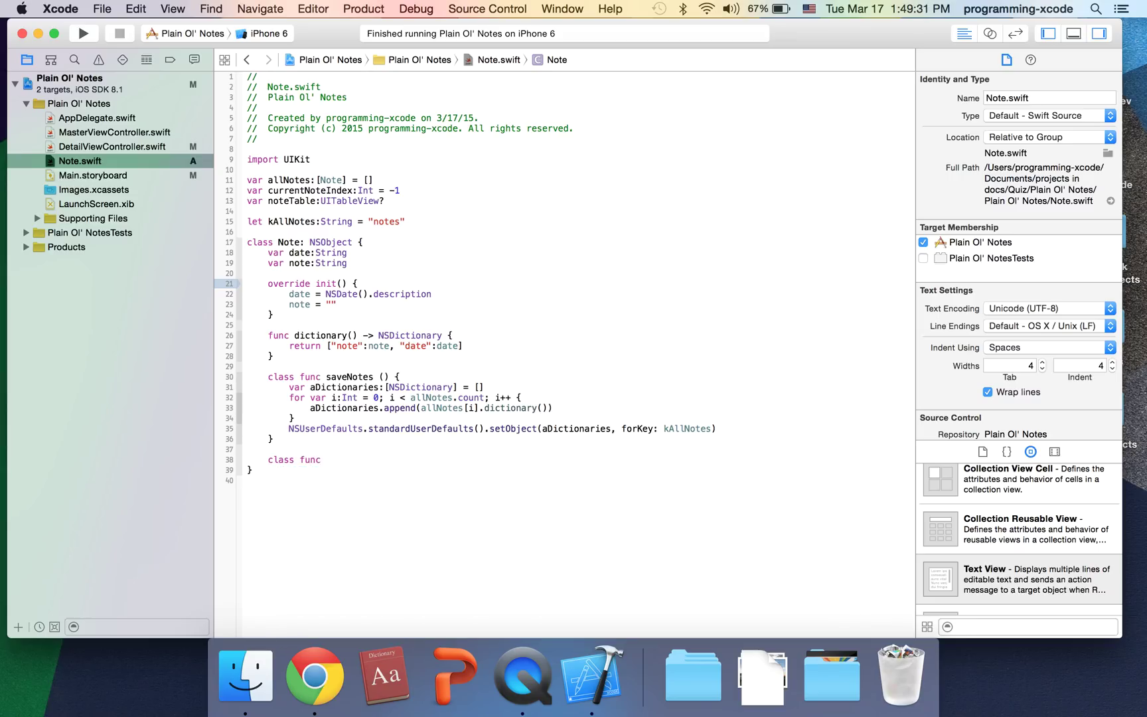
pyautogui.write('loadNot')
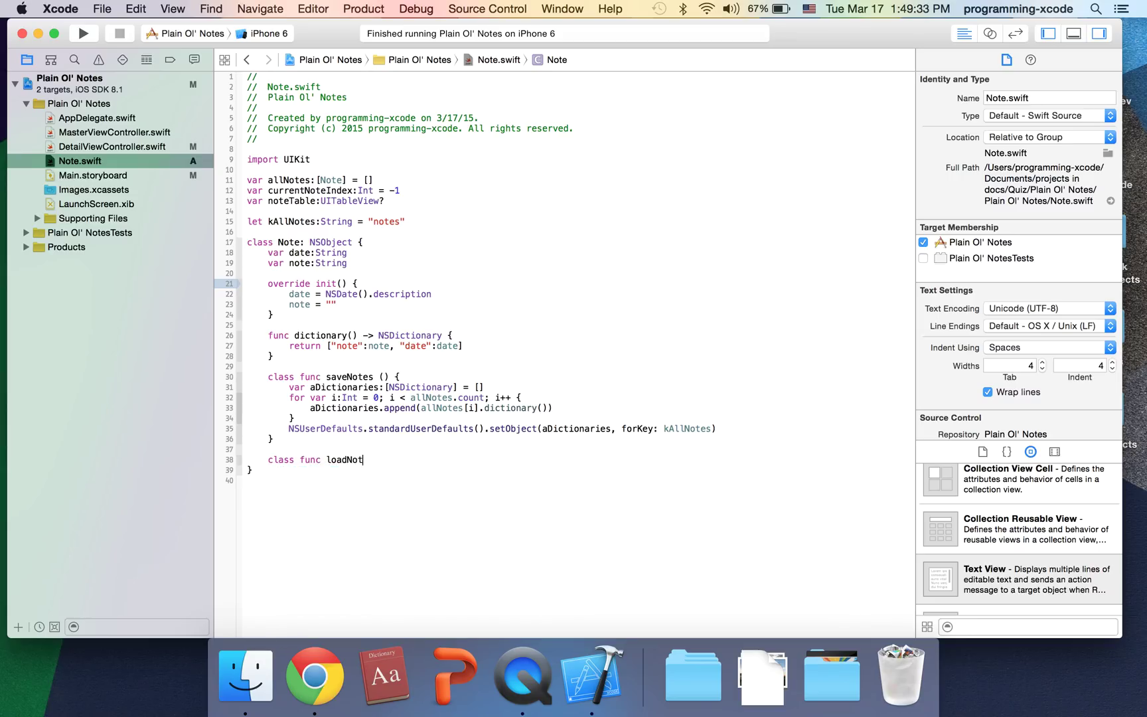
pyautogui.write('es')
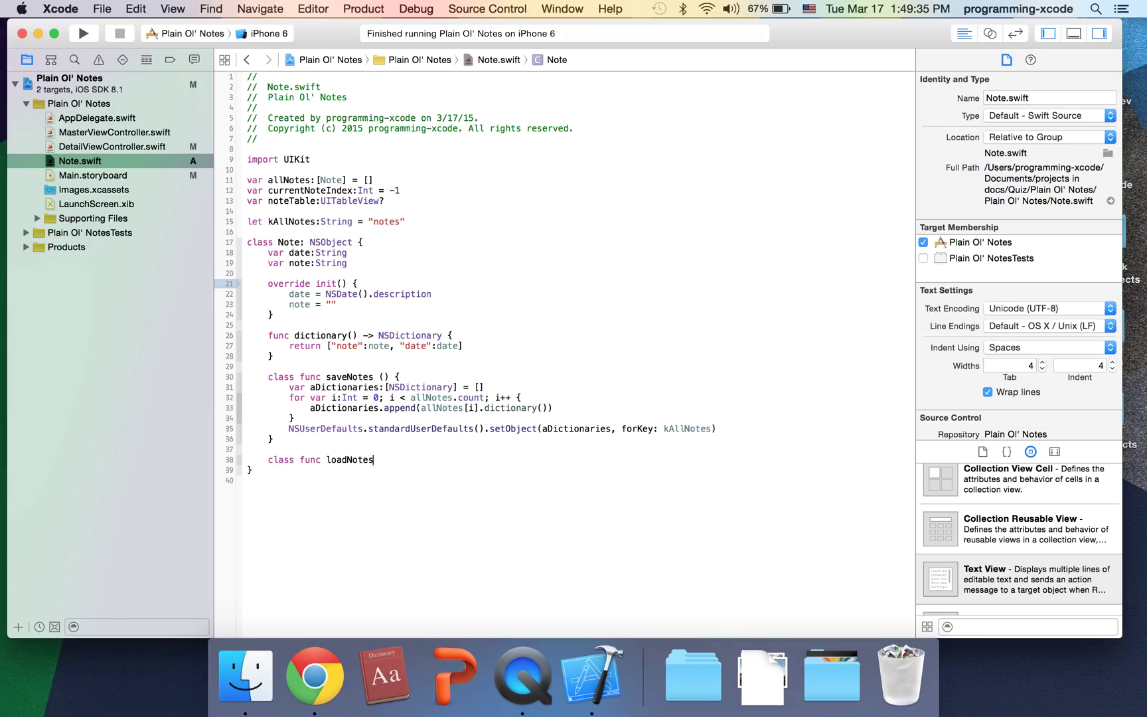
pyautogui.write('() {')
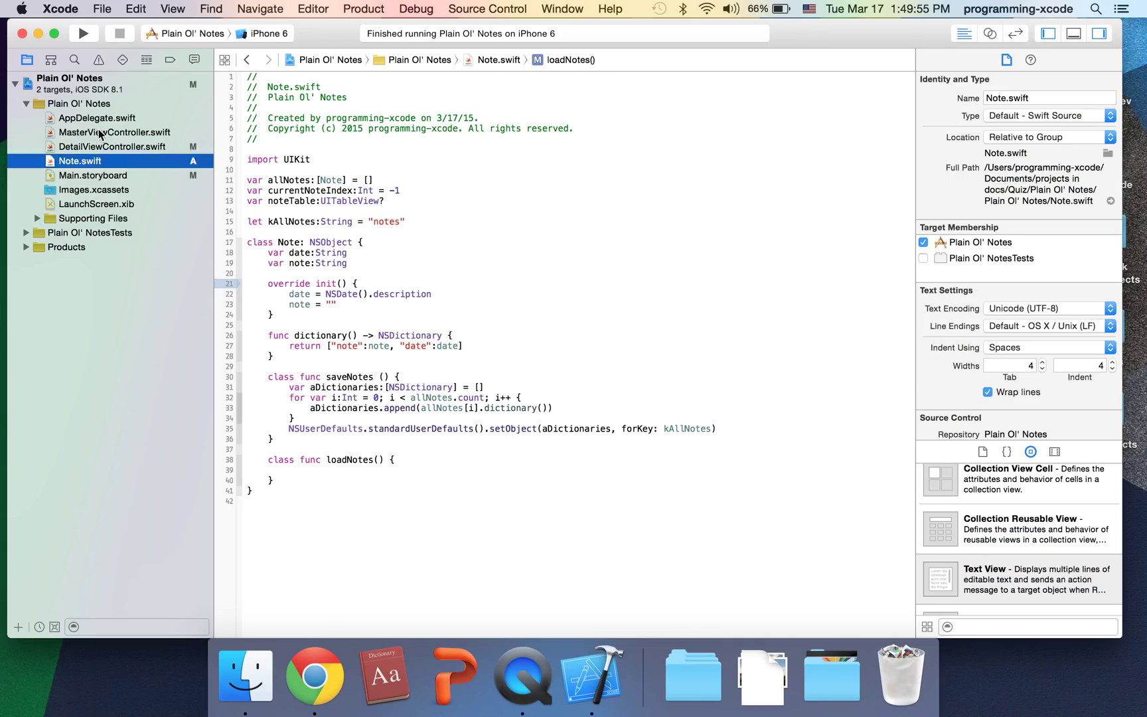
# View DetailViewController.swift, return to loadNotes in Note.swift, then switch to Finder
pyautogui.click(113, 146)
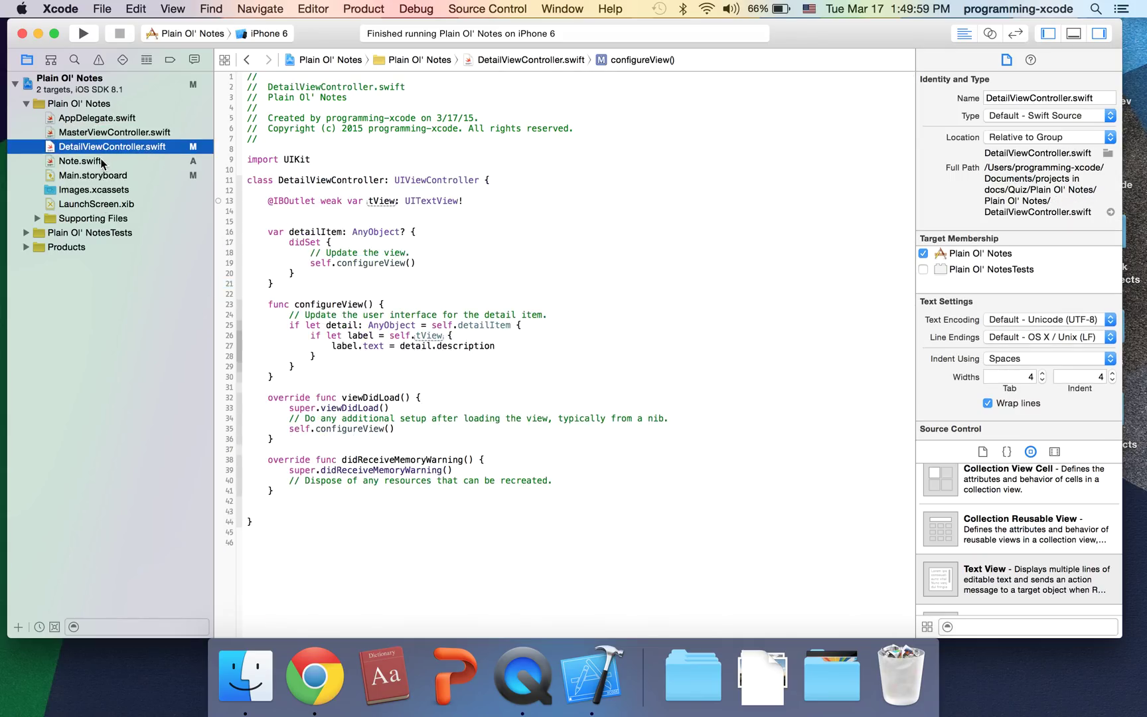
pyautogui.click(80, 160)
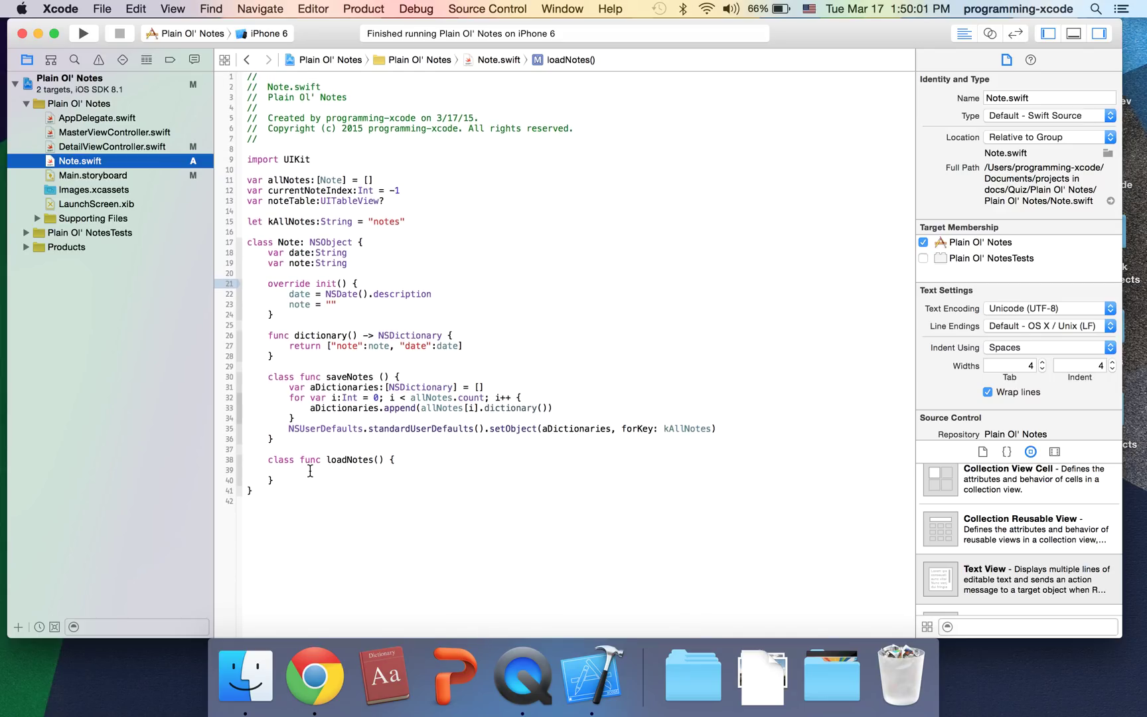
pyautogui.click(289, 470)
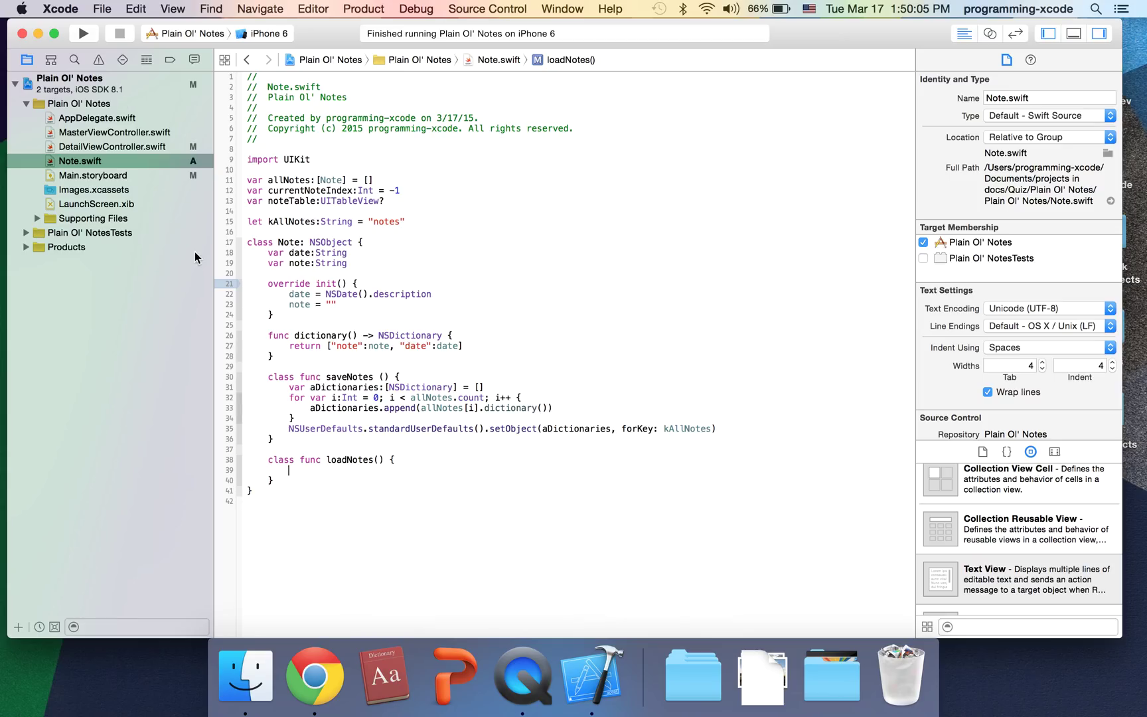
pyautogui.click(245, 669)
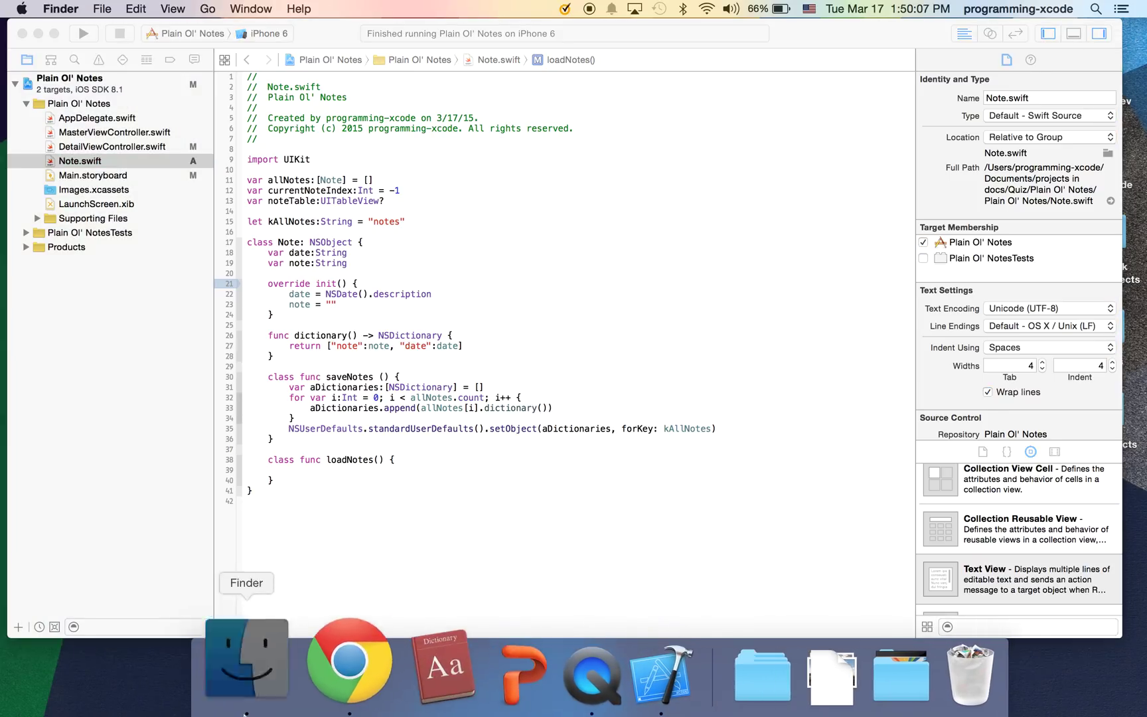